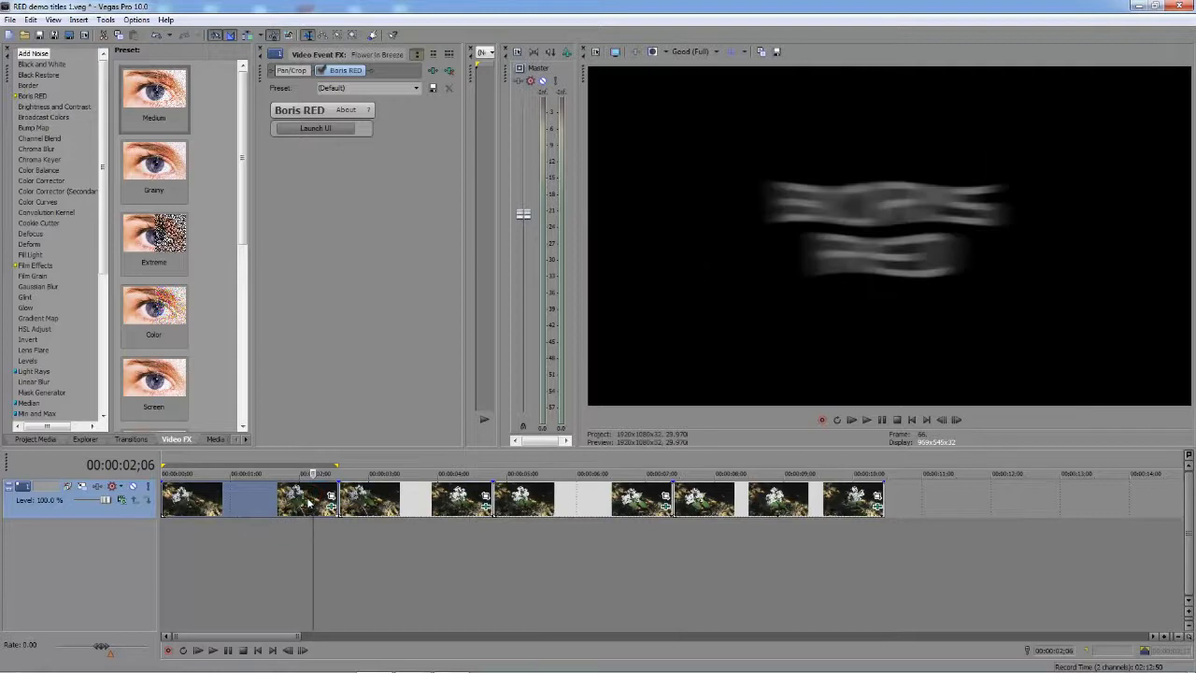
Step: Close the demo clip's Video Event FX window and return to the Video FX presets
{"action": "left_click", "coordinate": [271, 474]}
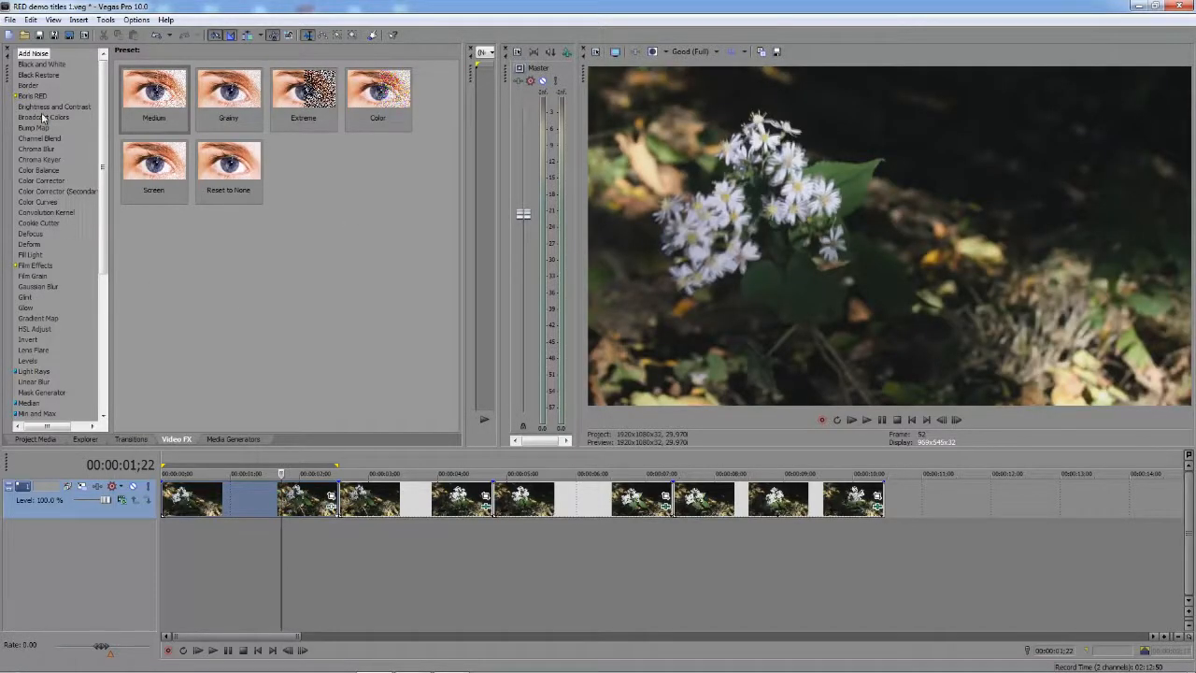
{"action": "left_click", "coordinate": [32, 95]}
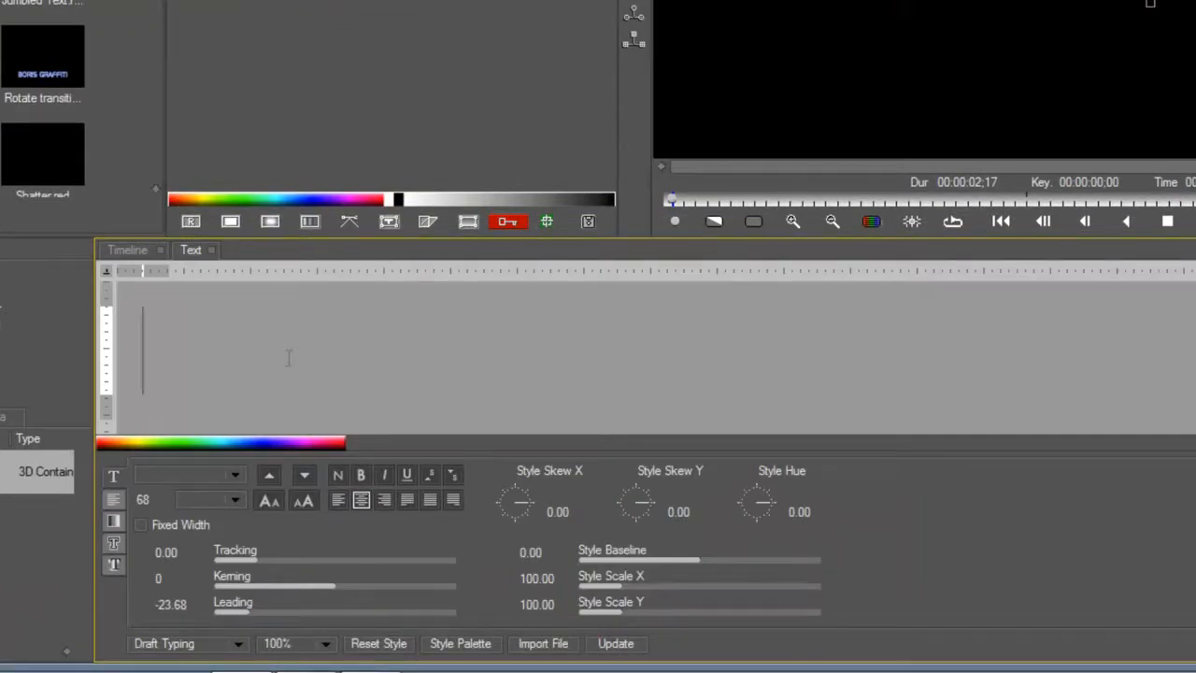
Step: Enter the title text SMOKEY TITLES in white and review the Shadow style panel
{"action": "type", "text": "SMOKEY"}
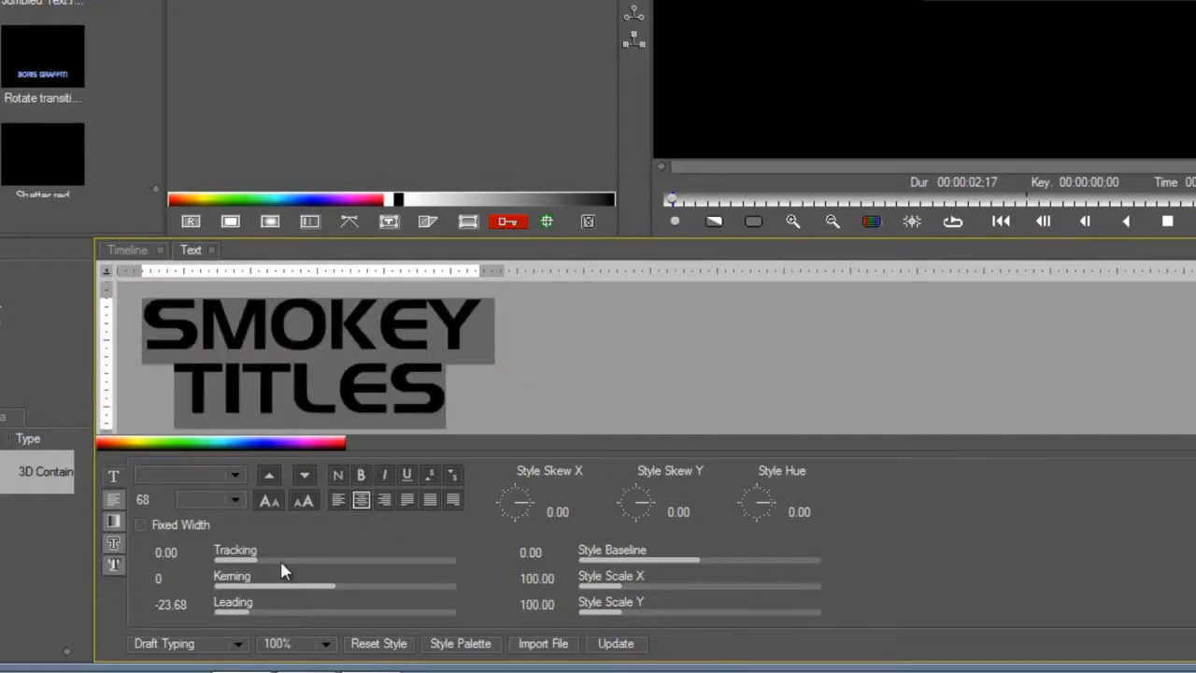
{"action": "mouse_move", "coordinate": [234, 484]}
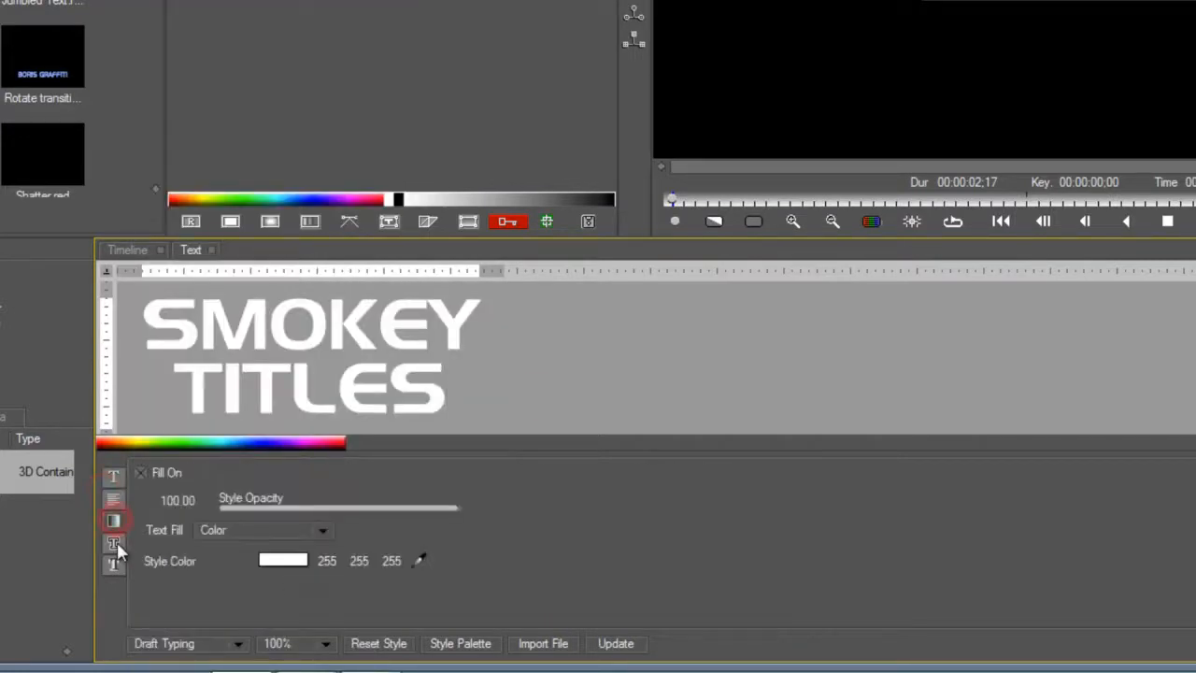
{"action": "left_click", "coordinate": [114, 561]}
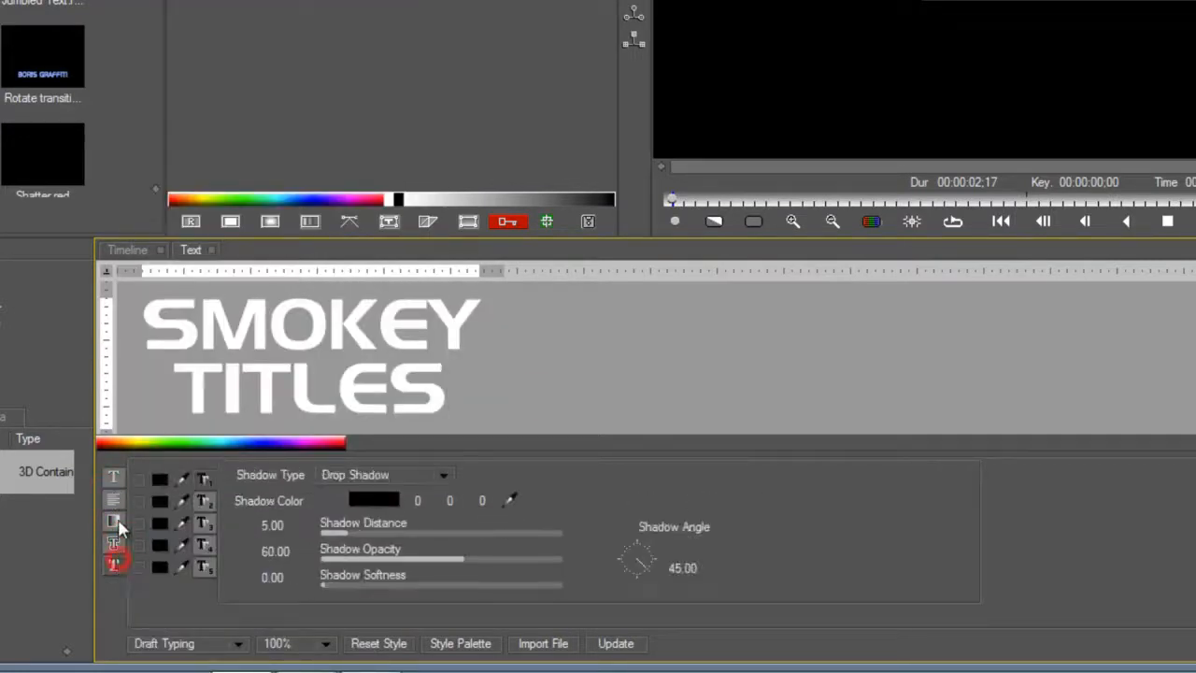
{"action": "left_click", "coordinate": [114, 478]}
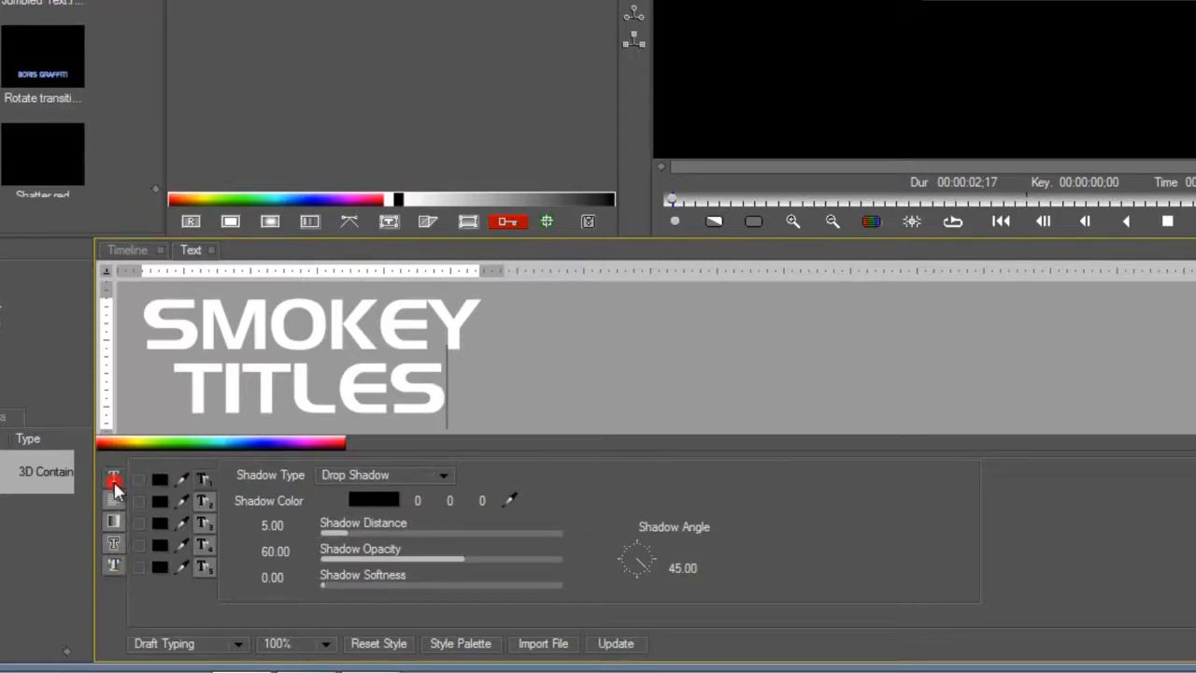
{"action": "left_click", "coordinate": [112, 478]}
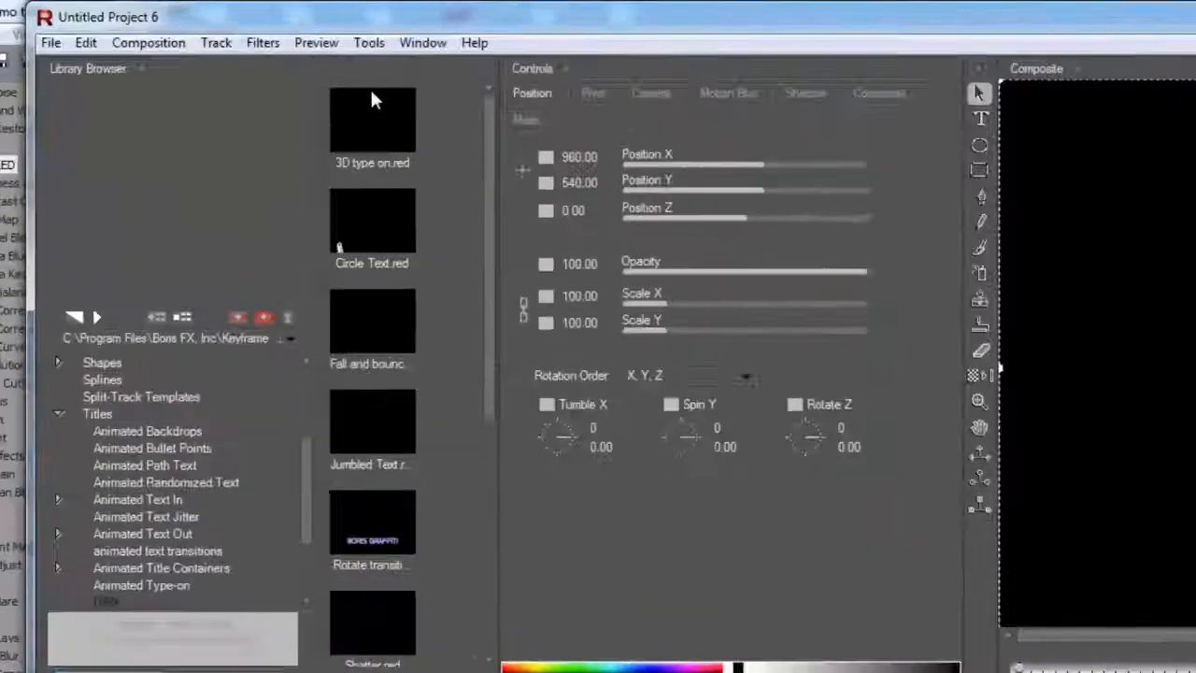
Step: Add a BCC Gaussian Blur to the title and raise Horizontal Blur to 100
{"action": "left_click", "coordinate": [261, 41]}
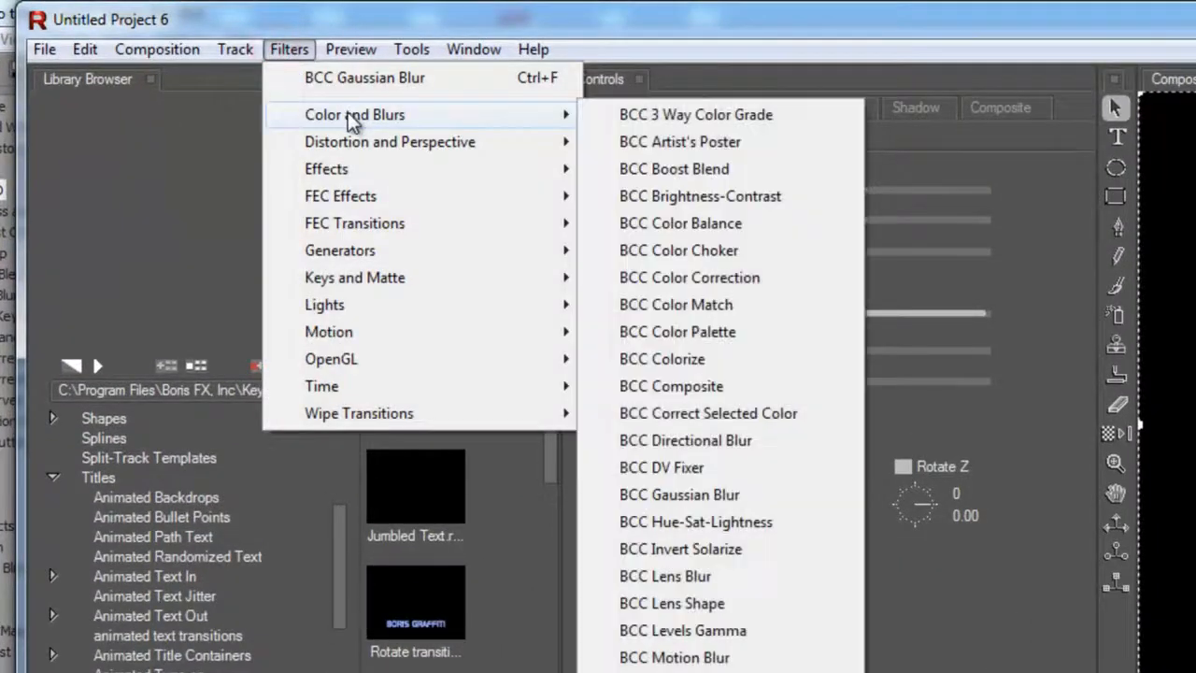
{"action": "mouse_move", "coordinate": [732, 493]}
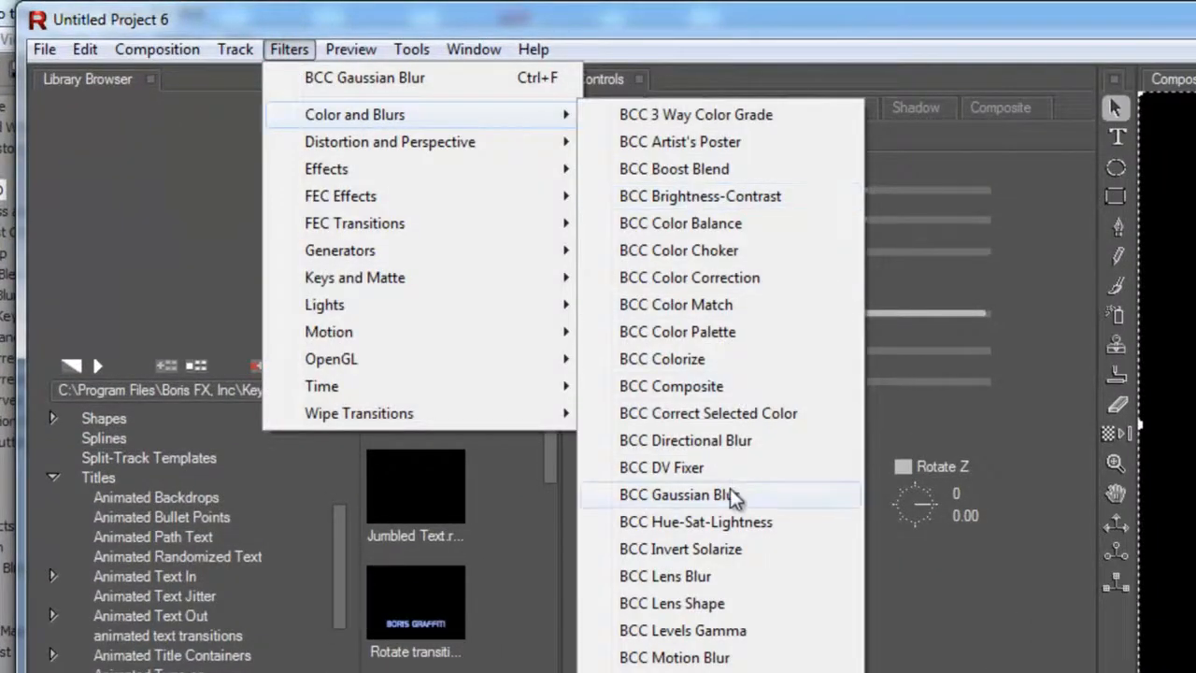
{"action": "left_click", "coordinate": [676, 493]}
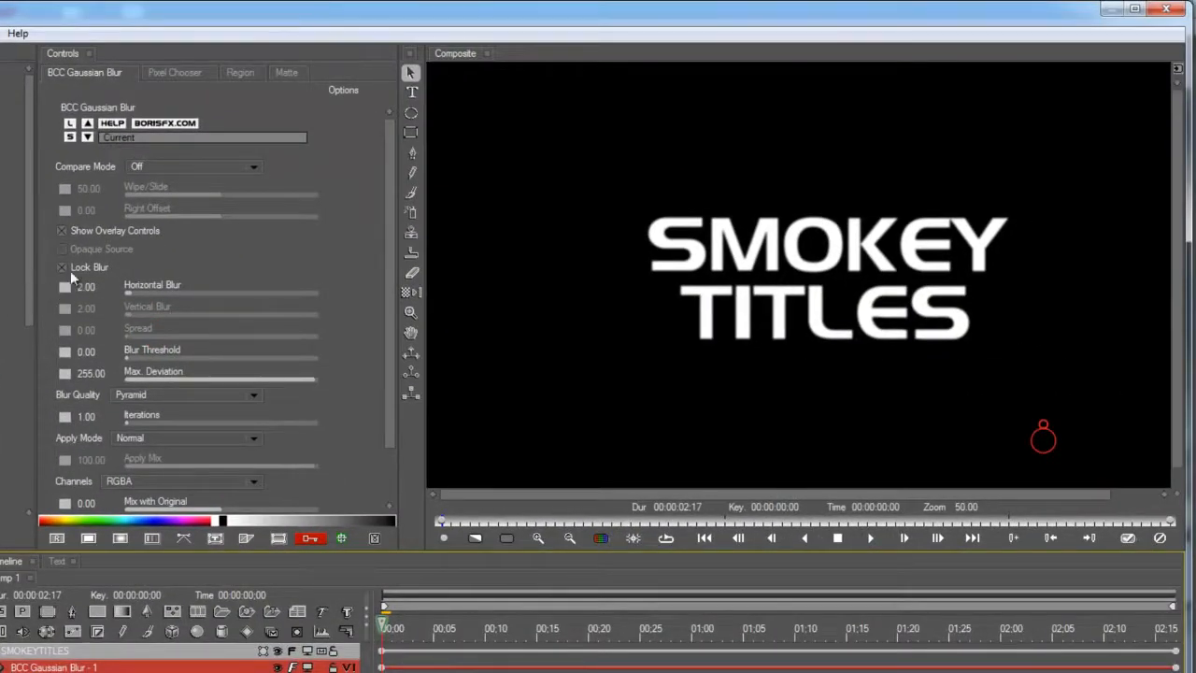
{"action": "left_click_drag", "start_coordinate": [128, 291], "coordinate": [153, 292]}
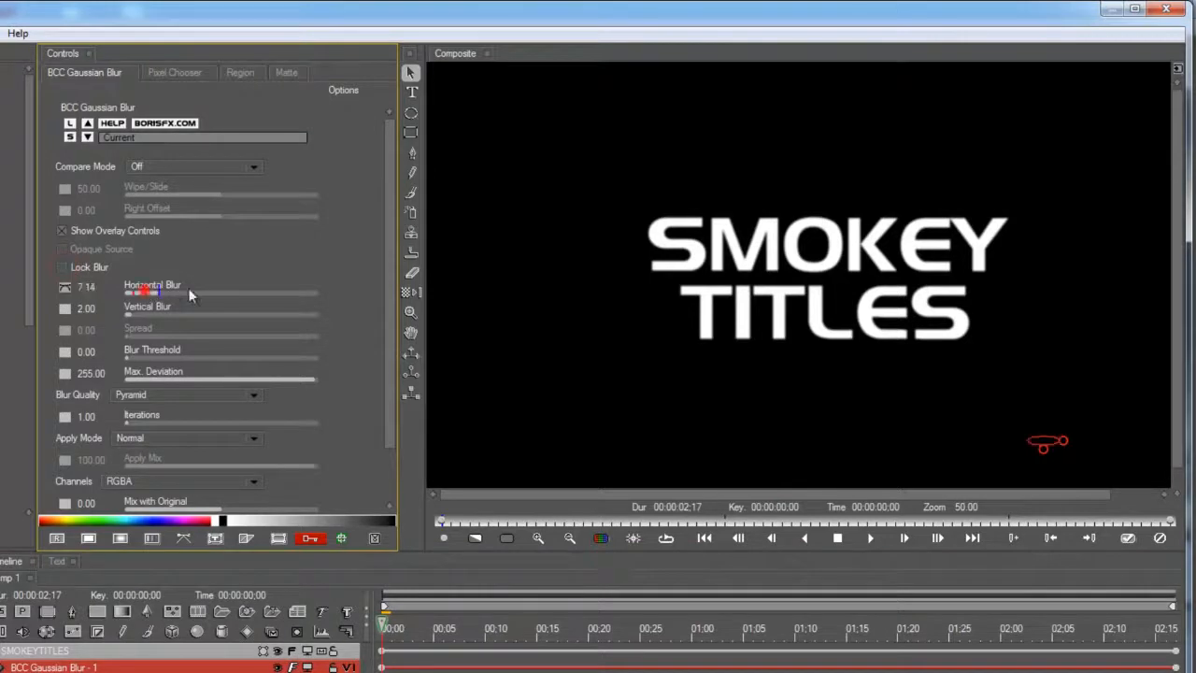
{"action": "left_click_drag", "start_coordinate": [146, 292], "coordinate": [314, 292]}
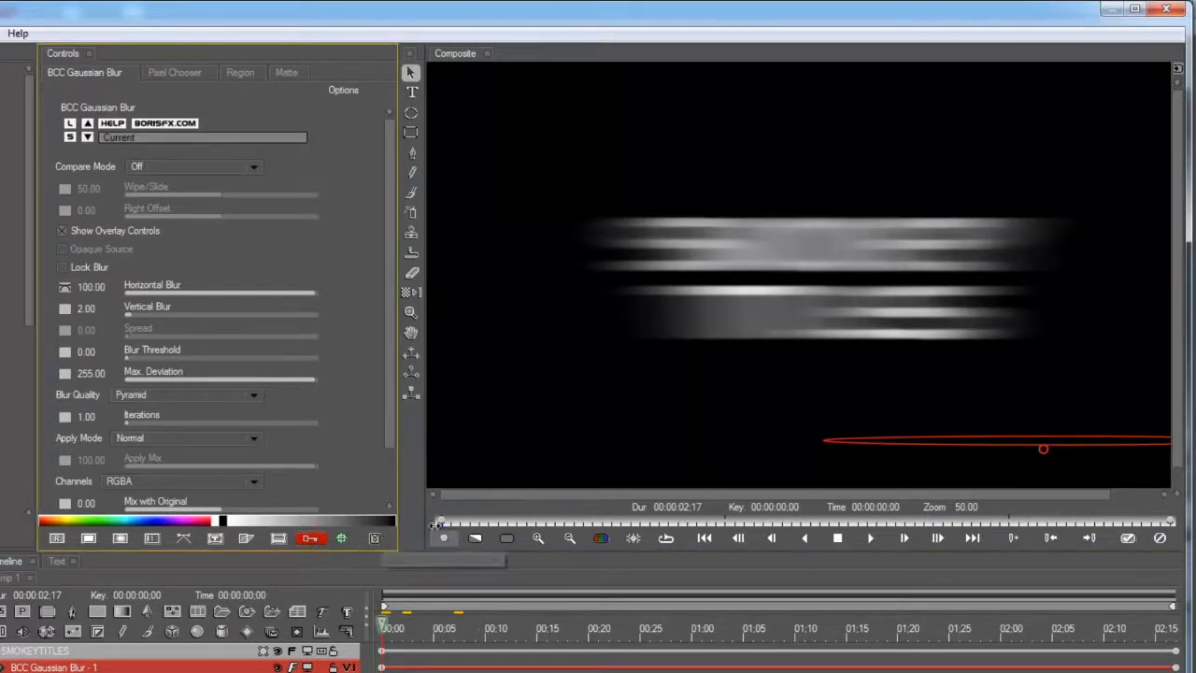
{"action": "mouse_move", "coordinate": [90, 287]}
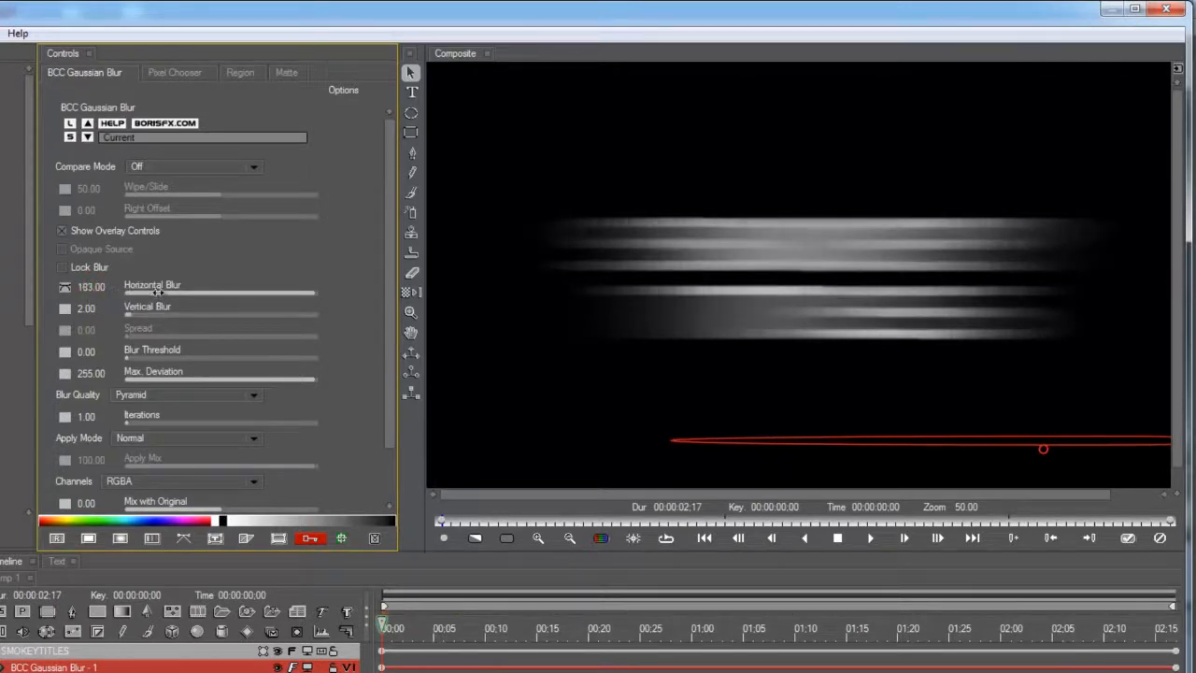
{"action": "left_click_drag", "start_coordinate": [157, 291], "coordinate": [250, 303]}
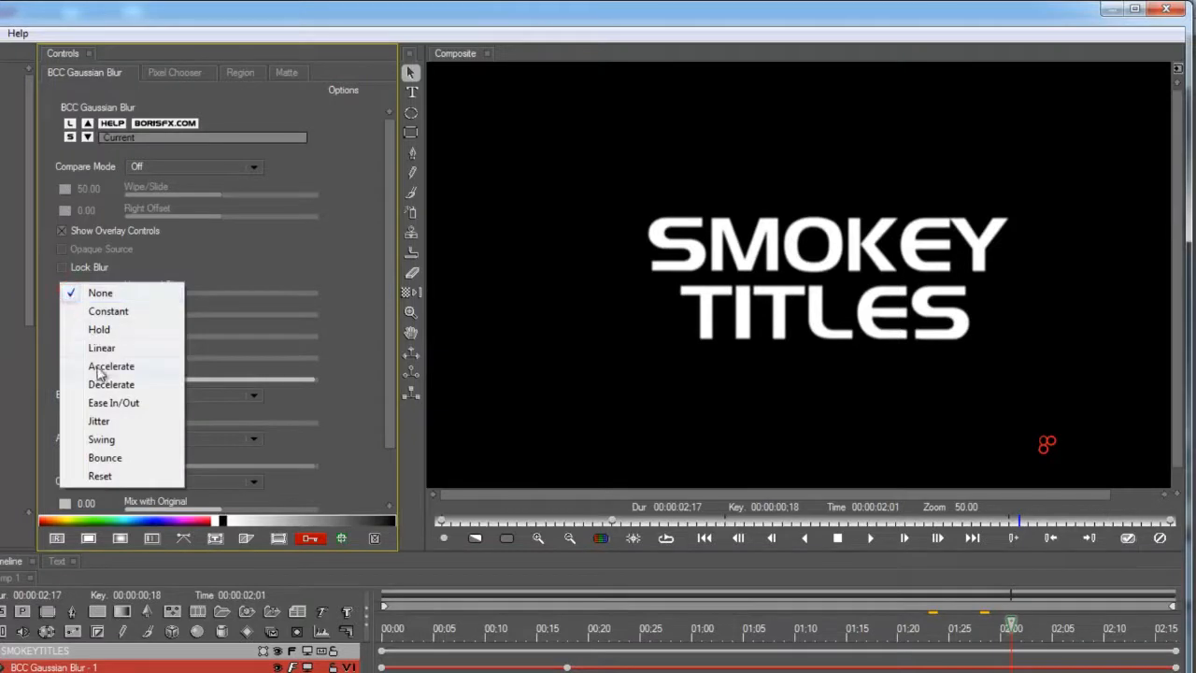
{"action": "mouse_move", "coordinate": [146, 364]}
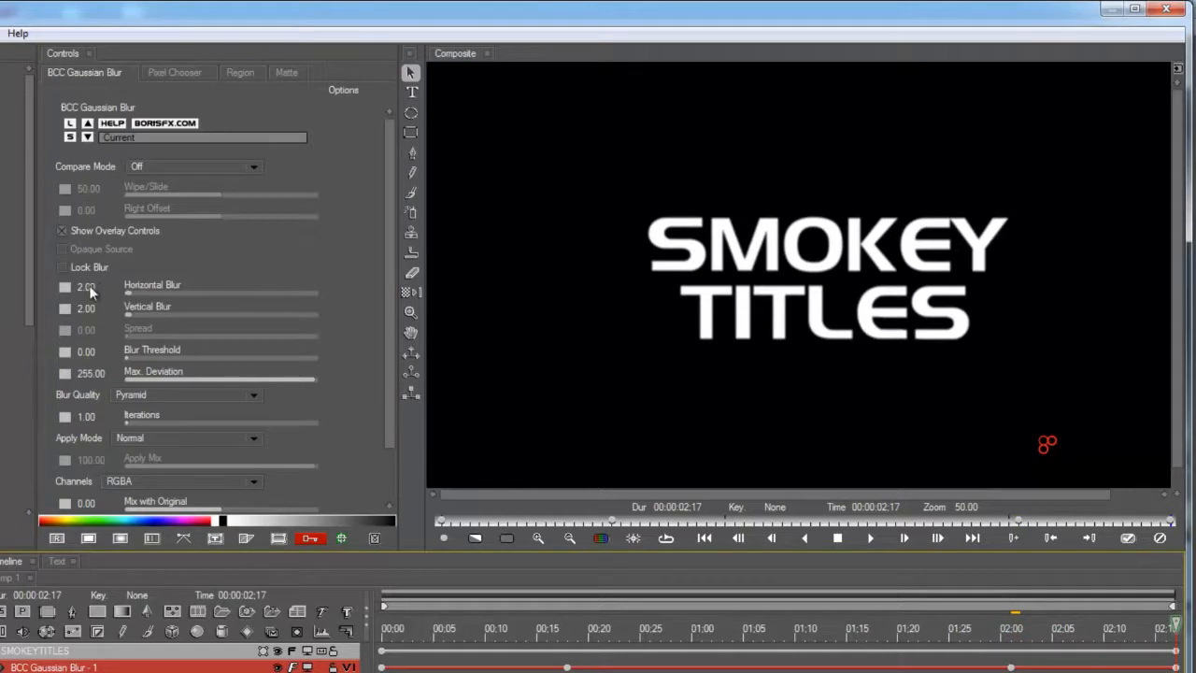
Step: Keyframe Horizontal Blur at the clip end and ease the curve's start handle
{"action": "left_click_drag", "start_coordinate": [127, 292], "coordinate": [329, 291]}
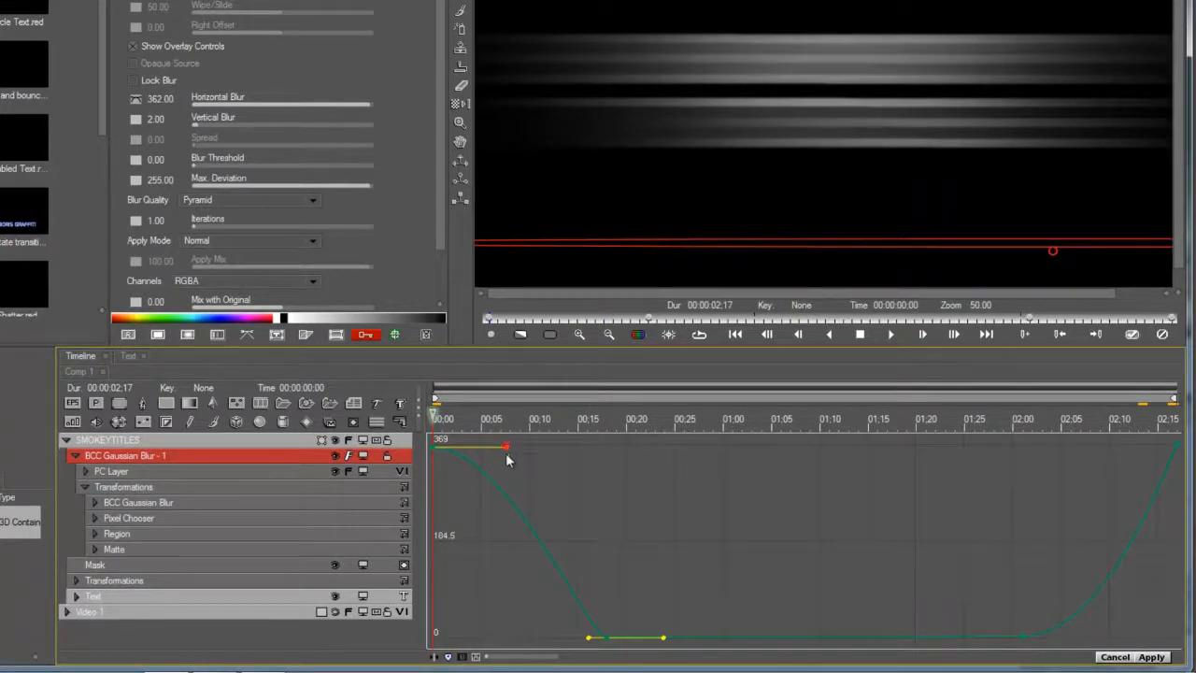
{"action": "left_click_drag", "start_coordinate": [506, 447], "coordinate": [434, 447]}
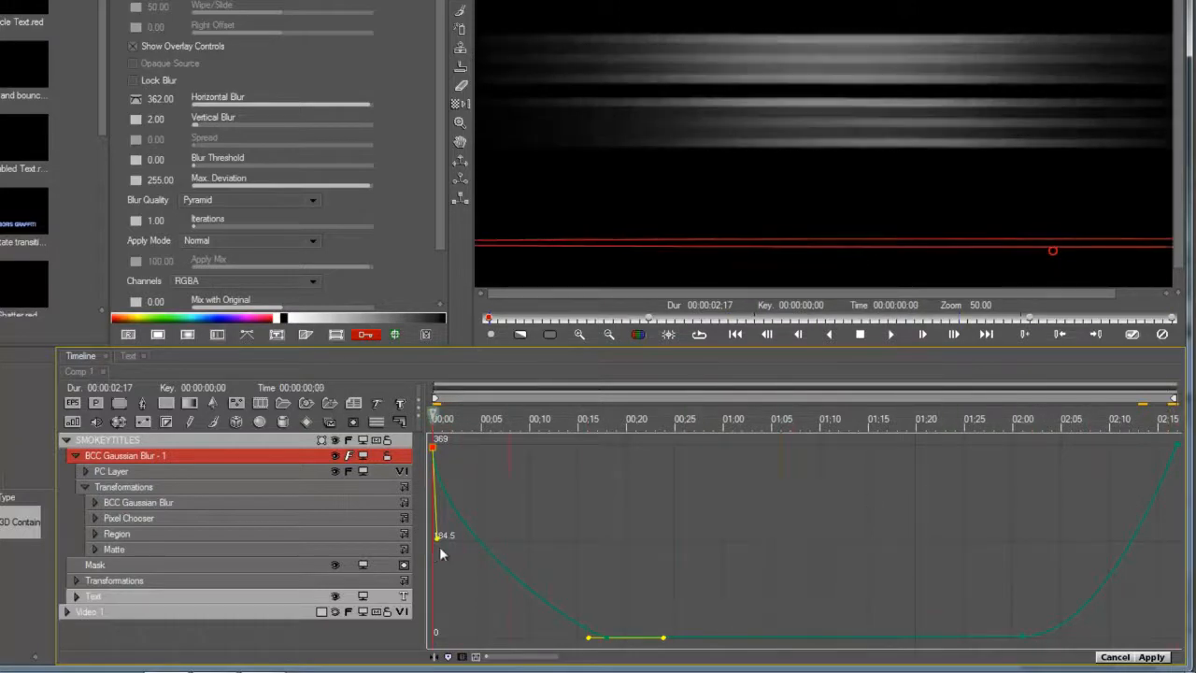
{"action": "mouse_move", "coordinate": [626, 485]}
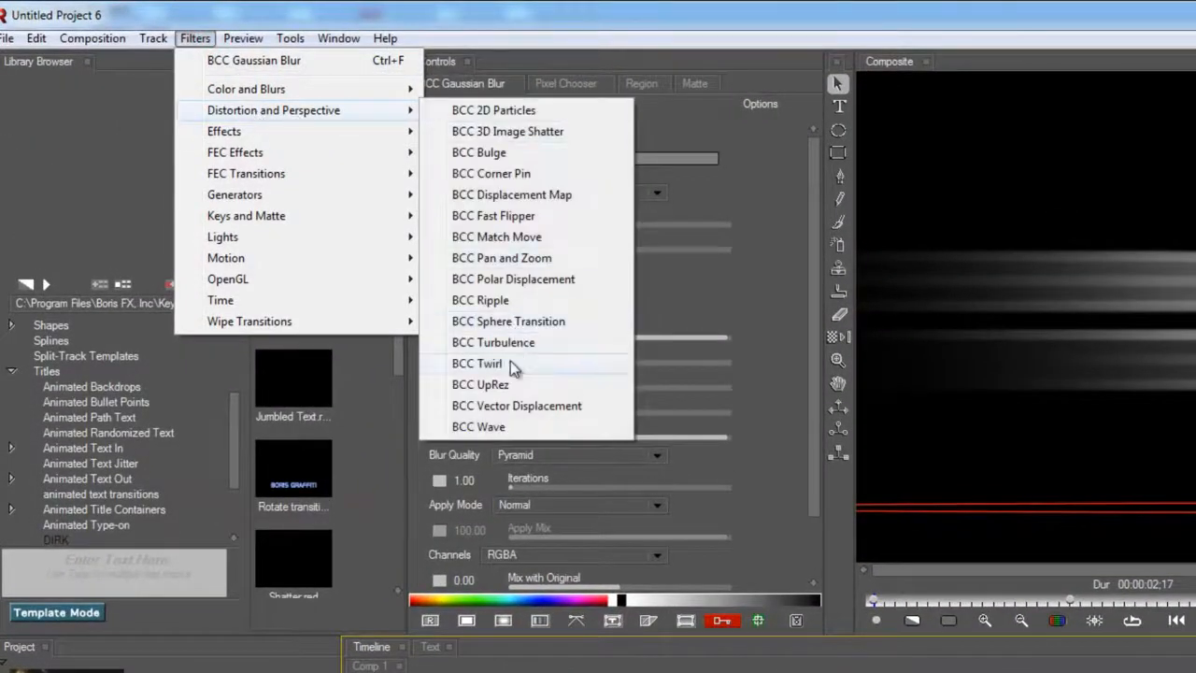
Step: Add a BCC Wave filter with Wave Width 150 and reveal its timeline curves
{"action": "left_click", "coordinate": [479, 426]}
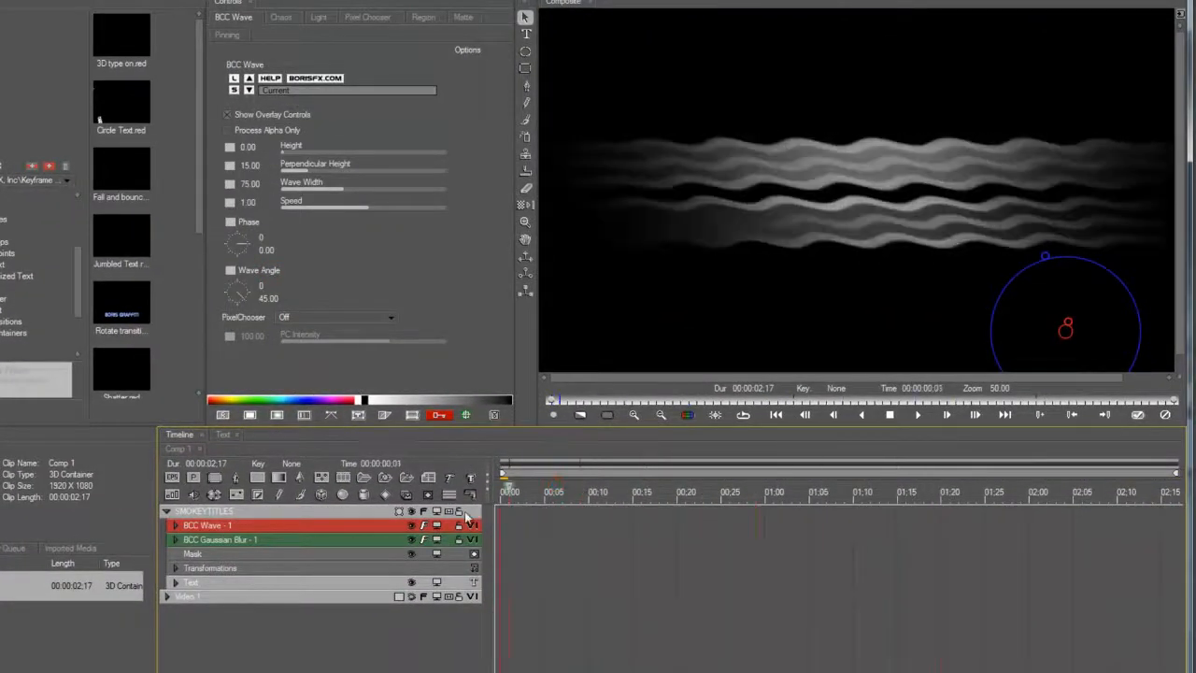
{"action": "left_click", "coordinate": [764, 489]}
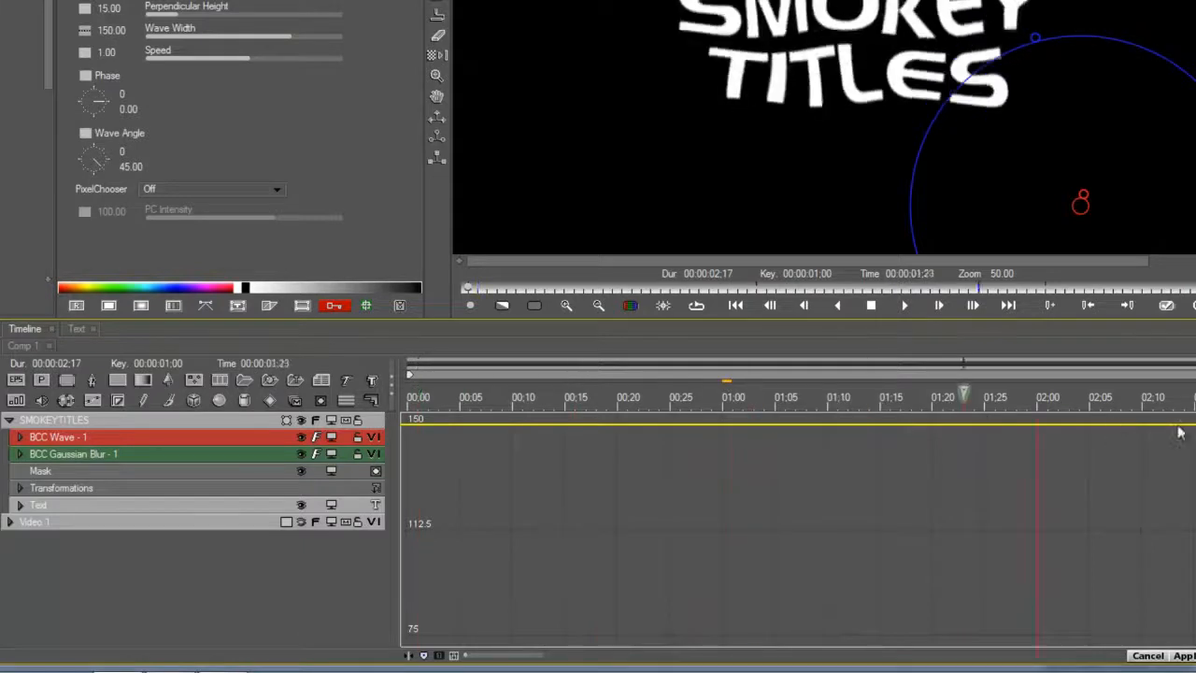
{"action": "left_click", "coordinate": [489, 396]}
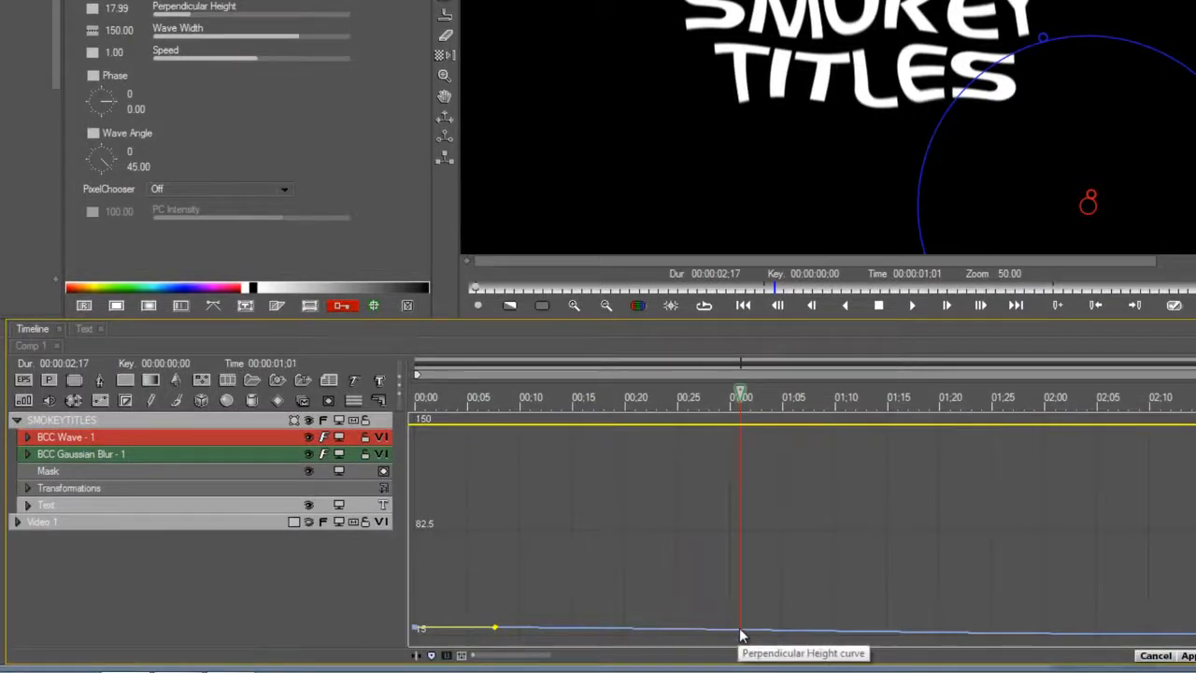
Step: Add a keyframe and expand the Wave and Gaussian Blur animation curves in the timeline
{"action": "left_click", "coordinate": [740, 628]}
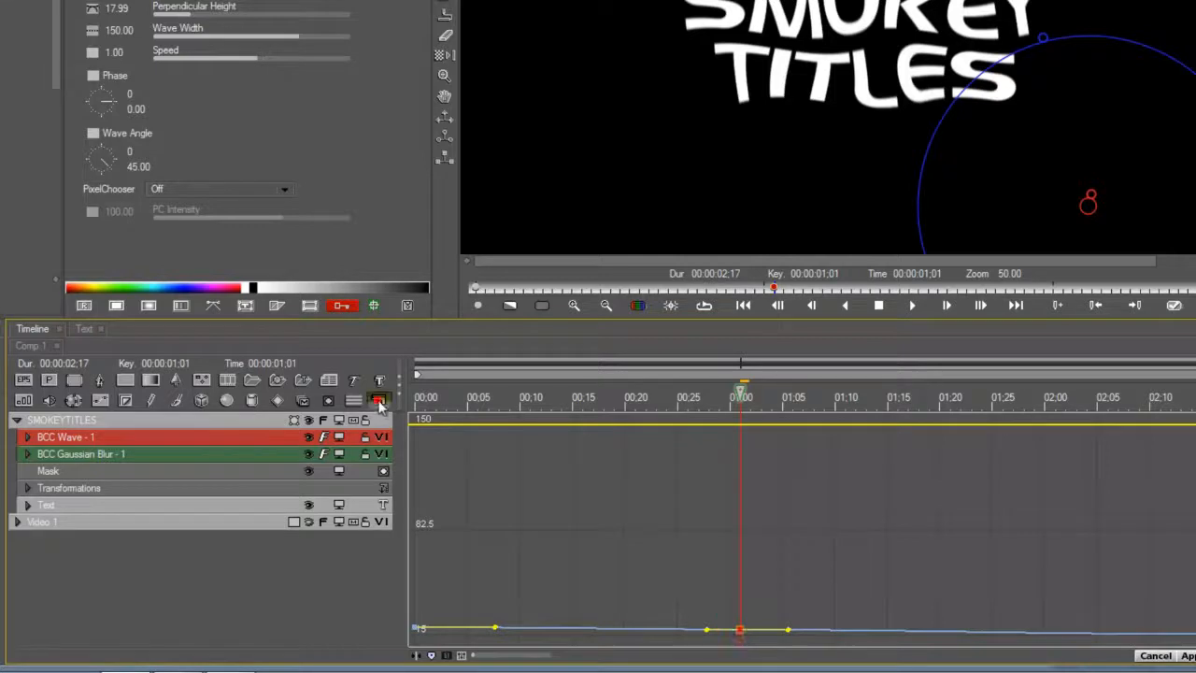
{"action": "left_click", "coordinate": [26, 437]}
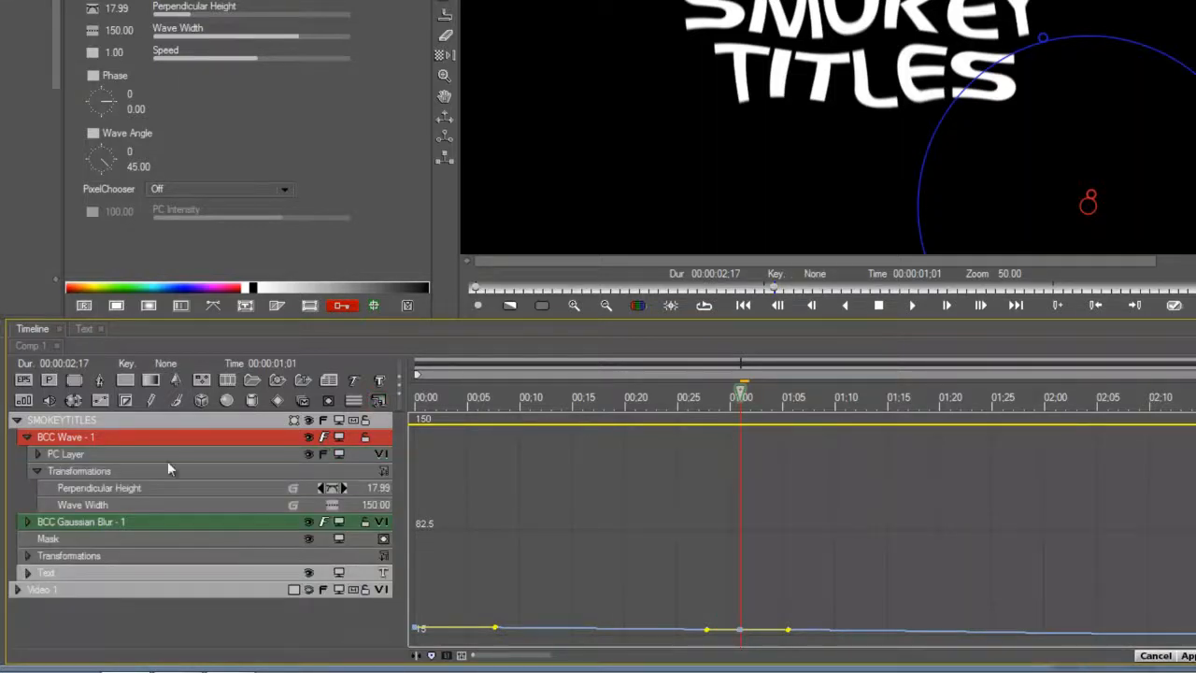
{"action": "left_click", "coordinate": [26, 521]}
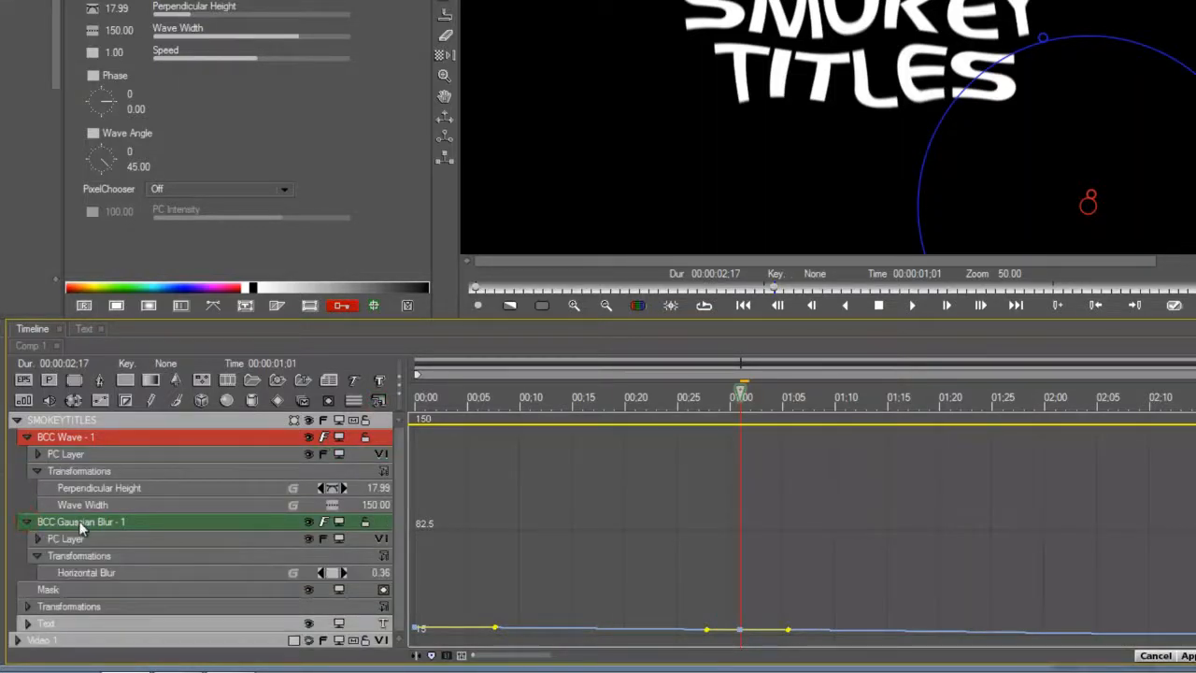
{"action": "left_click", "coordinate": [86, 572]}
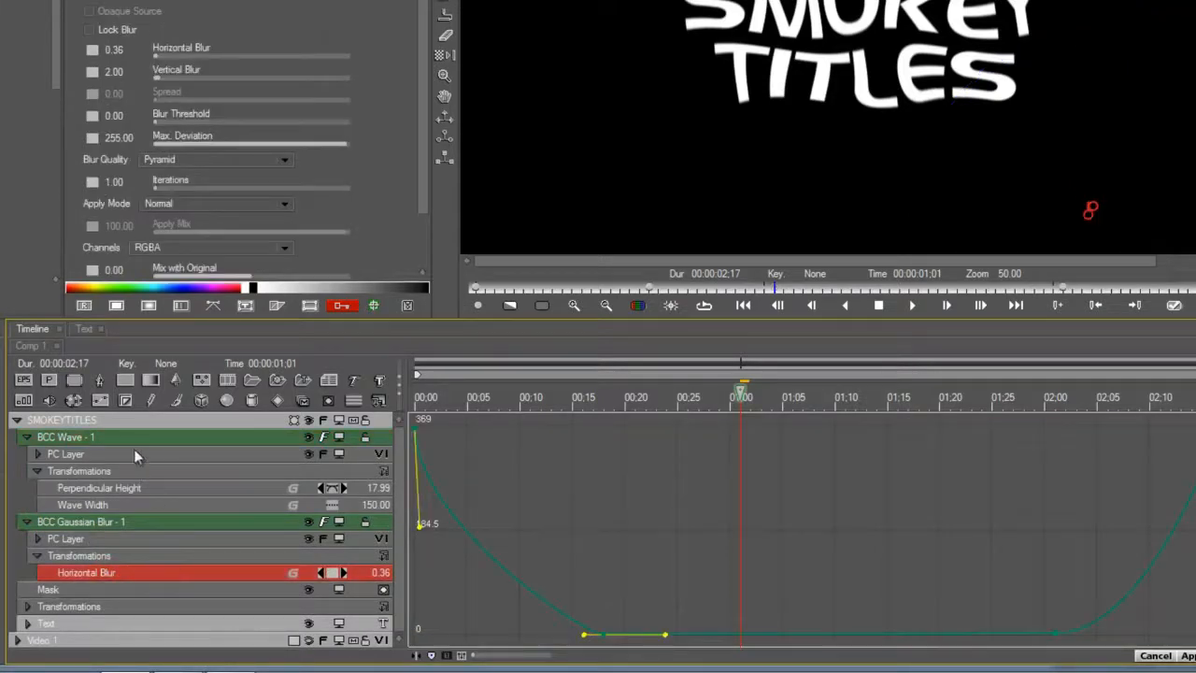
{"action": "left_click", "coordinate": [82, 505]}
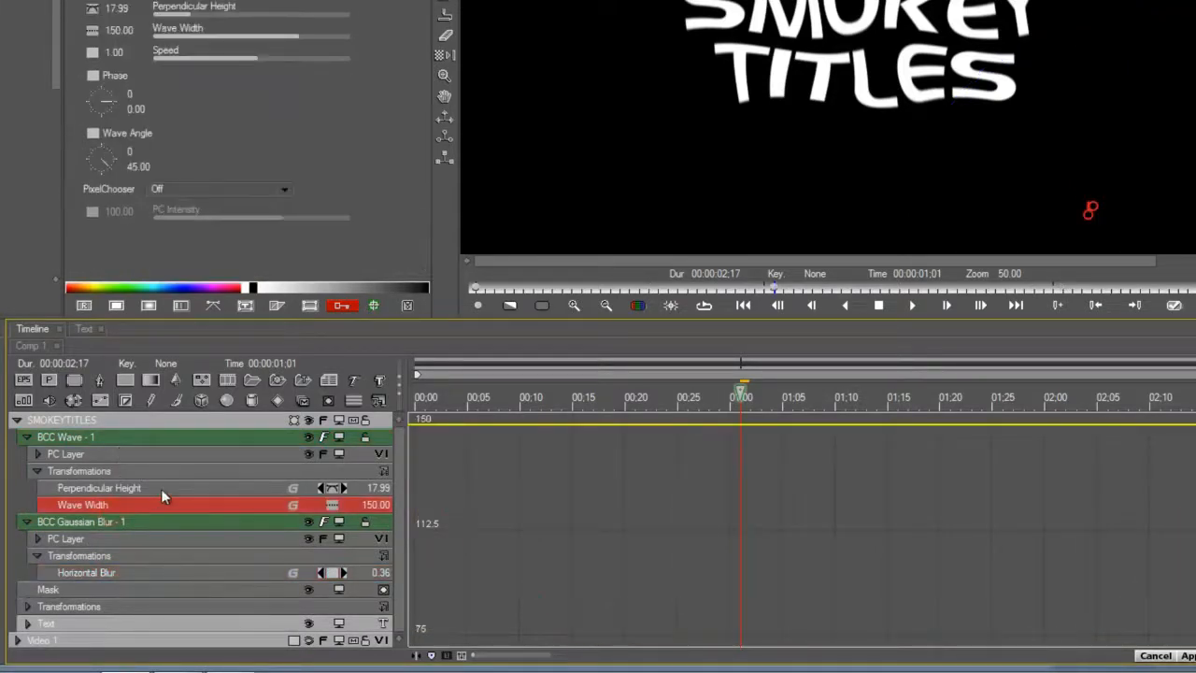
Step: Set the middle Perpendicular Height keyframe to 0 with eased interpolation and move the low keyframe later
{"action": "left_click", "coordinate": [99, 488]}
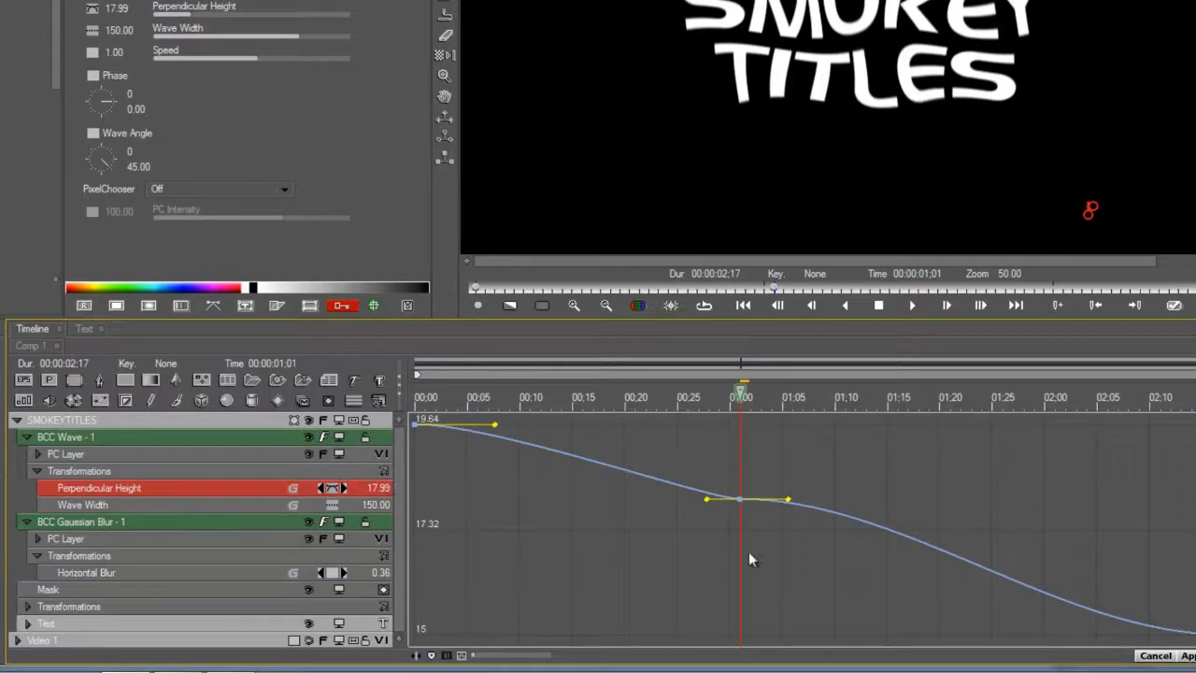
{"action": "double_click", "coordinate": [359, 487]}
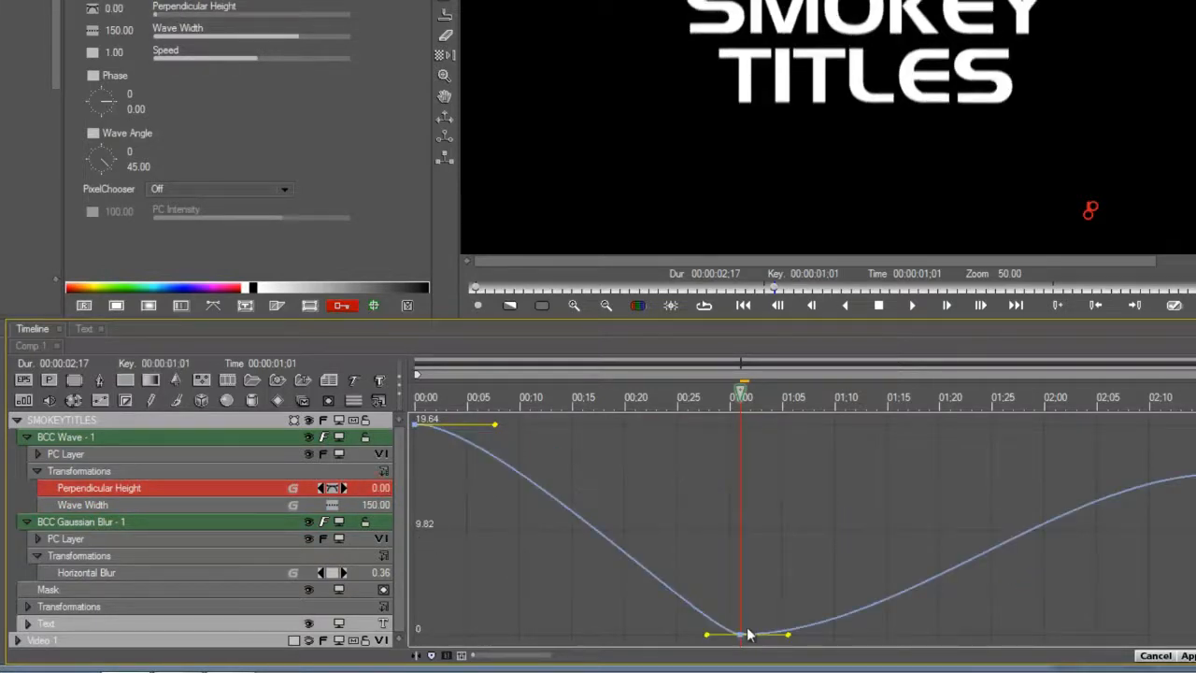
{"action": "right_click", "coordinate": [740, 635]}
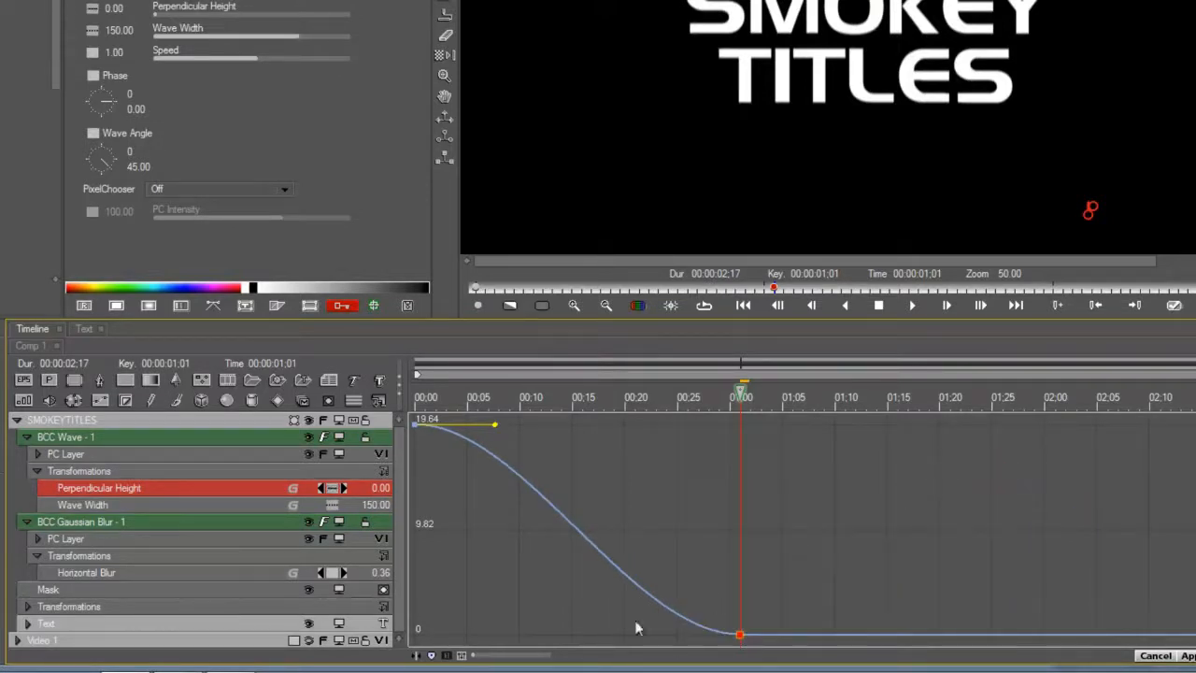
{"action": "left_click", "coordinate": [882, 396]}
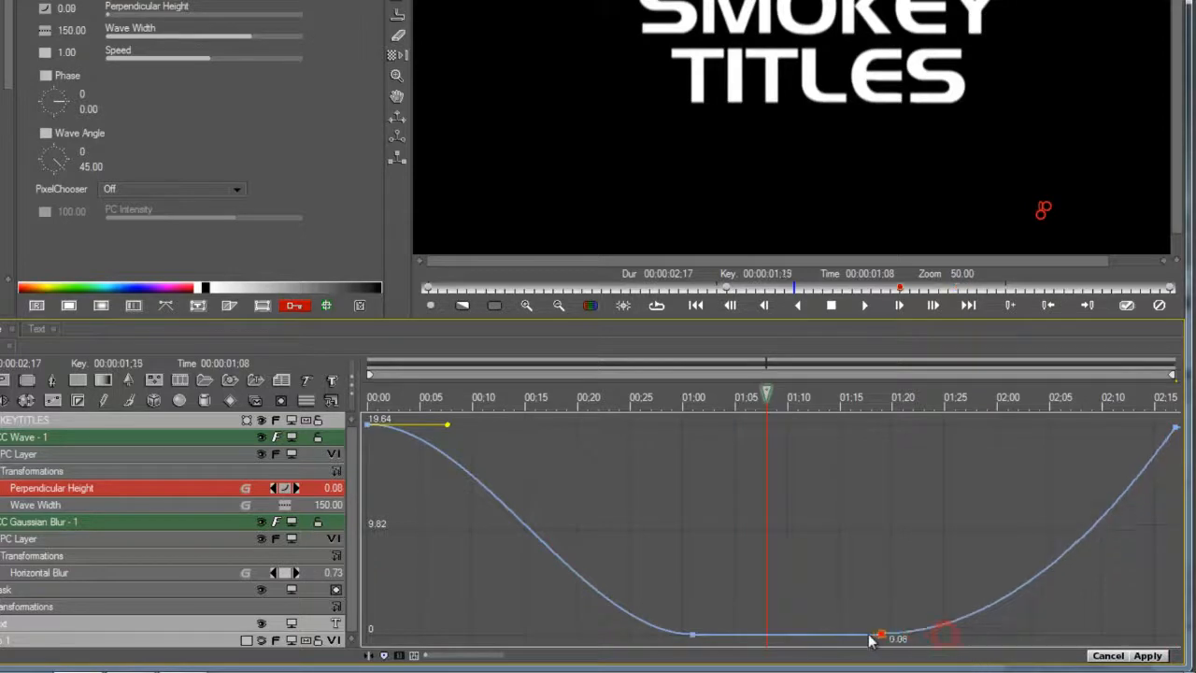
{"action": "left_click_drag", "start_coordinate": [878, 637], "coordinate": [725, 637]}
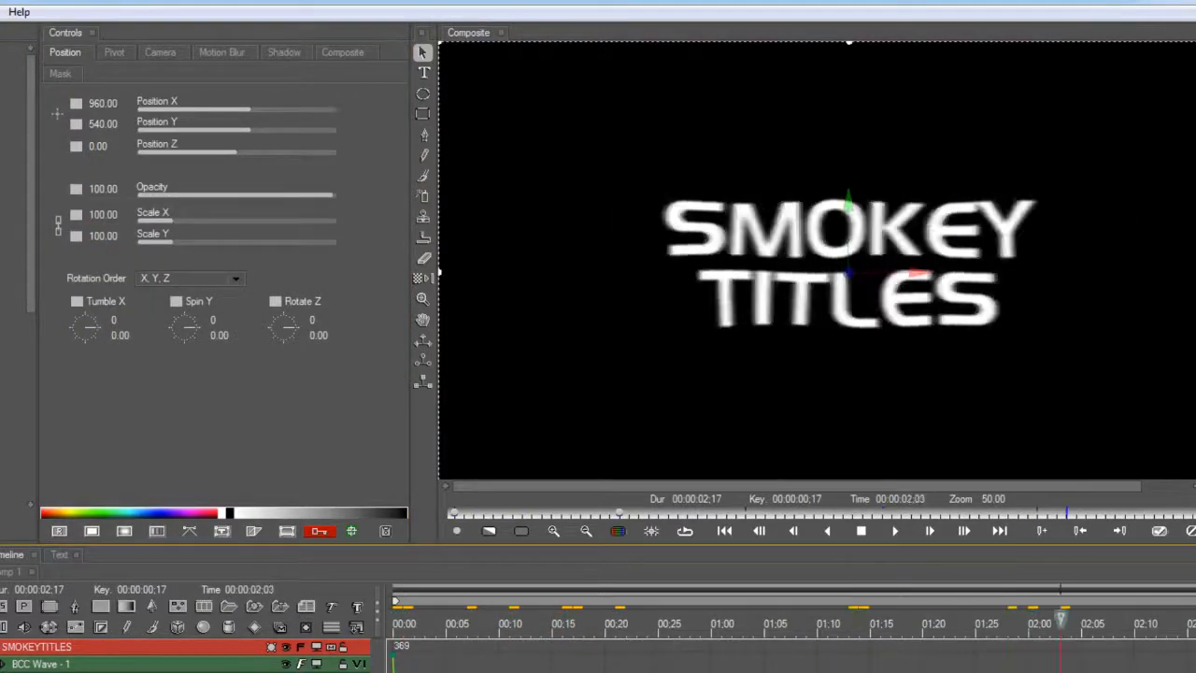
{"action": "left_click", "coordinate": [76, 194]}
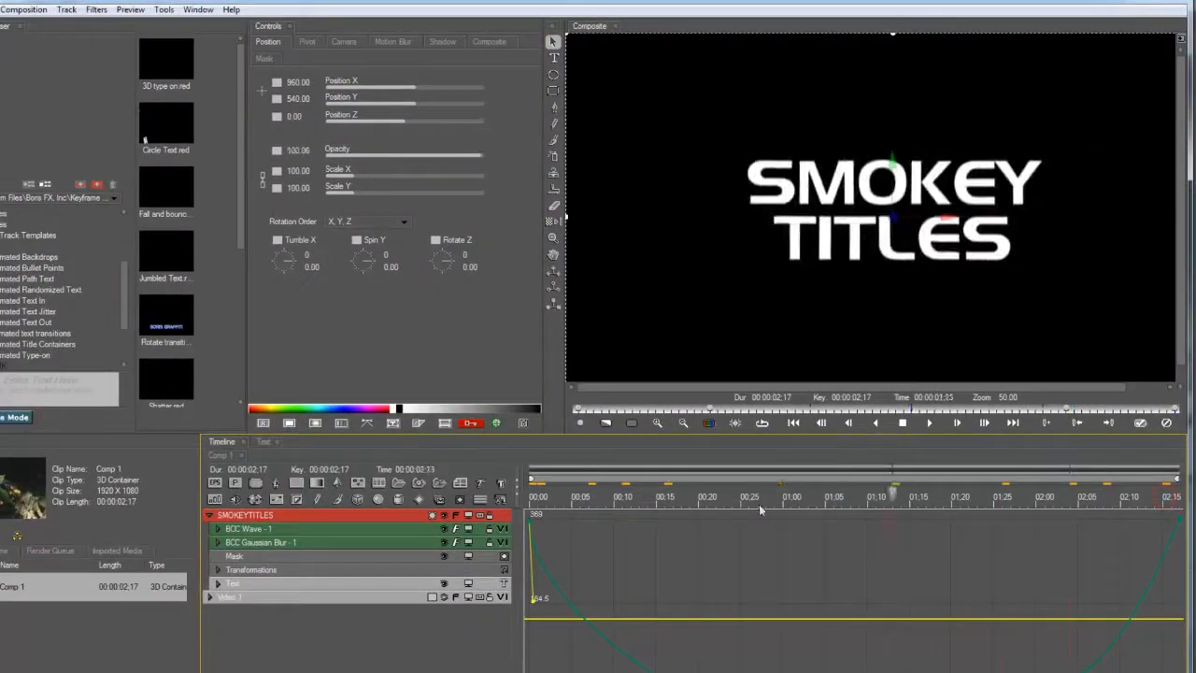
{"action": "left_click", "coordinate": [851, 497]}
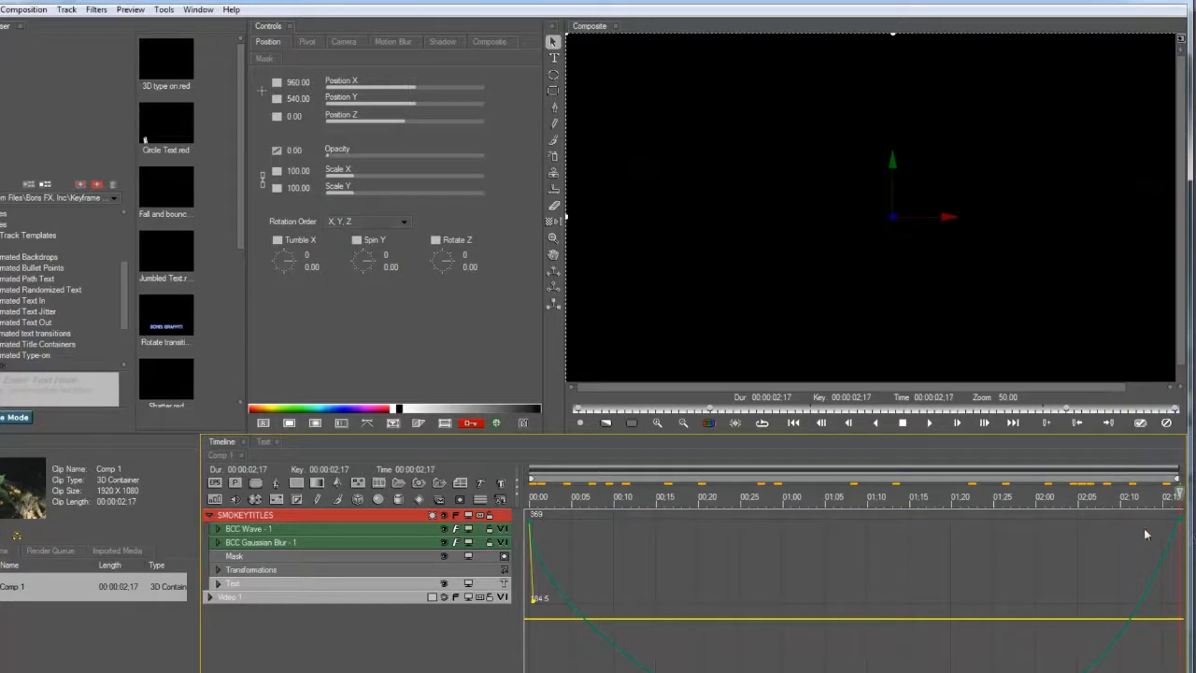
{"action": "left_click", "coordinate": [570, 497]}
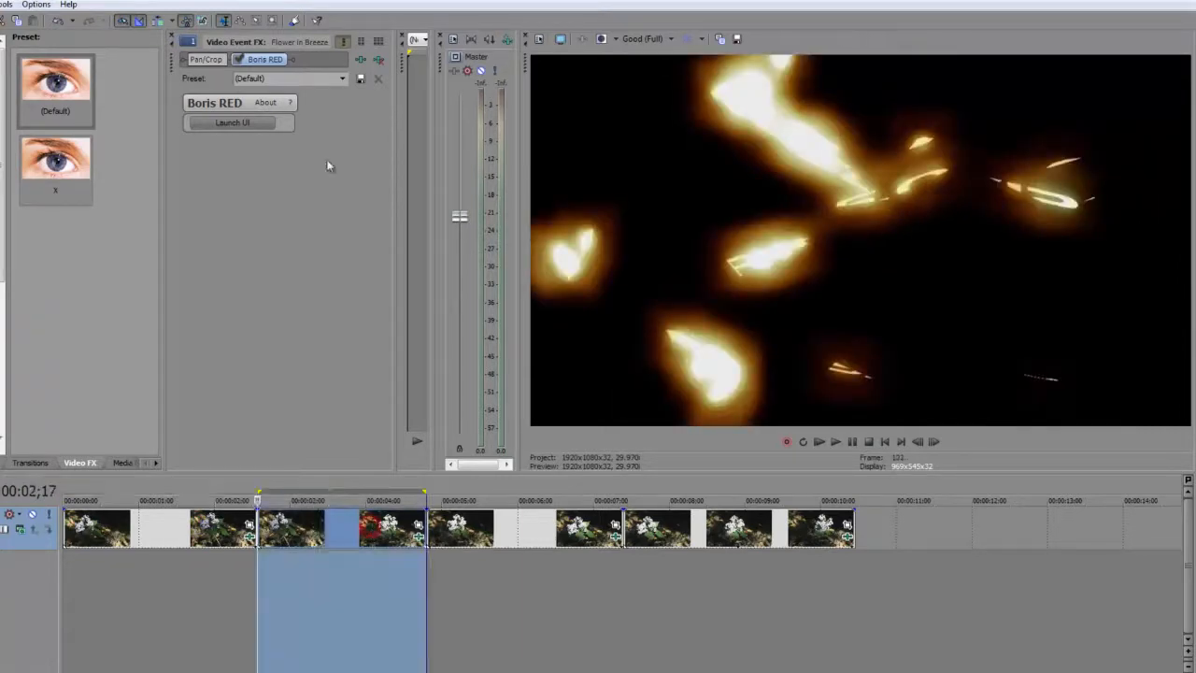
Step: Launch the Boris RED UI from the clip's Video Event FX panel
{"action": "left_click", "coordinate": [231, 123]}
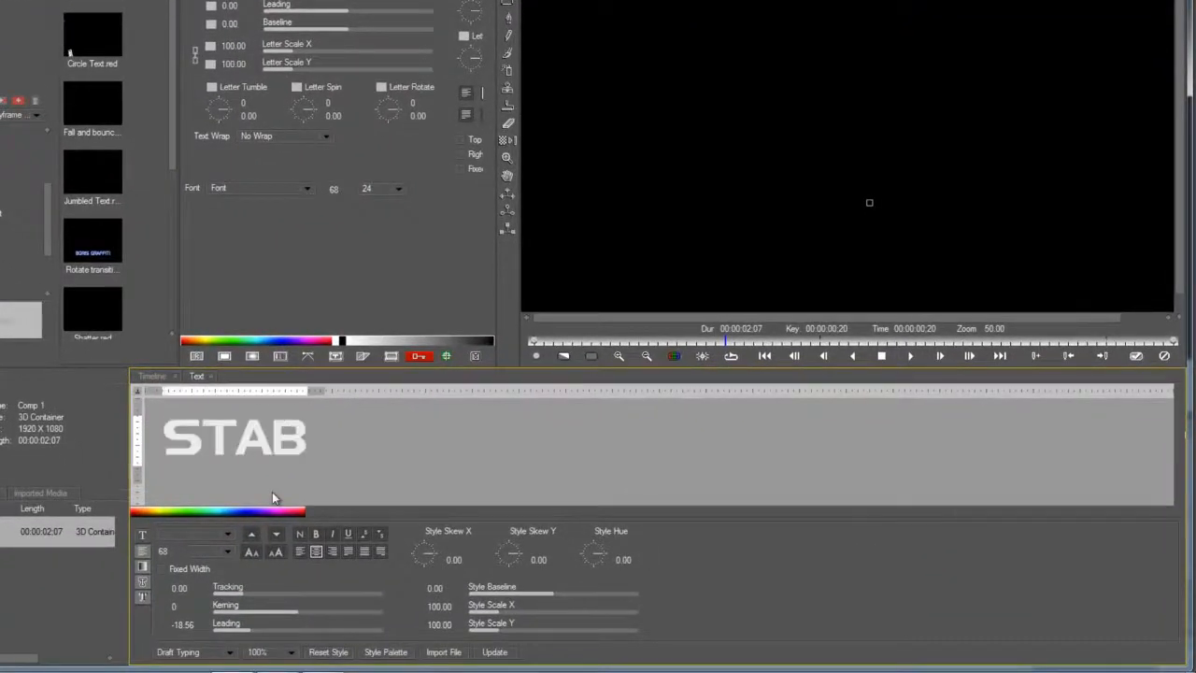
Step: Finish the title as STABILITY ENSURED, update the composite and select the Text track in the timeline
{"action": "type", "text": "ILITYE"}
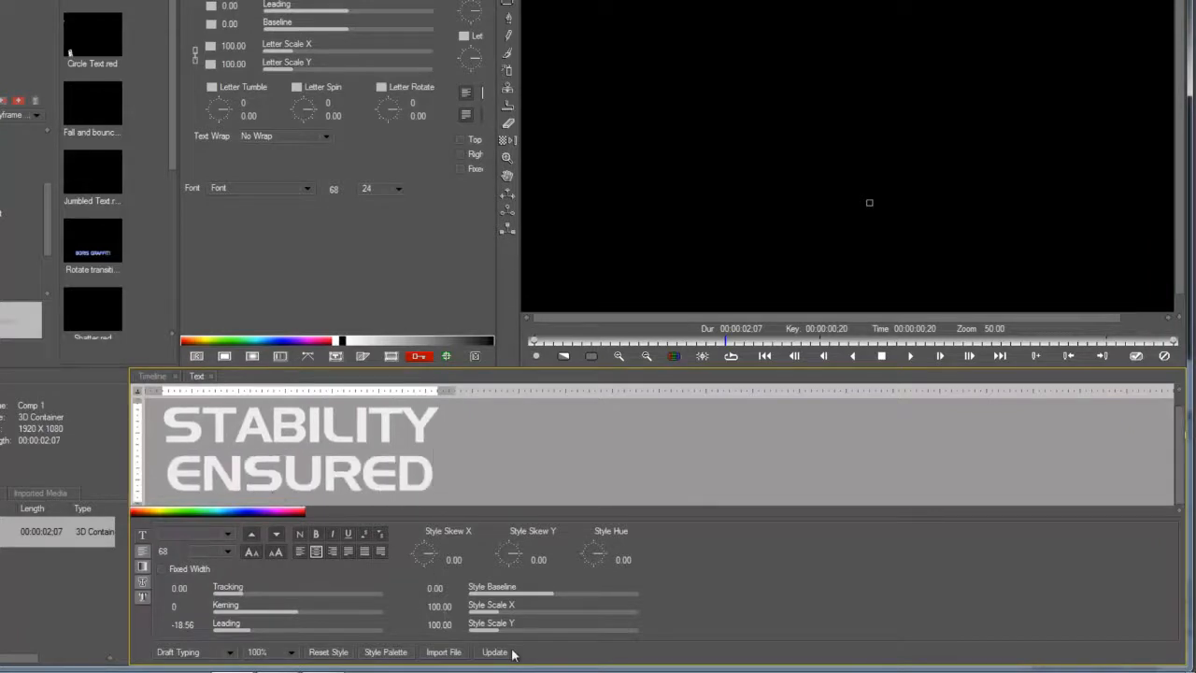
{"action": "left_click", "coordinate": [493, 651]}
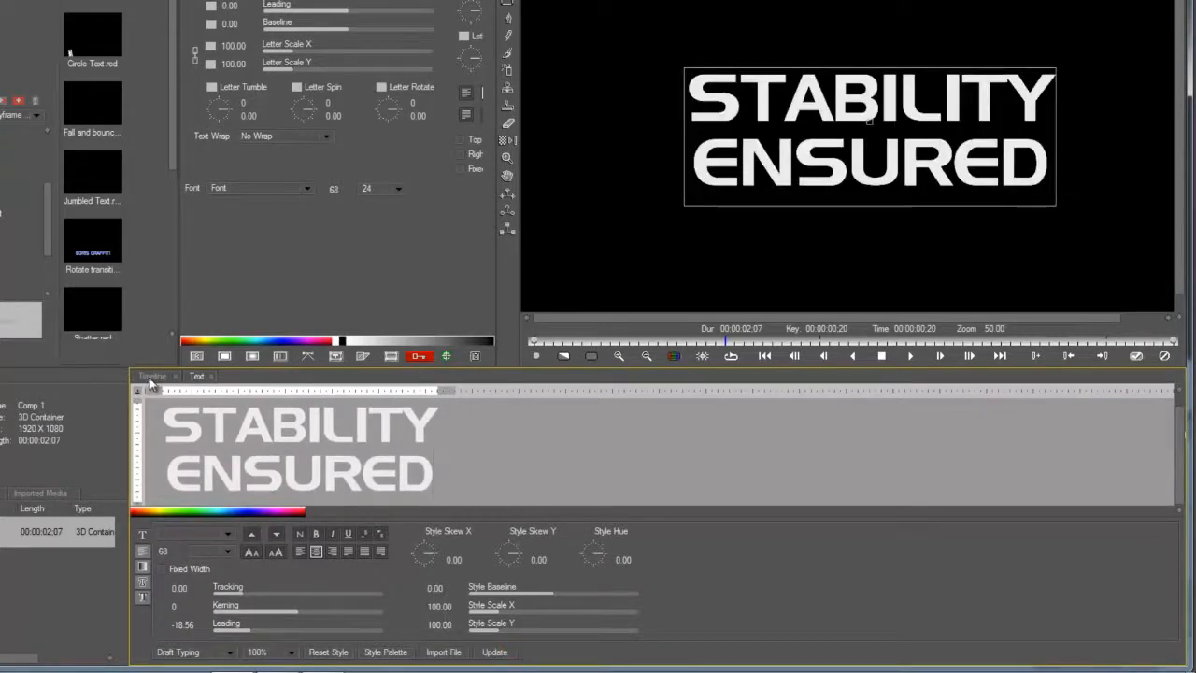
{"action": "left_click", "coordinate": [152, 375]}
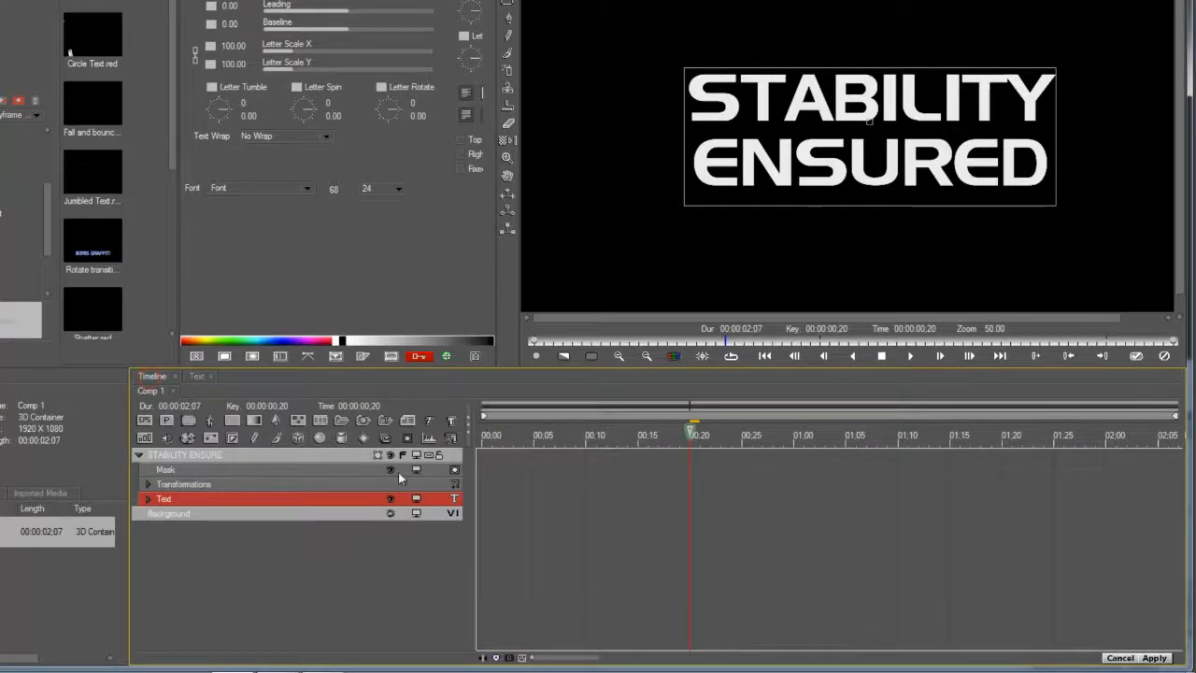
{"action": "left_click", "coordinate": [495, 434]}
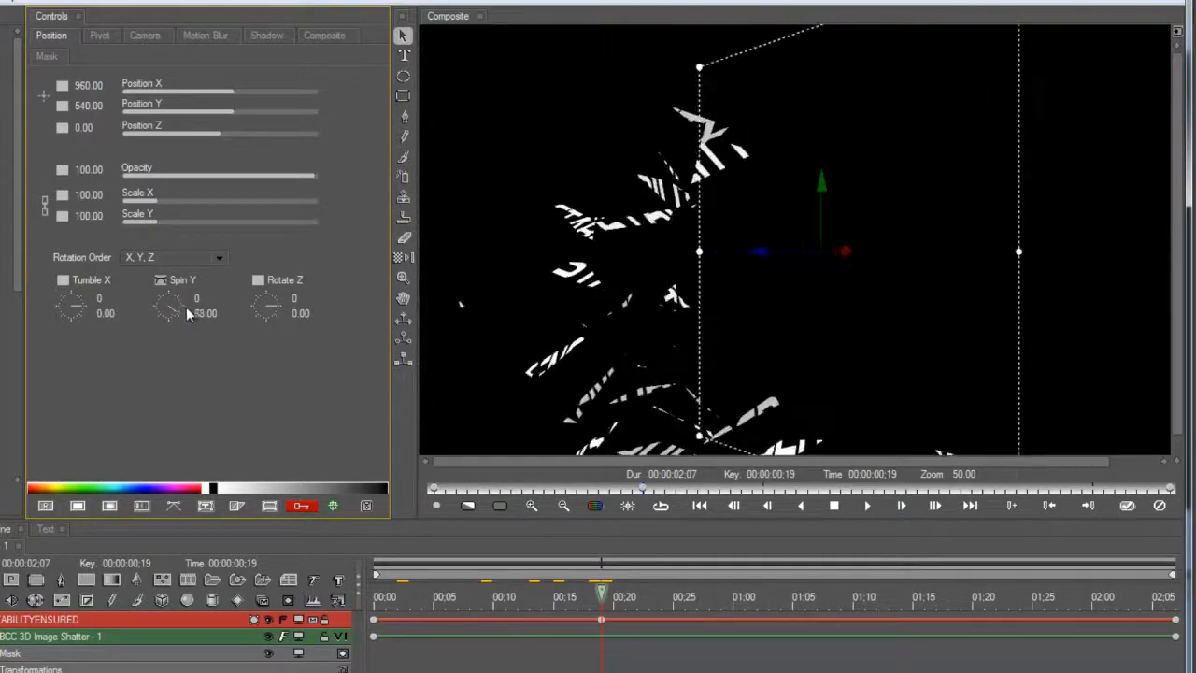
Step: Adjust the container's Spin Y, turn the 3D Image Shatter's Scatter Wipe on and check a later frame
{"action": "left_click_drag", "start_coordinate": [168, 308], "coordinate": [172, 280]}
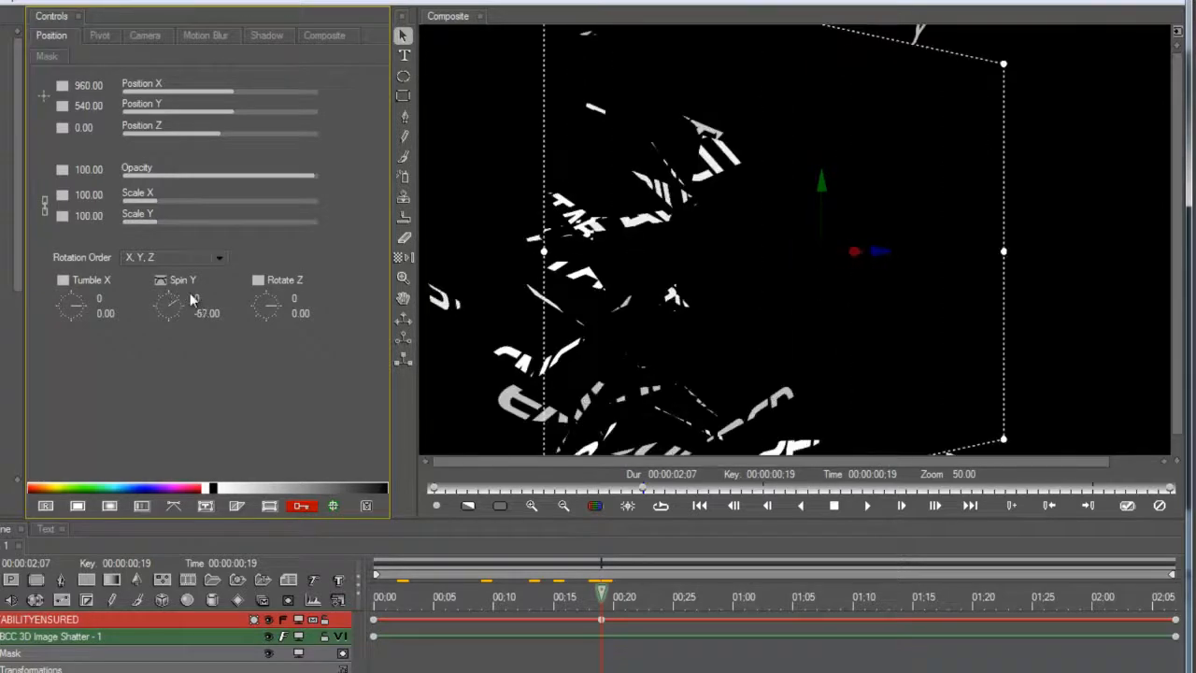
{"action": "left_click_drag", "start_coordinate": [167, 303], "coordinate": [172, 289]}
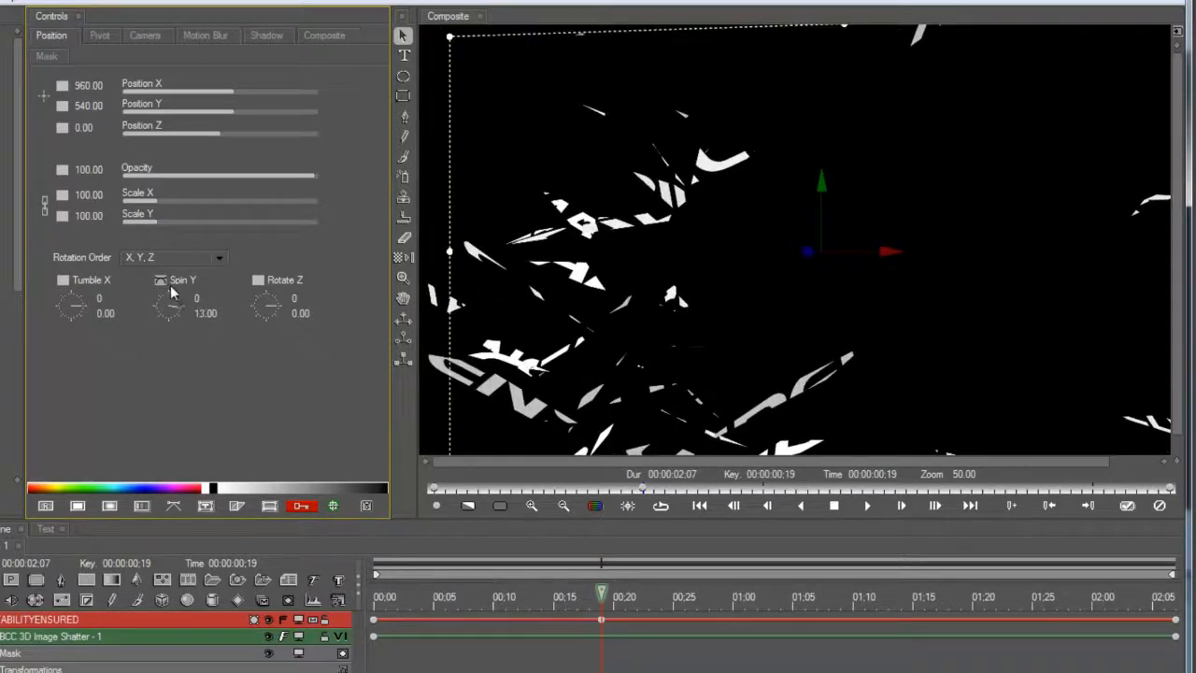
{"action": "mouse_move", "coordinate": [45, 516]}
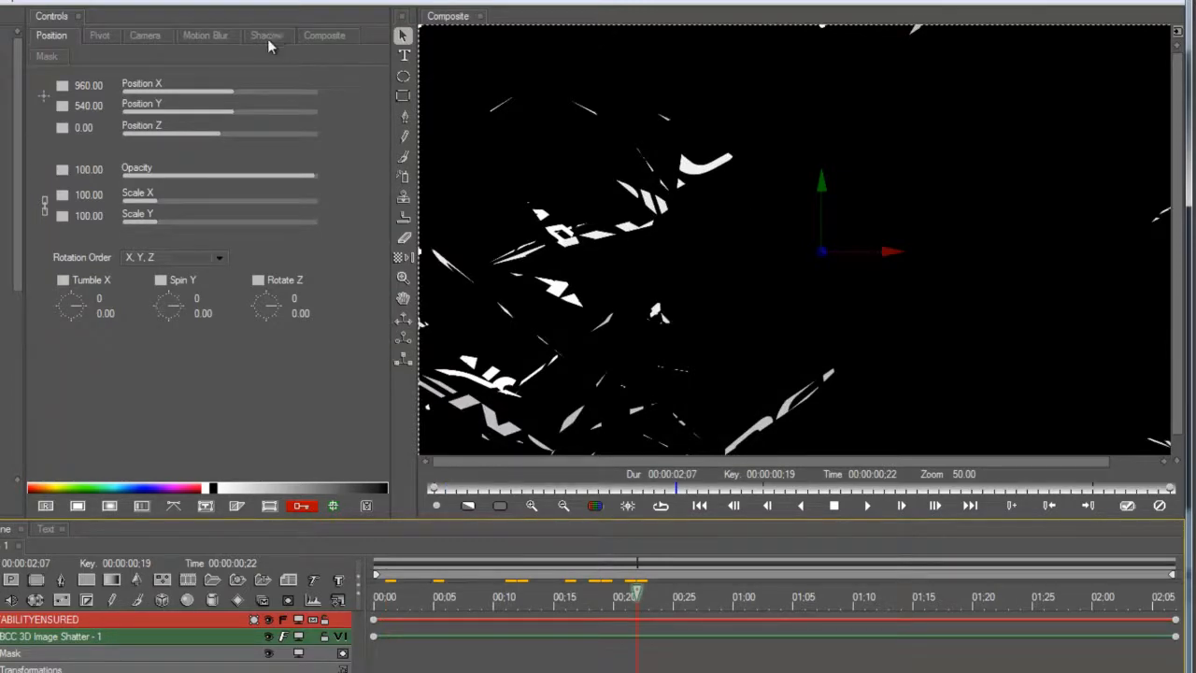
{"action": "left_click", "coordinate": [52, 635]}
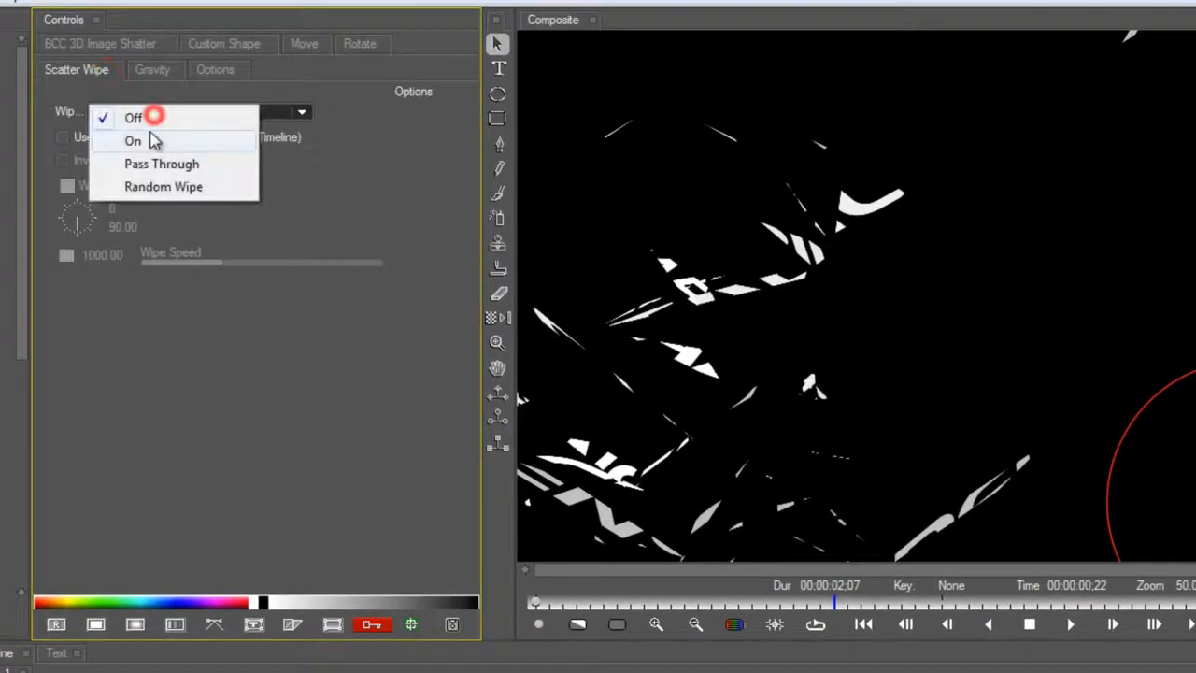
{"action": "left_click", "coordinate": [133, 141]}
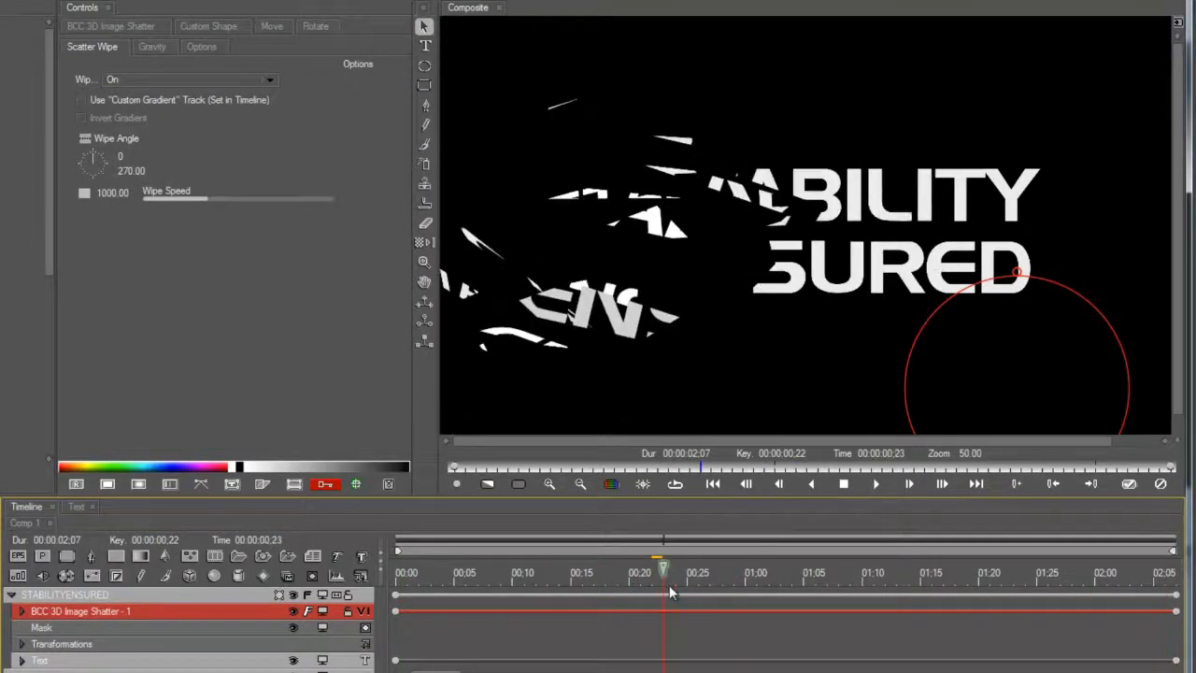
{"action": "left_click", "coordinate": [111, 26]}
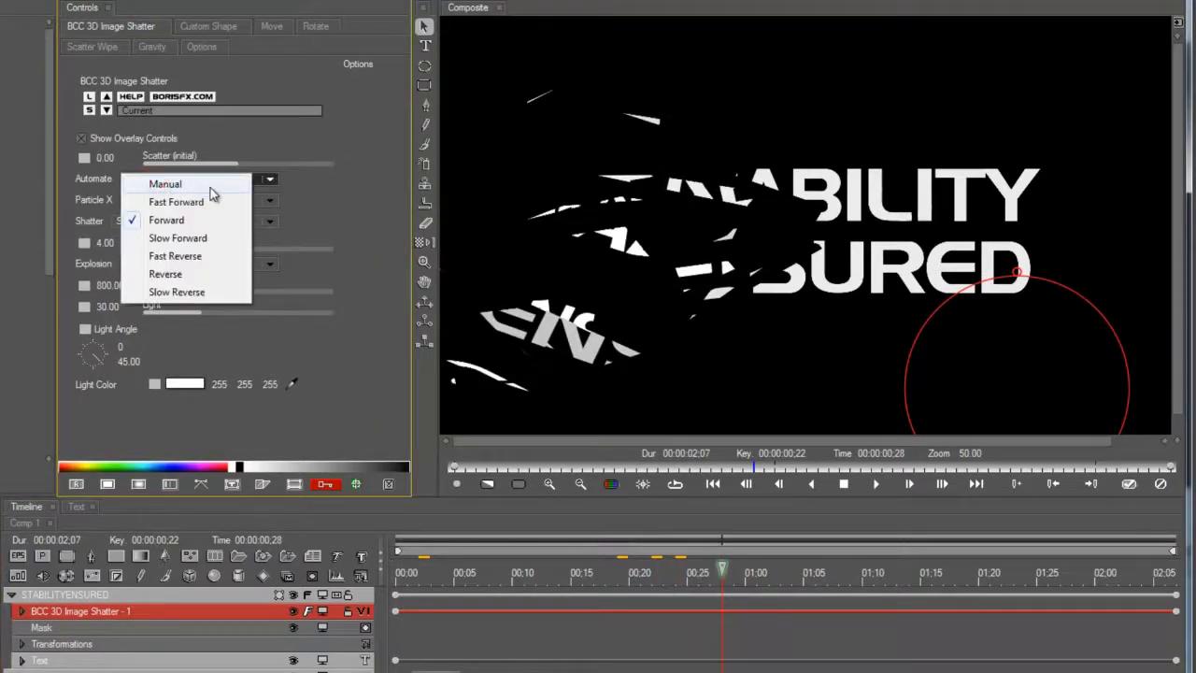
Step: Switch the shatter to Manual automation and keyframe a larger Scatter amount with the on-screen control
{"action": "left_click", "coordinate": [165, 183]}
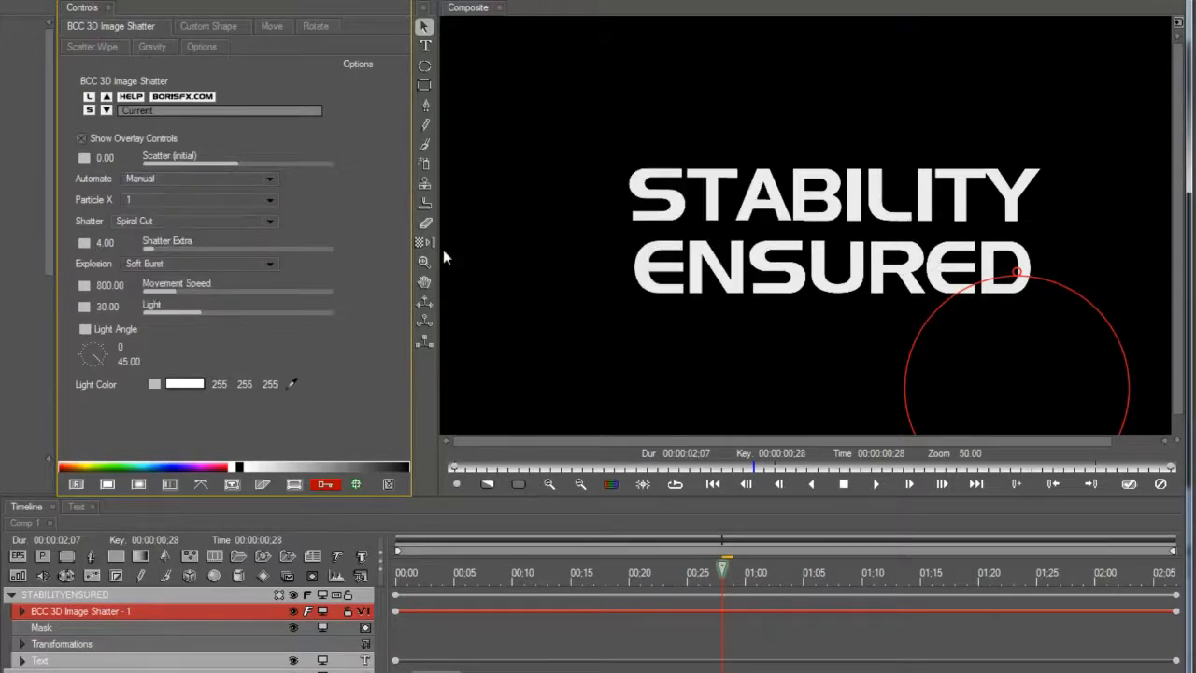
{"action": "mouse_move", "coordinate": [101, 201]}
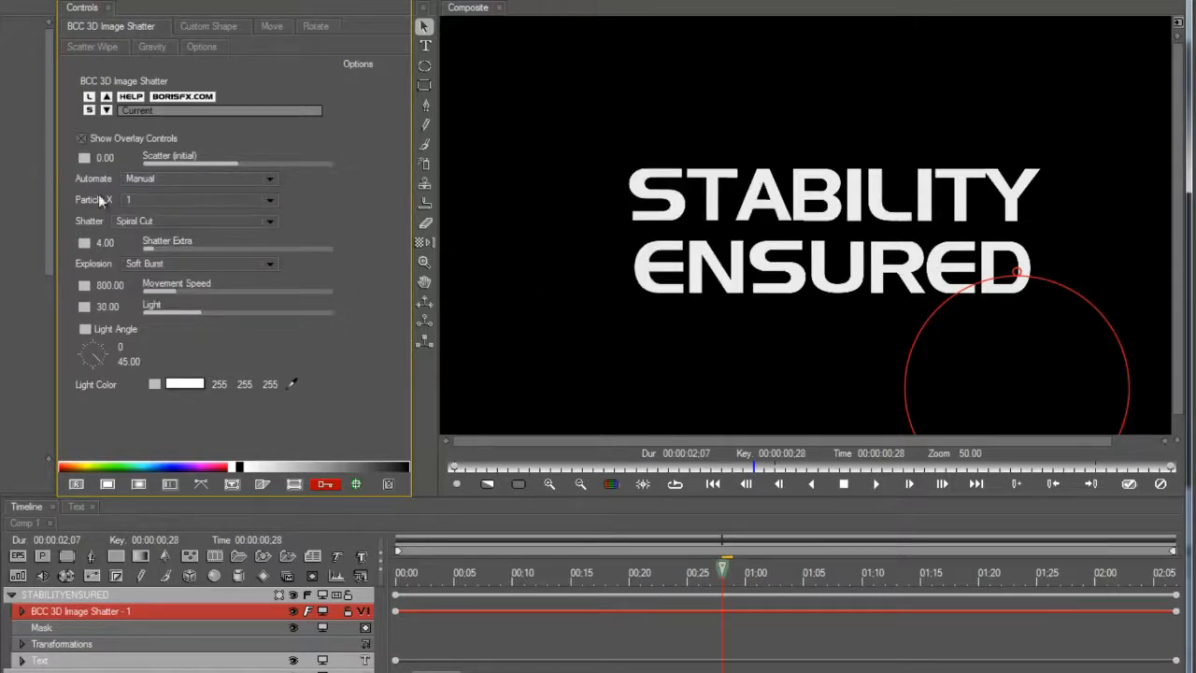
{"action": "left_click", "coordinate": [84, 157]}
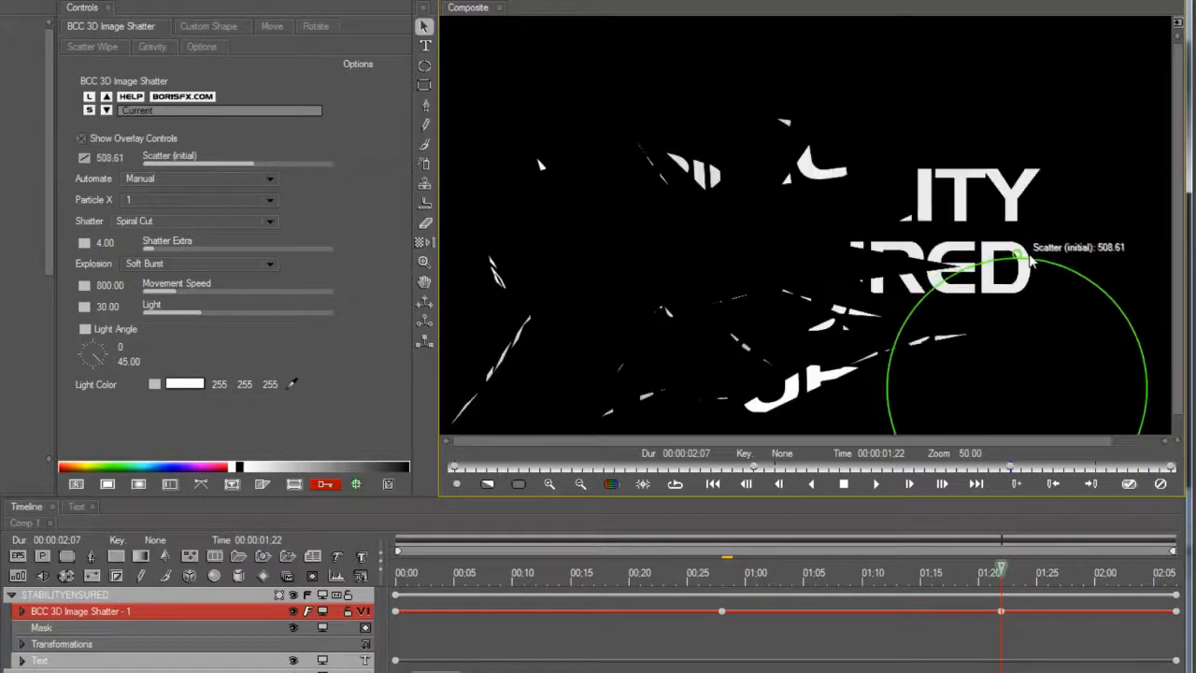
{"action": "left_click_drag", "start_coordinate": [1032, 262], "coordinate": [1017, 224]}
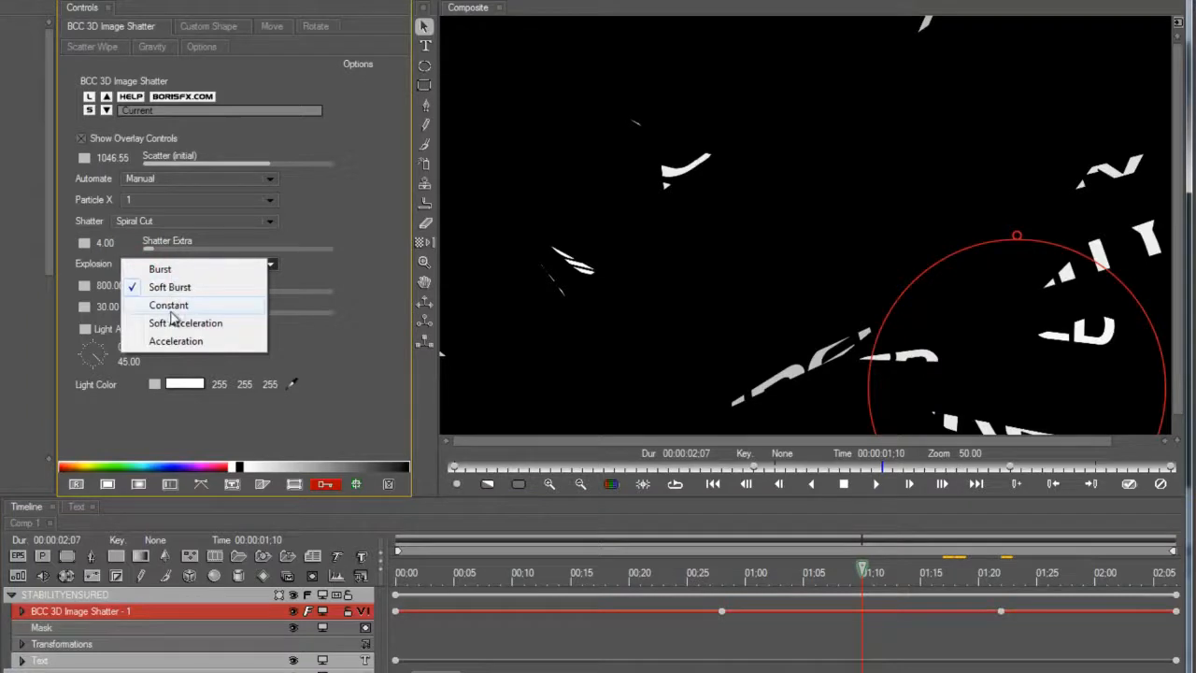
{"action": "left_click", "coordinate": [168, 288]}
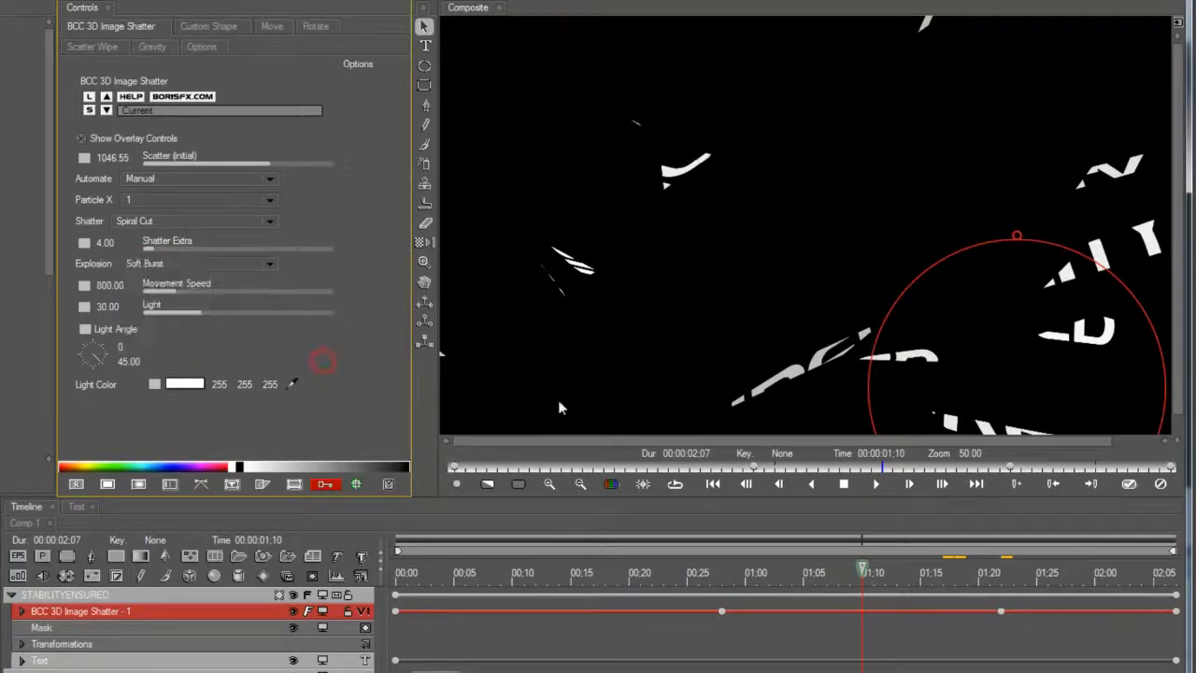
{"action": "left_click", "coordinate": [755, 572]}
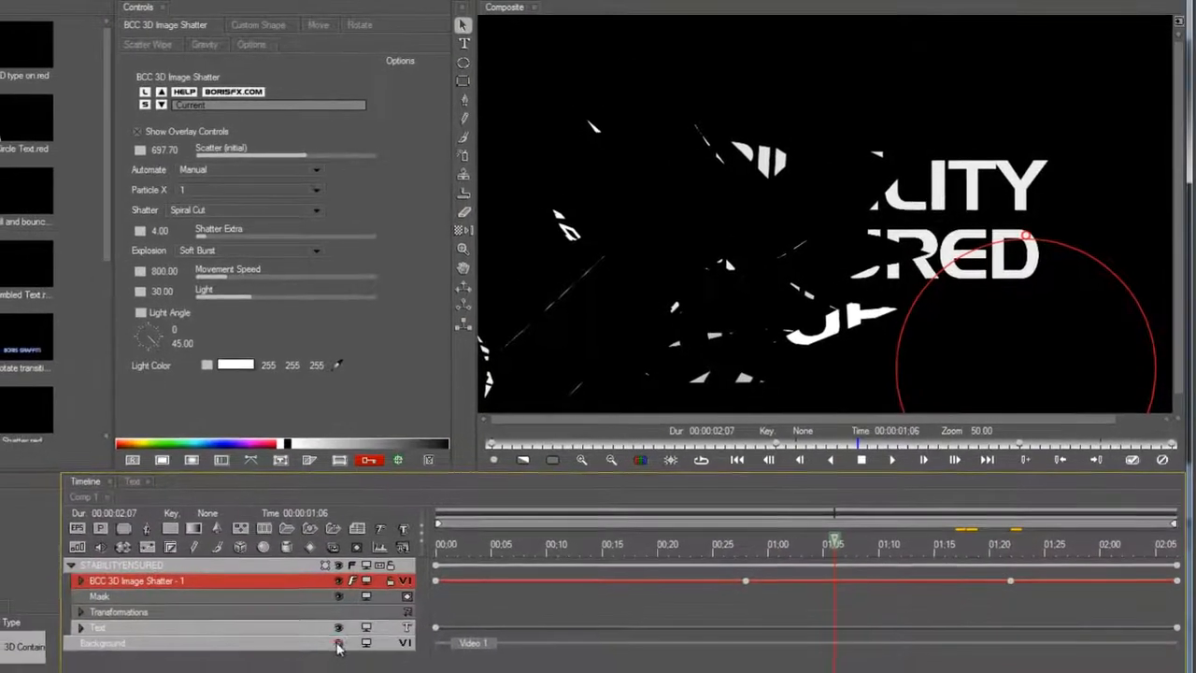
Step: Toggle the Background footage layer on and off behind the shattering title
{"action": "left_click", "coordinate": [338, 643]}
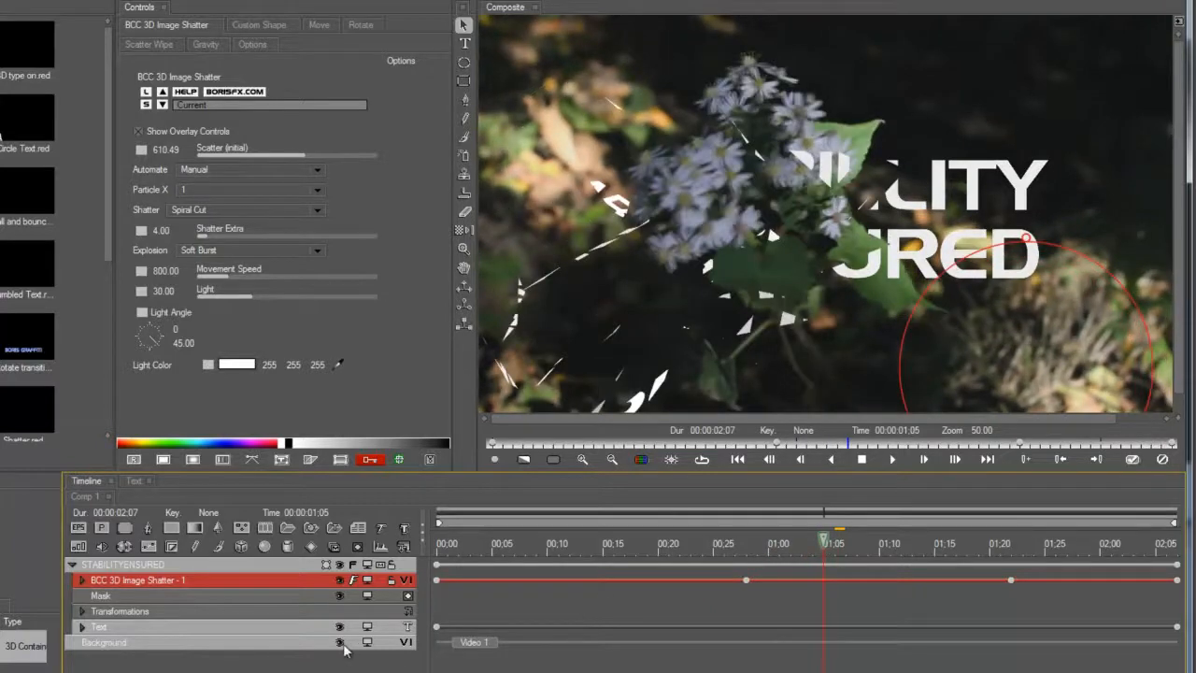
{"action": "left_click", "coordinate": [340, 643]}
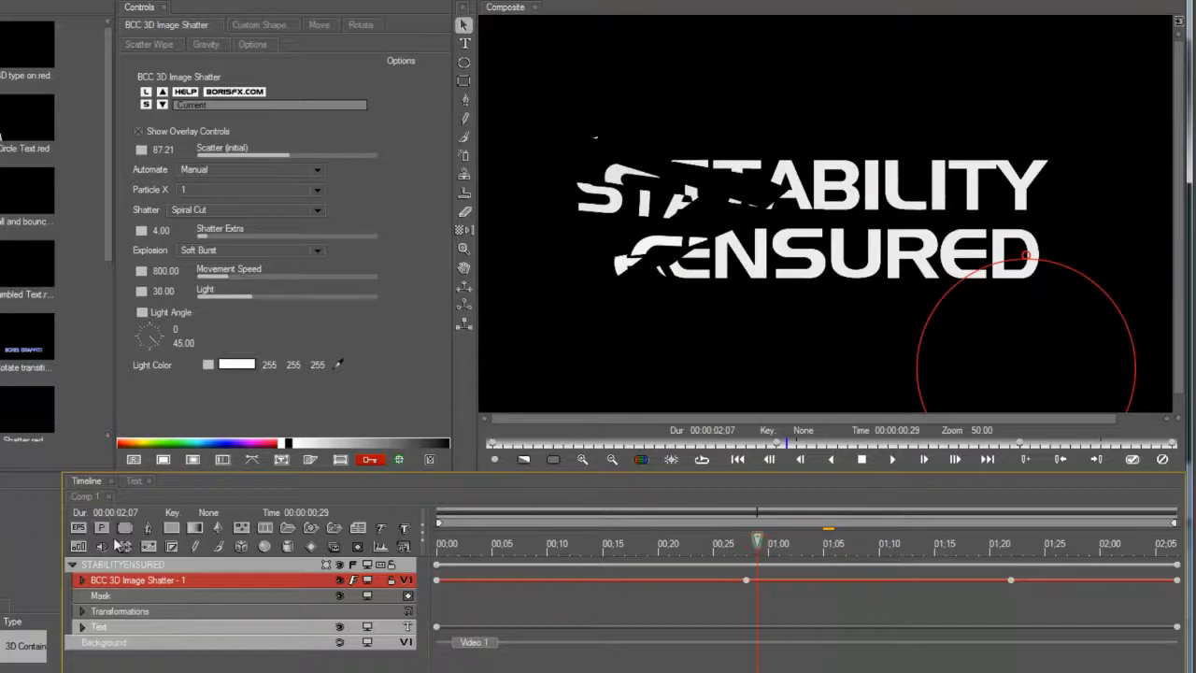
{"action": "left_click", "coordinate": [177, 45]}
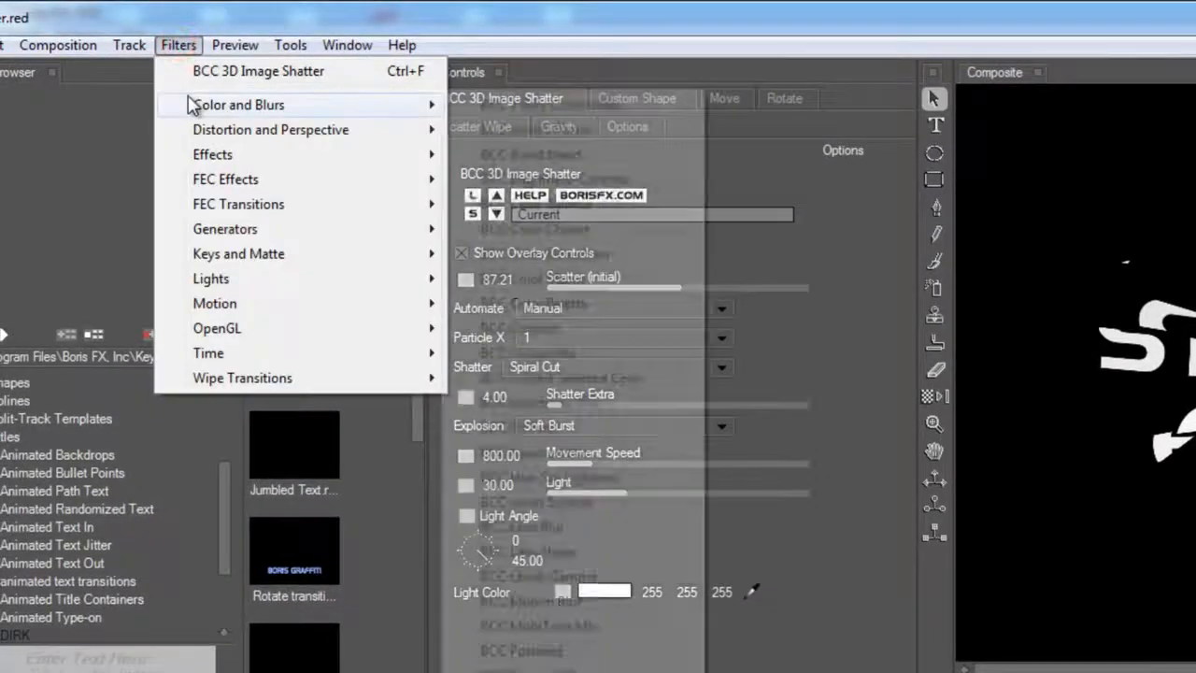
Step: Add a BCC Colorize Glow effect above the shatter on the STABILITY ENSURED text
{"action": "left_click", "coordinate": [213, 153]}
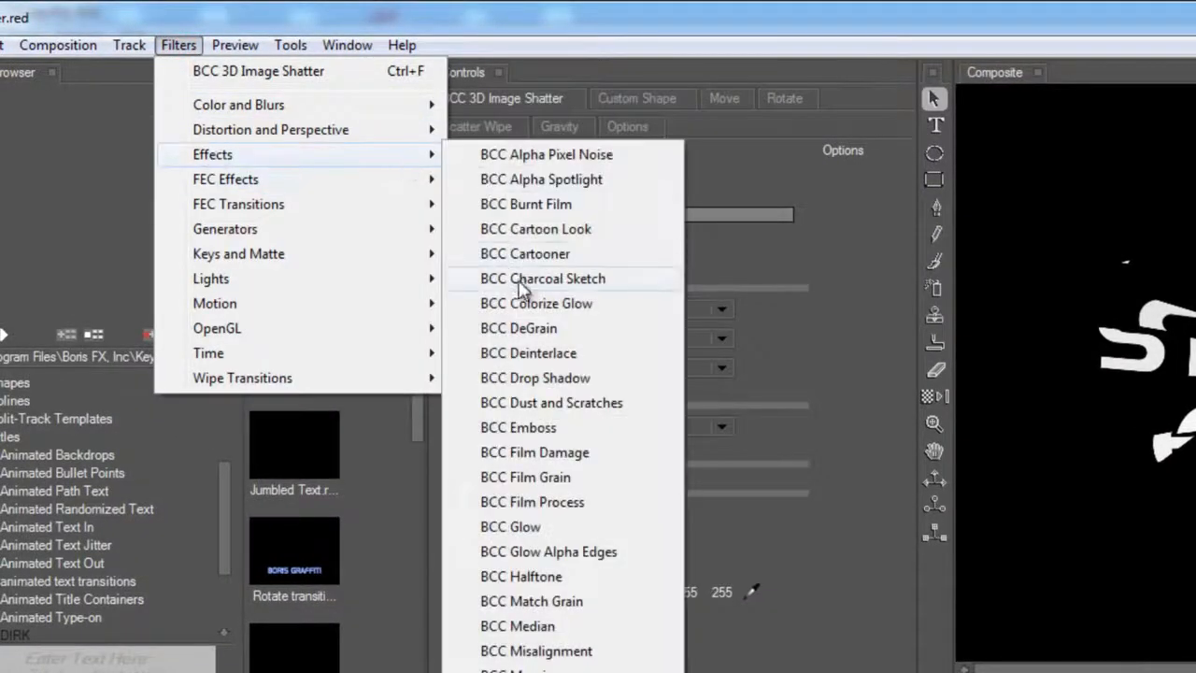
{"action": "left_click", "coordinate": [535, 302]}
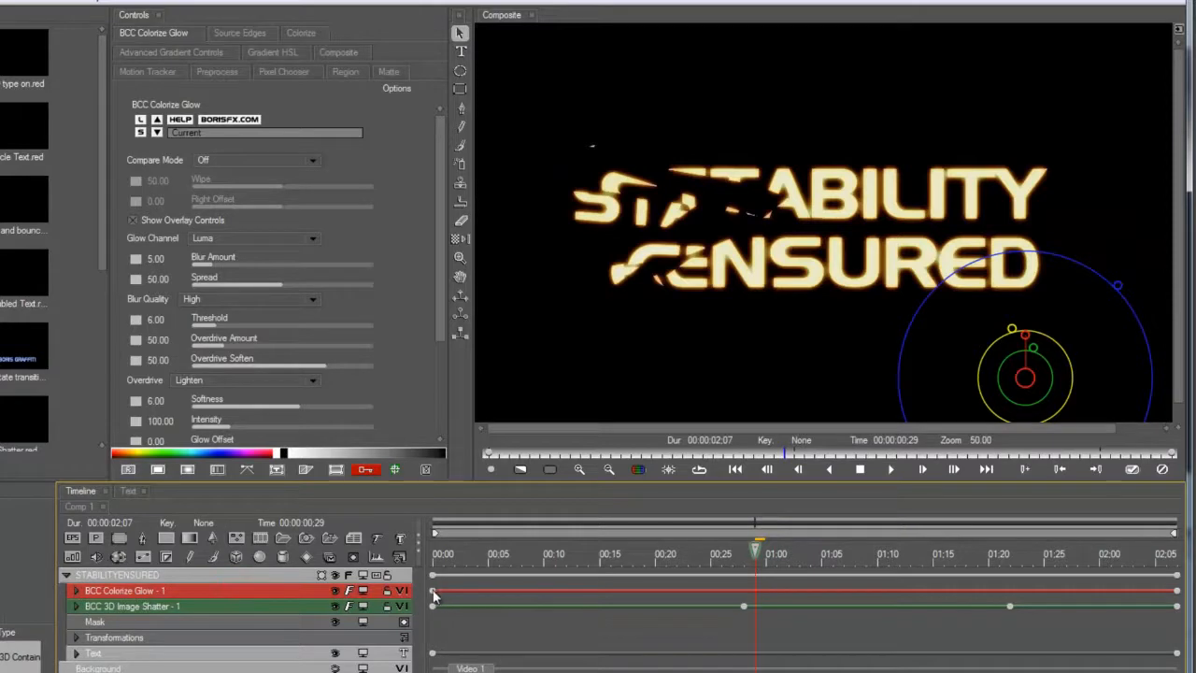
{"action": "left_click", "coordinate": [747, 542]}
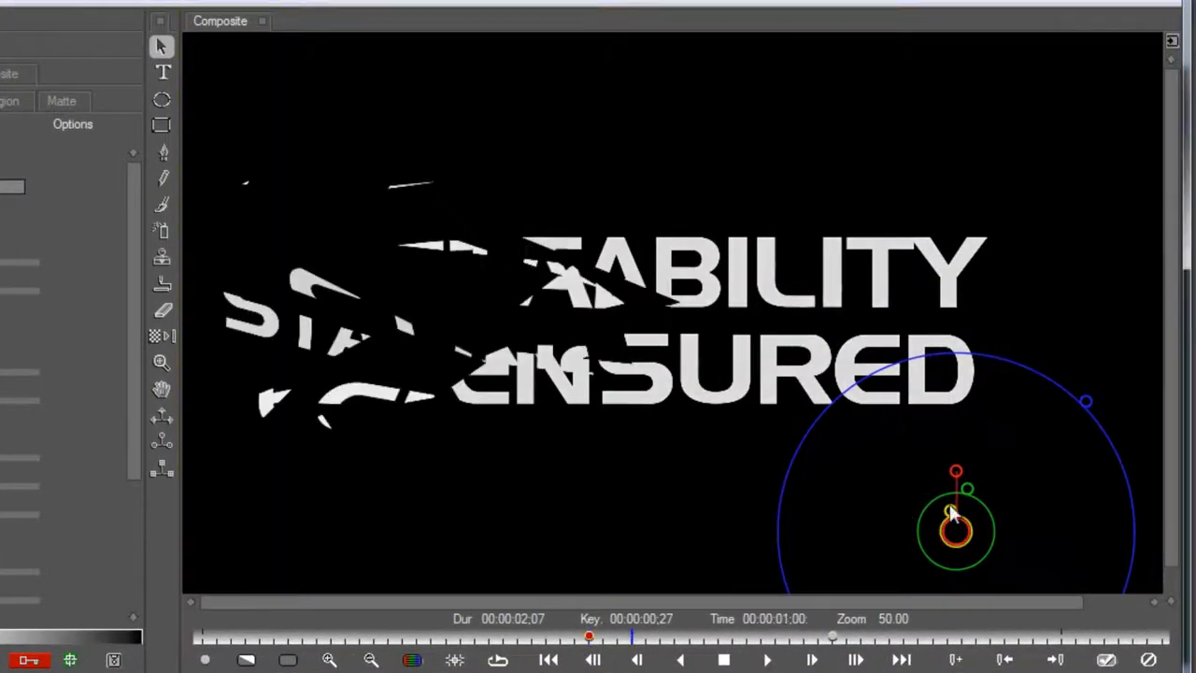
Step: Increase the glow's Blur Amount and Spread with the overlay controls for soft orange edges
{"action": "left_click_drag", "start_coordinate": [957, 530], "coordinate": [968, 490]}
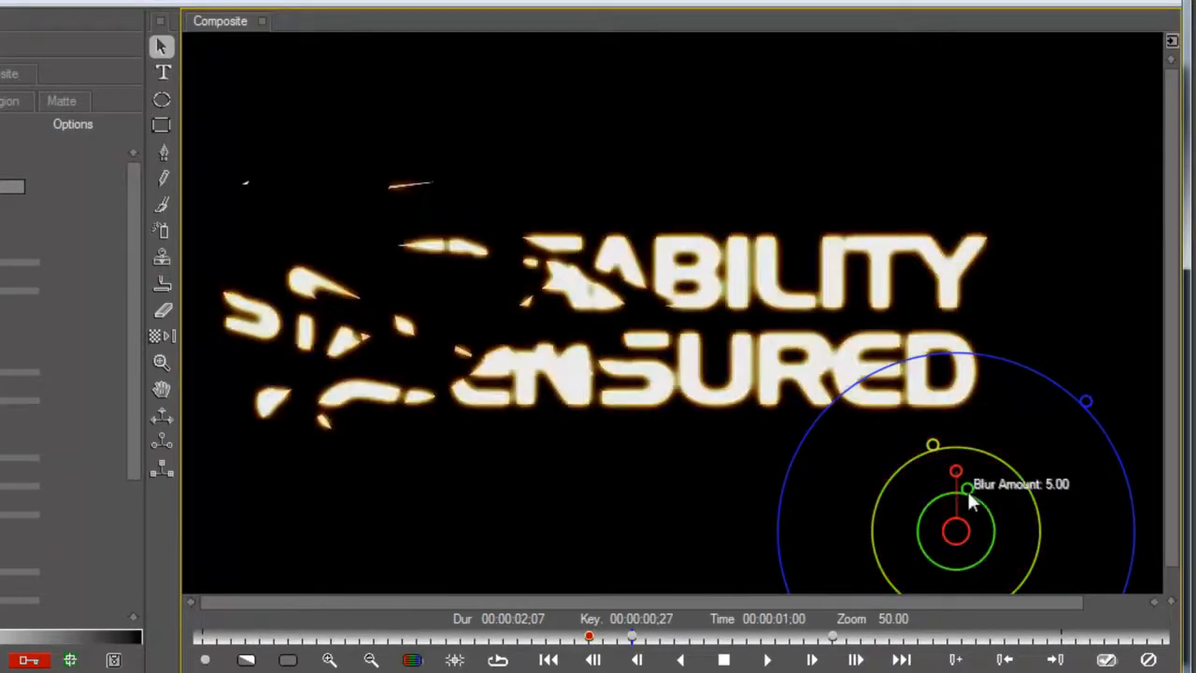
{"action": "left_click_drag", "start_coordinate": [955, 486], "coordinate": [1039, 407]}
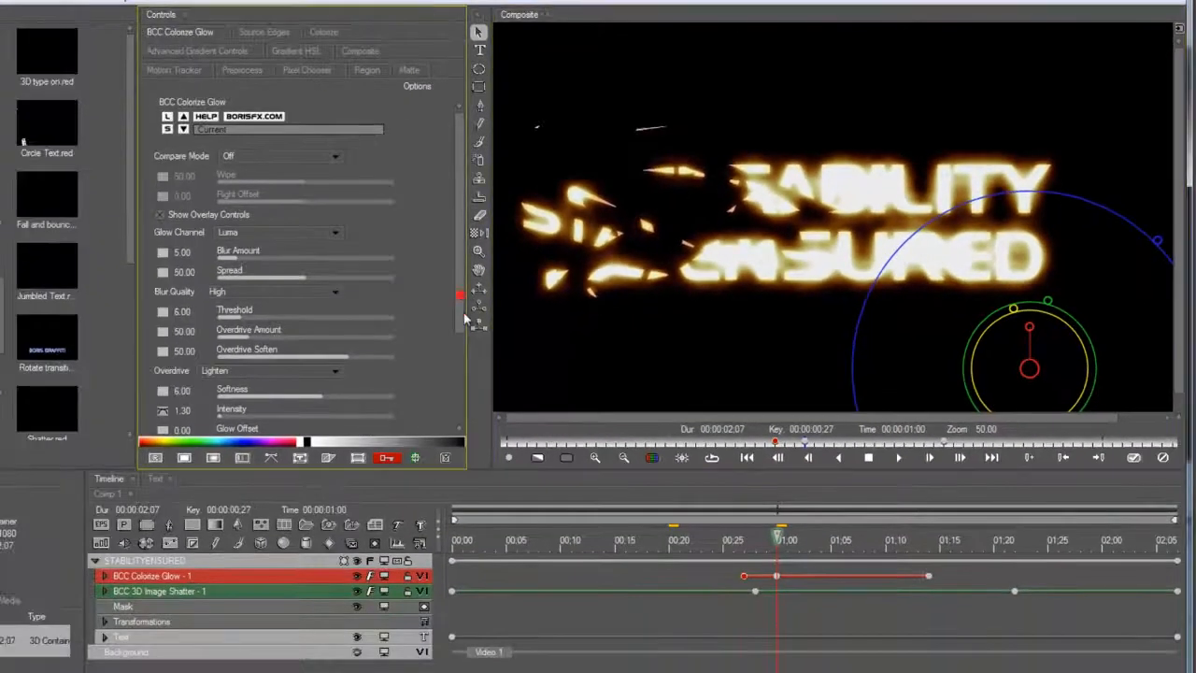
{"action": "scroll", "scroll_direction": "down", "scroll_amount": 3}
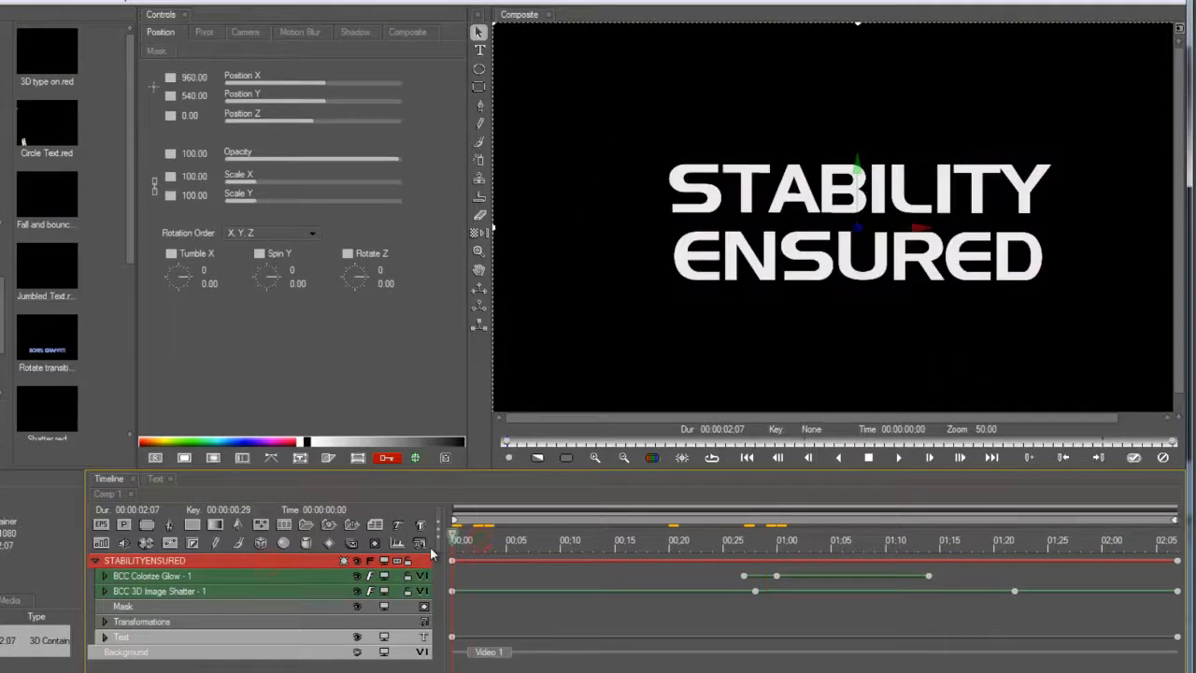
{"action": "mouse_move", "coordinate": [121, 540]}
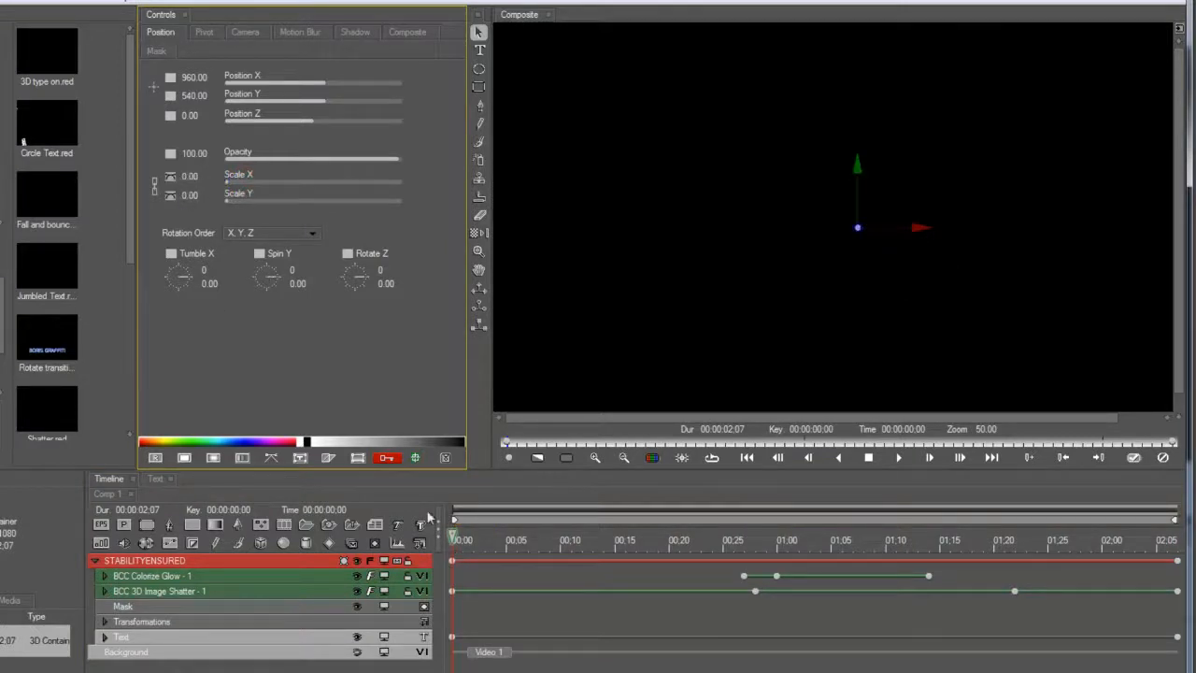
Step: Later in the shatter animation, rotate the text container with the Spin Y dial
{"action": "left_click_drag", "start_coordinate": [453, 523], "coordinate": [744, 523]}
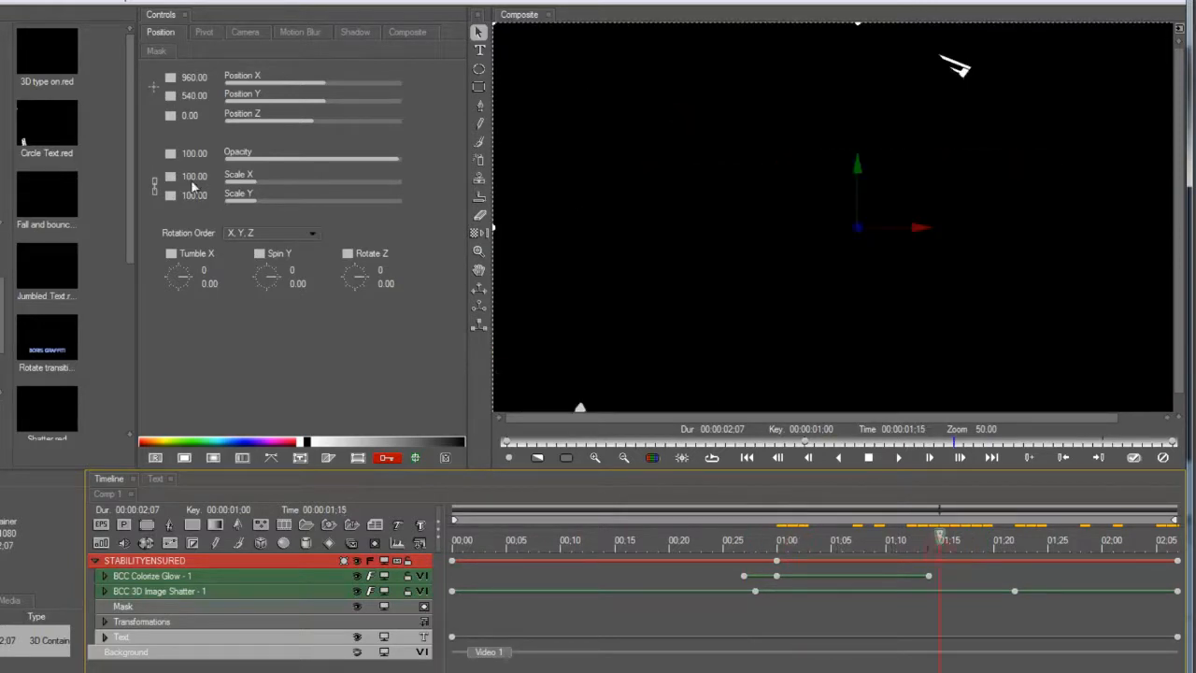
{"action": "left_click_drag", "start_coordinate": [265, 276], "coordinate": [277, 284]}
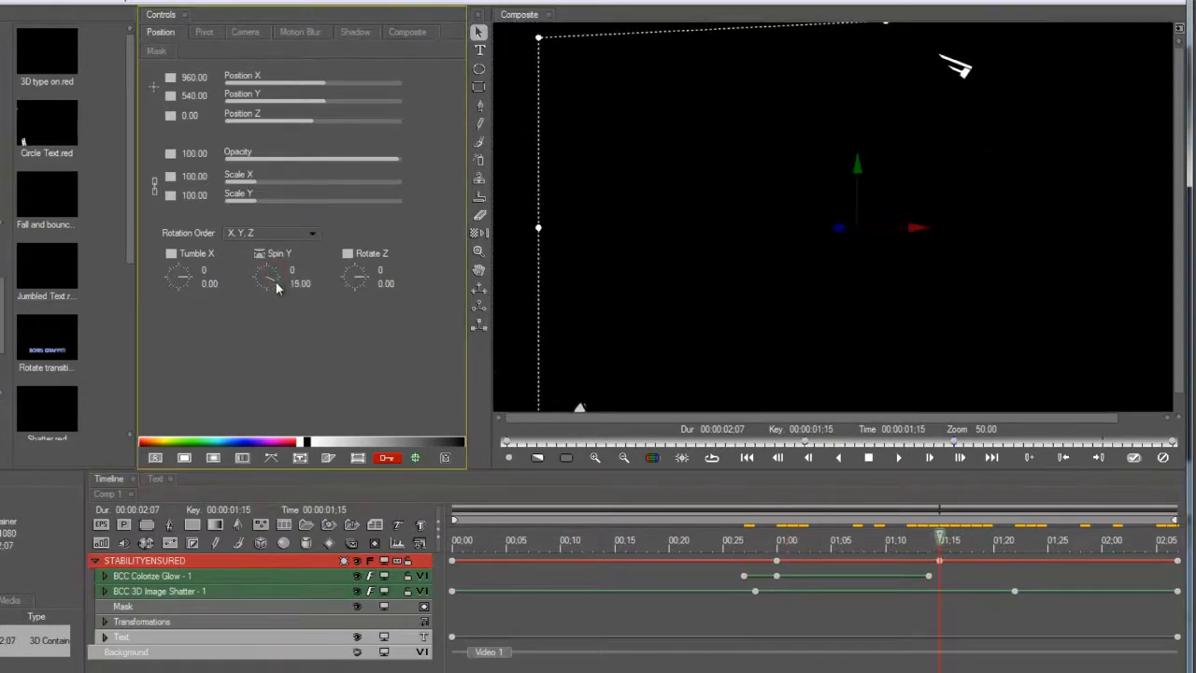
{"action": "left_click_drag", "start_coordinate": [269, 277], "coordinate": [271, 265]}
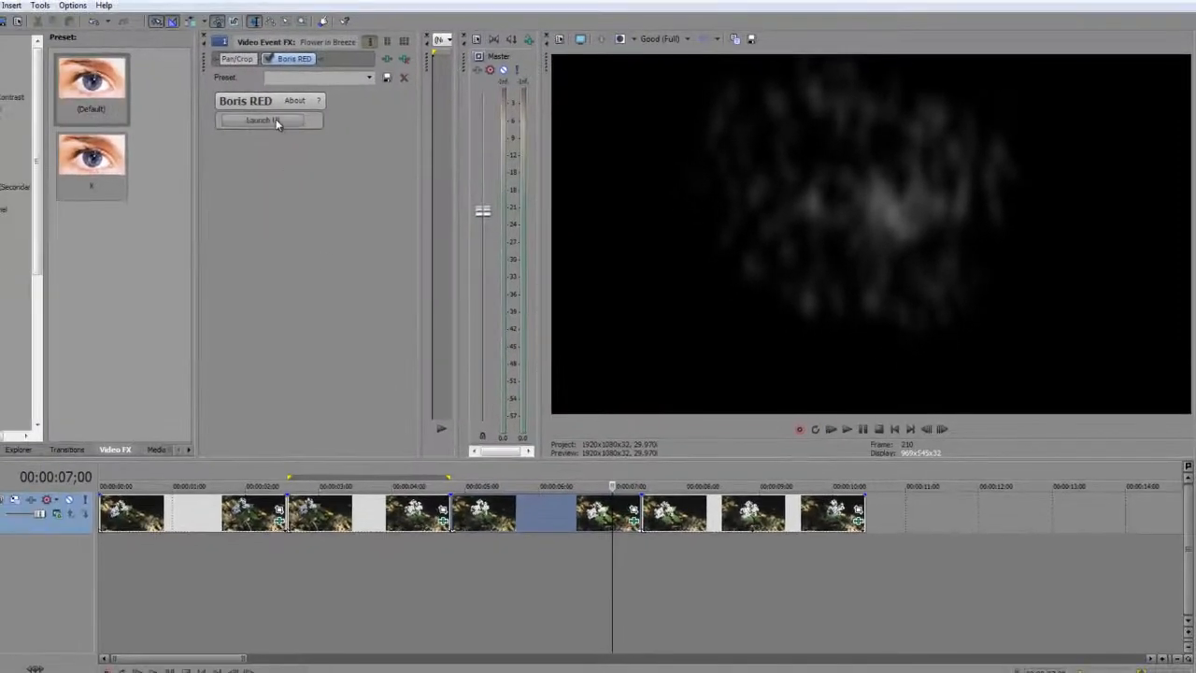
Step: Launch the clip's Boris RED effect from the Video Event FX window
{"action": "left_click", "coordinate": [266, 119]}
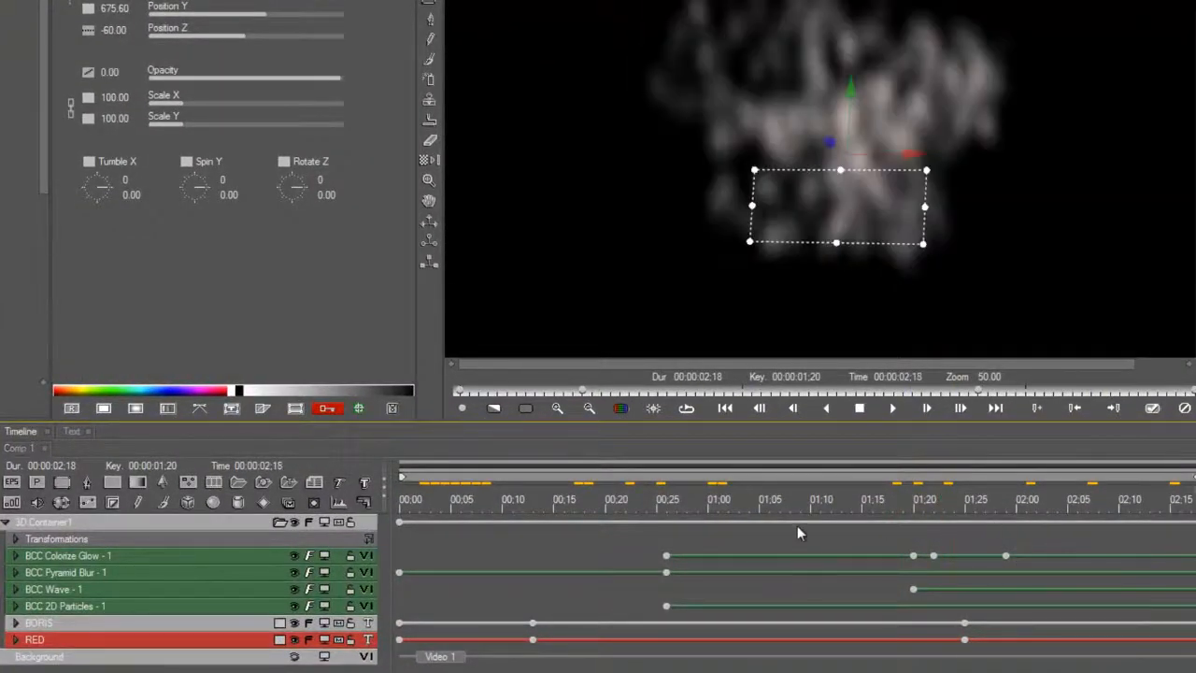
Step: Add a text layer reading 'This is Great!' and update the composite
{"action": "left_click", "coordinate": [912, 490]}
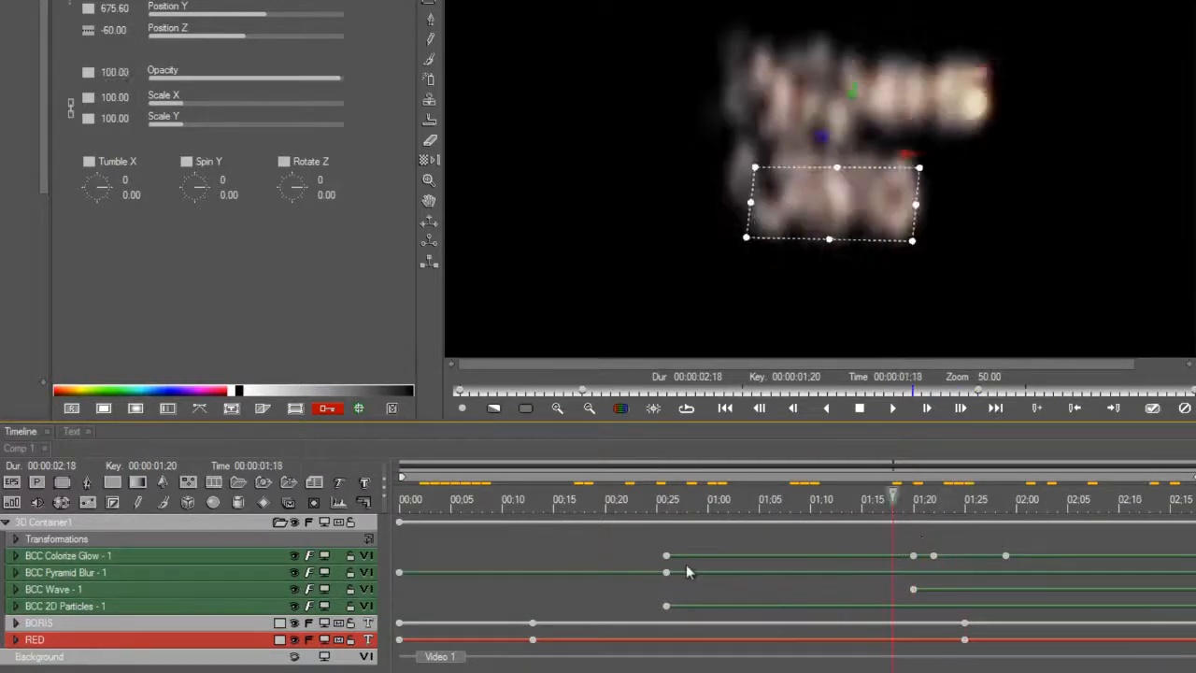
{"action": "left_click", "coordinate": [688, 493]}
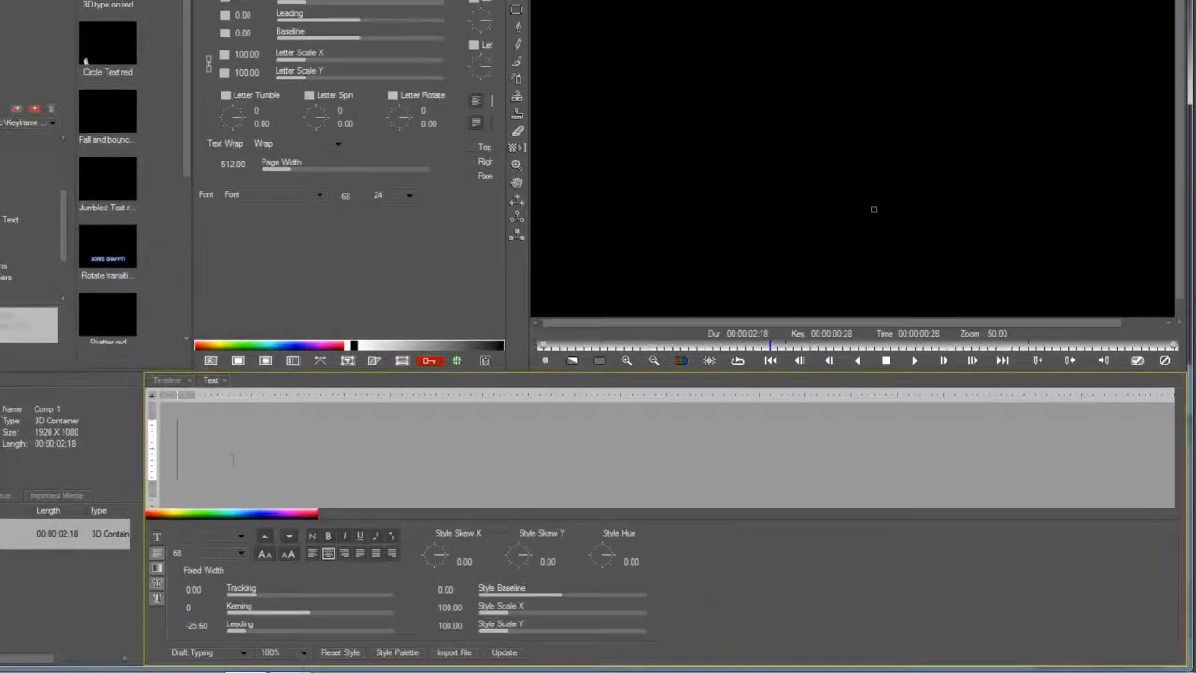
{"action": "type", "text": "This i"}
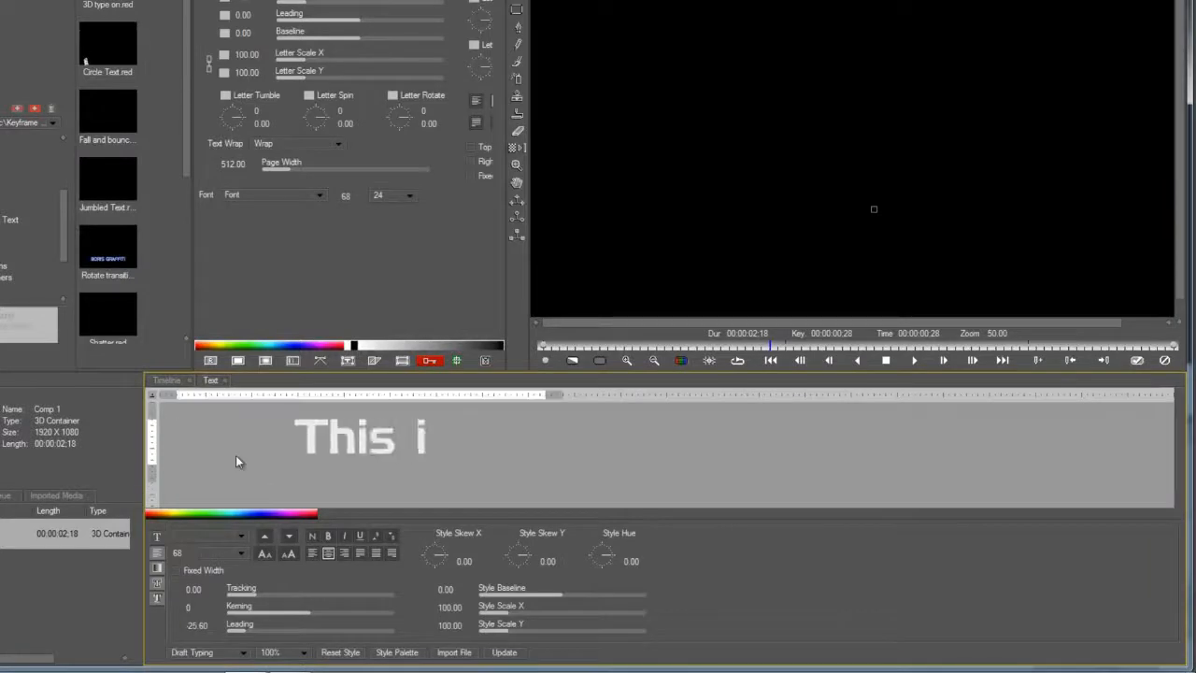
{"action": "type", "text": "s Great!"}
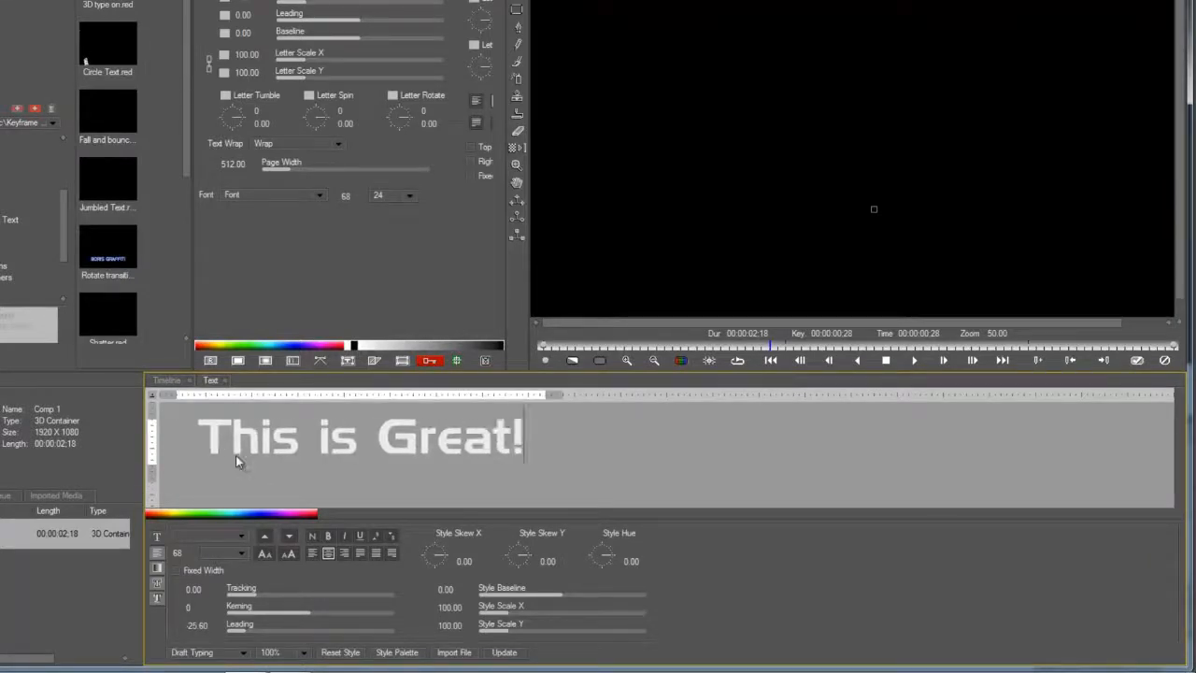
{"action": "left_click", "coordinate": [504, 650]}
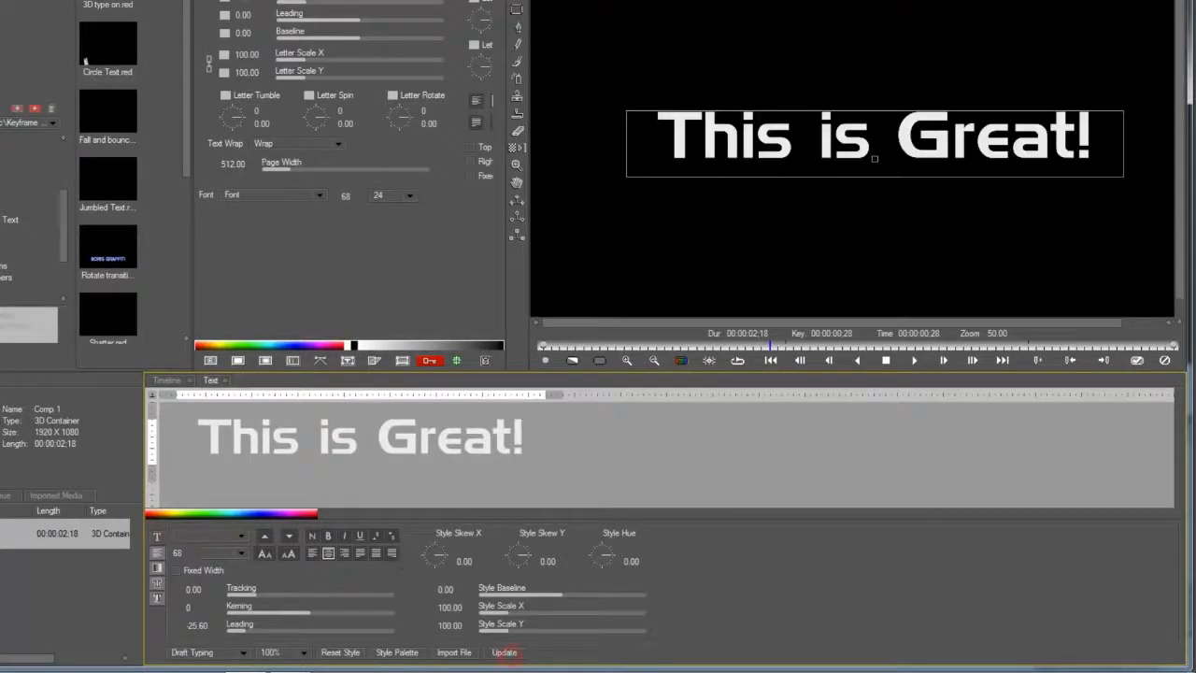
Step: Add a second text layer reading 'Calorie Intake' and select its container
{"action": "left_click", "coordinate": [166, 381]}
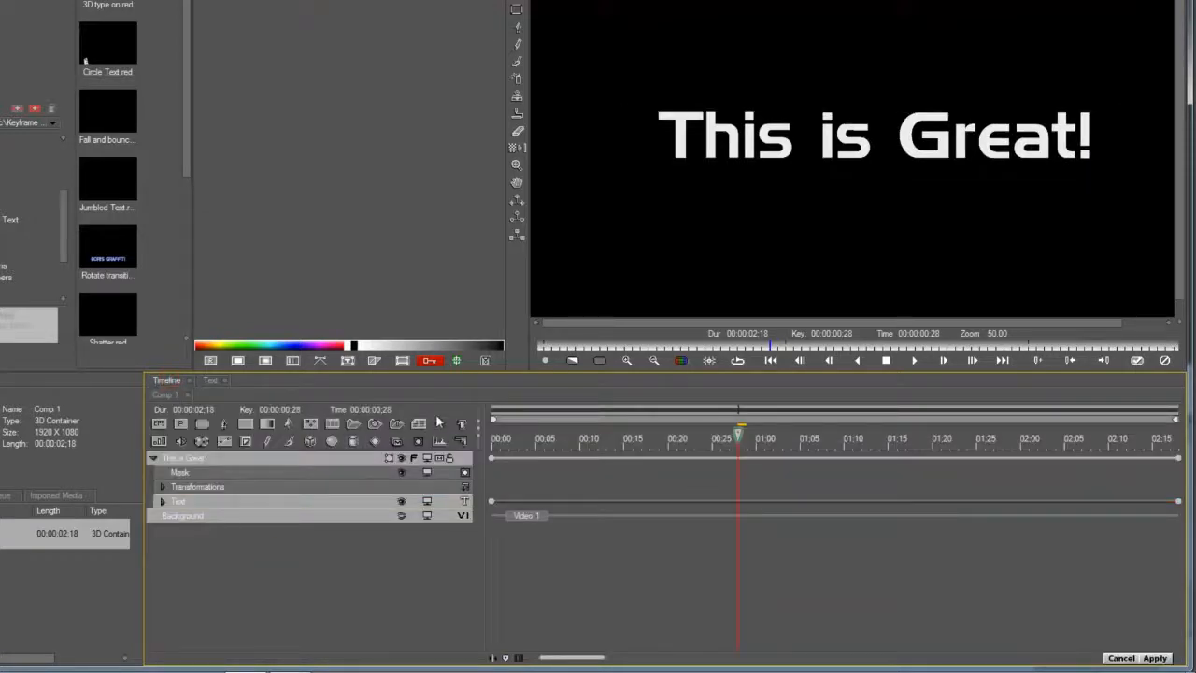
{"action": "left_click", "coordinate": [211, 380]}
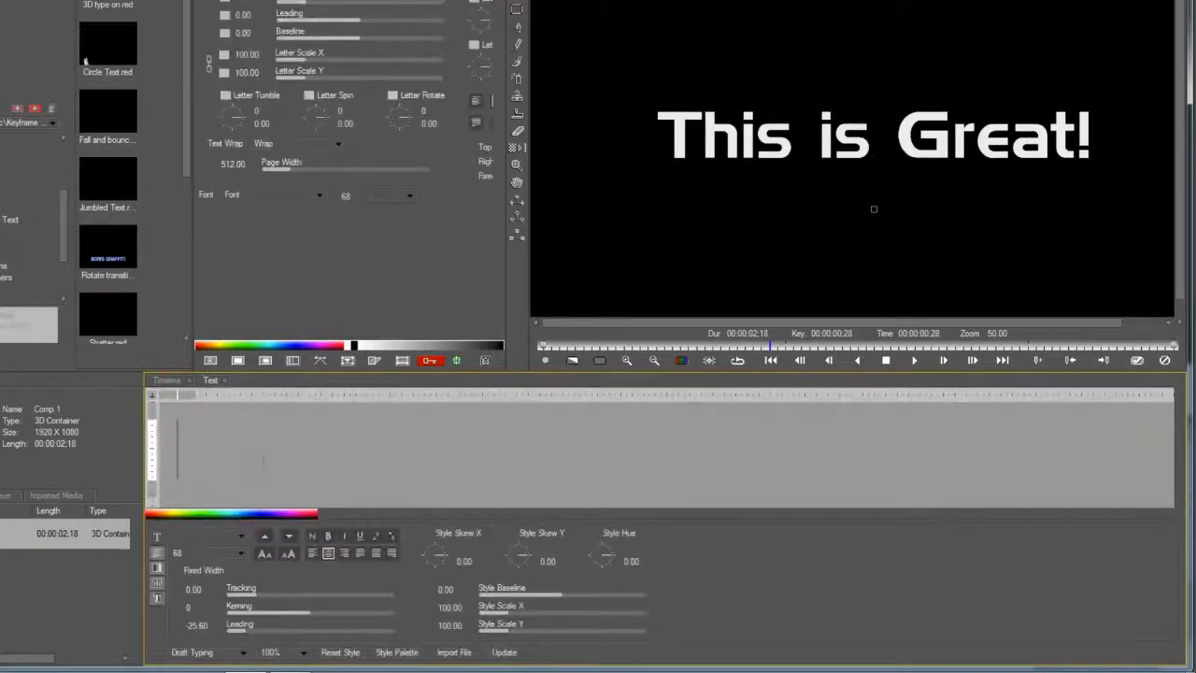
{"action": "type", "text": "Calorie Intak"}
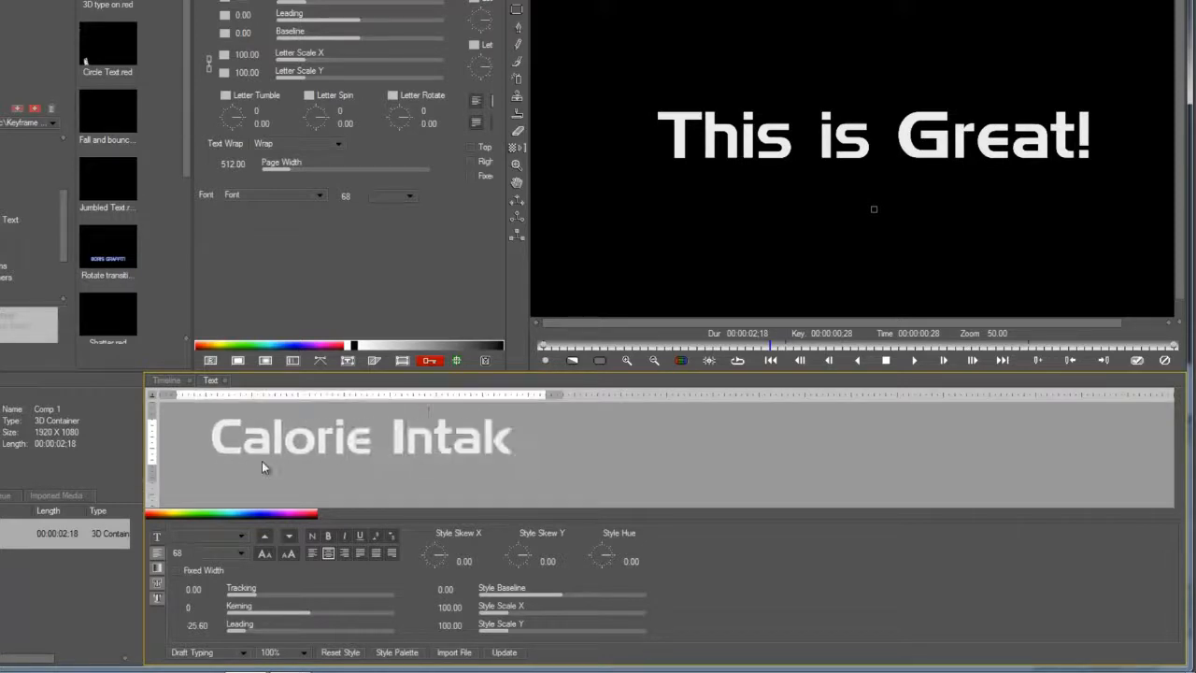
{"action": "left_click", "coordinate": [505, 652]}
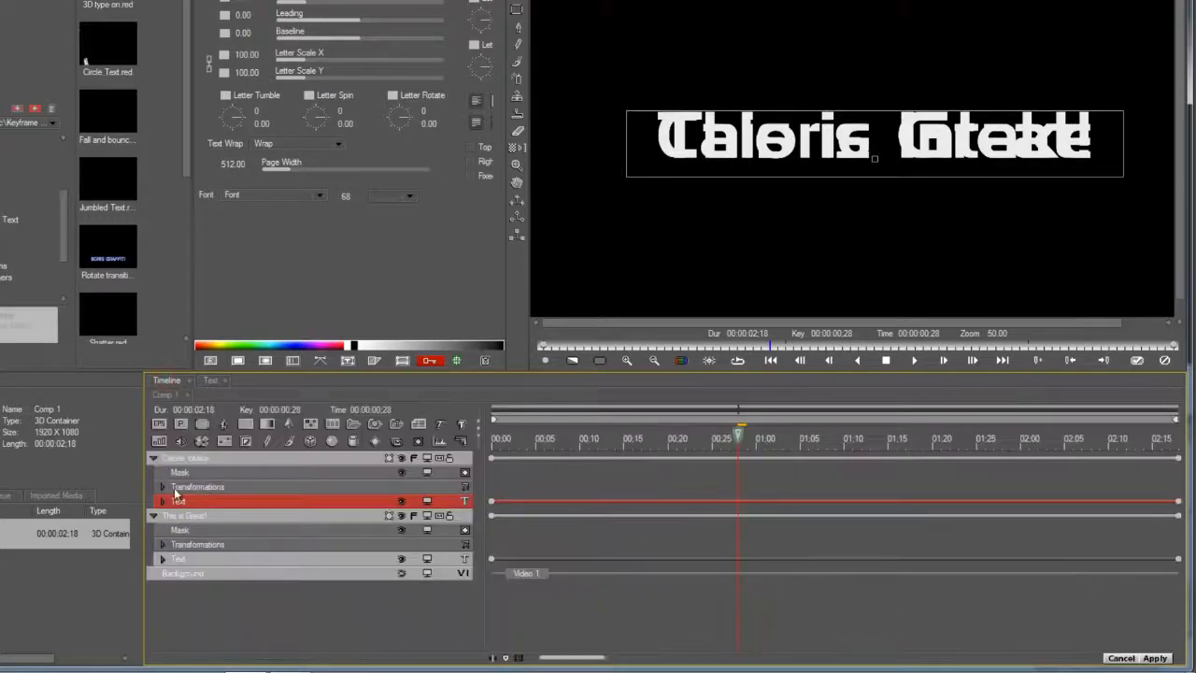
{"action": "left_click", "coordinate": [183, 516]}
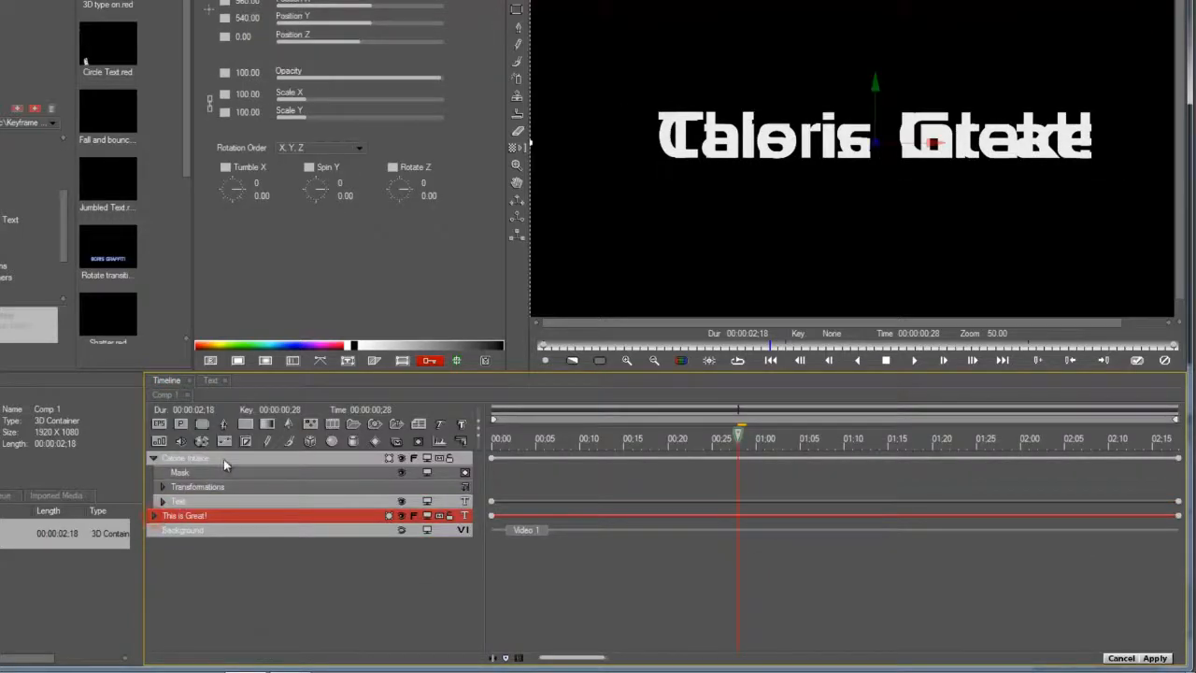
{"action": "left_click", "coordinate": [153, 458]}
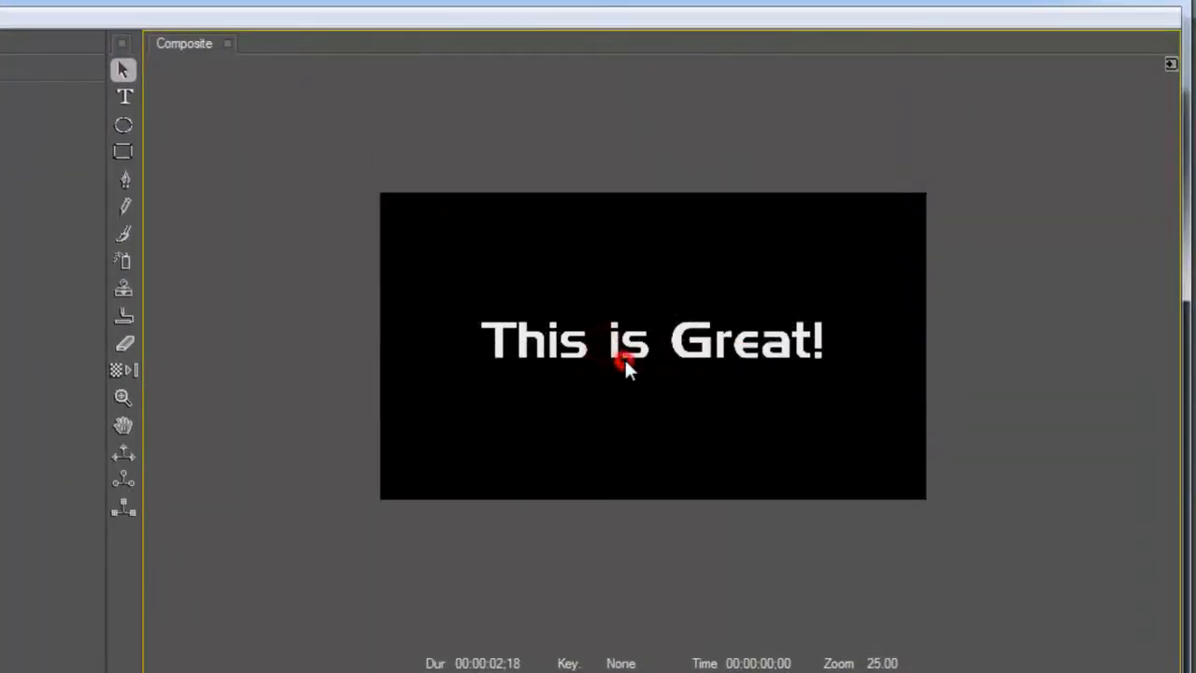
Step: Centre Calorie Intake above This is Great!, then apply a BCC 2D Particles filter
{"action": "left_click", "coordinate": [626, 364]}
{"action": "type", "text": "Calorie Intake"}
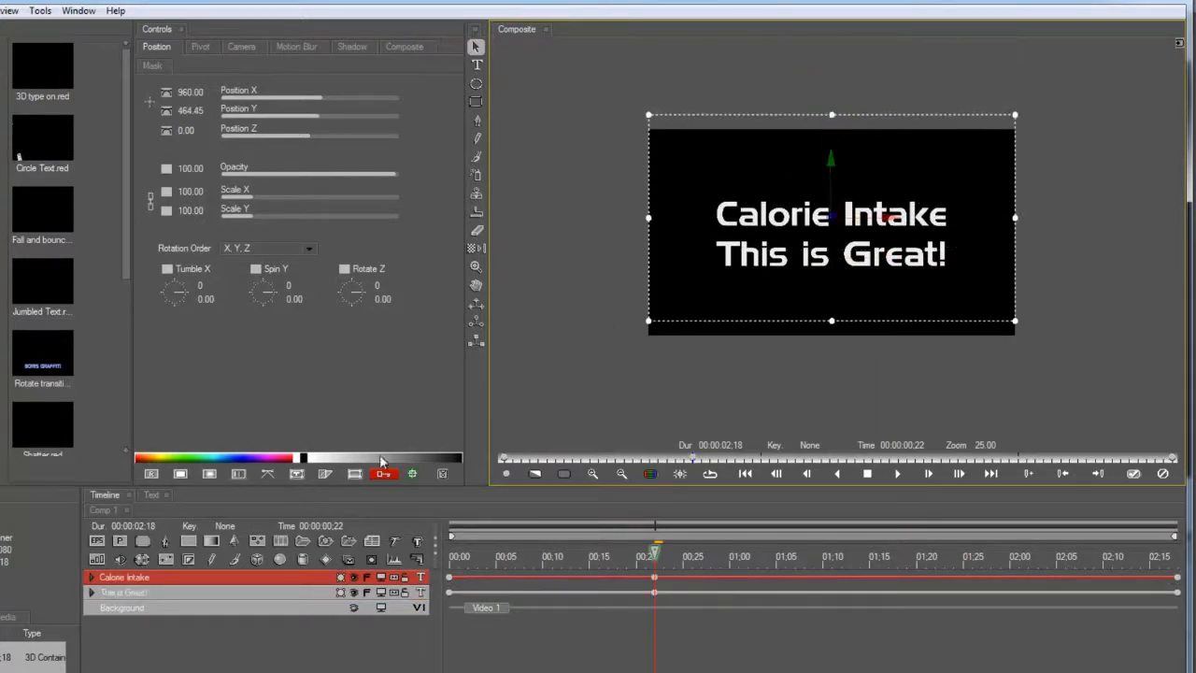
{"action": "left_click", "coordinate": [167, 92]}
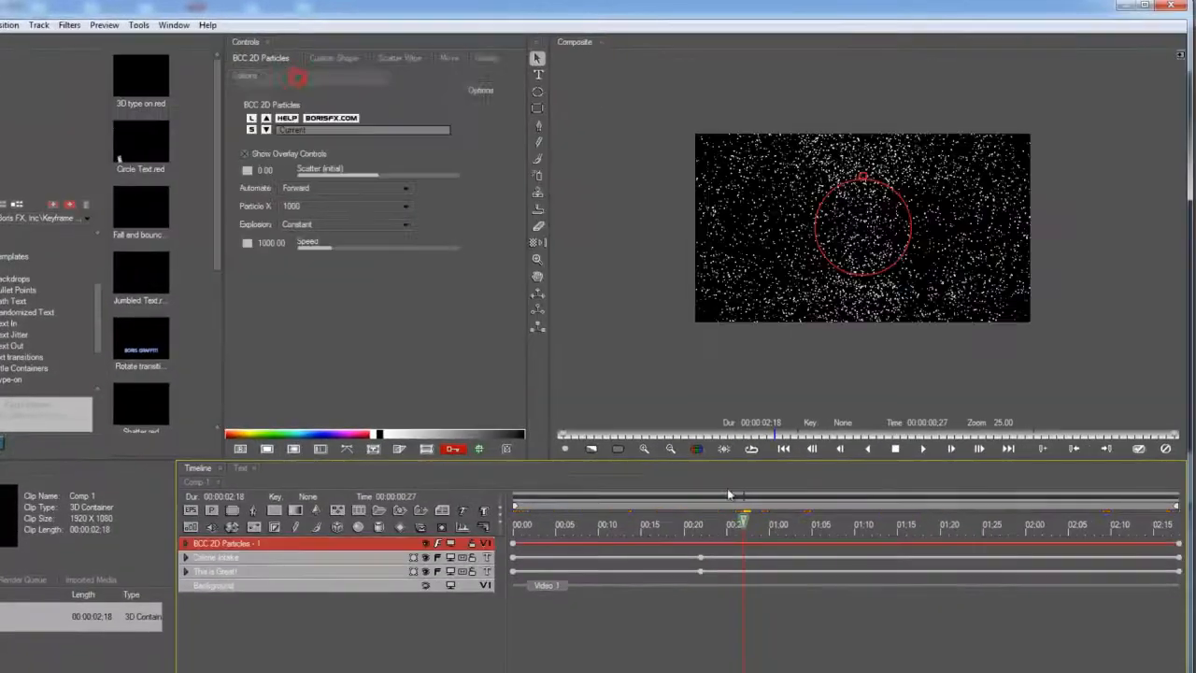
Step: Set the Scatter Wipe angle to 270 so particles sweep in from the left
{"action": "left_click", "coordinate": [551, 542]}
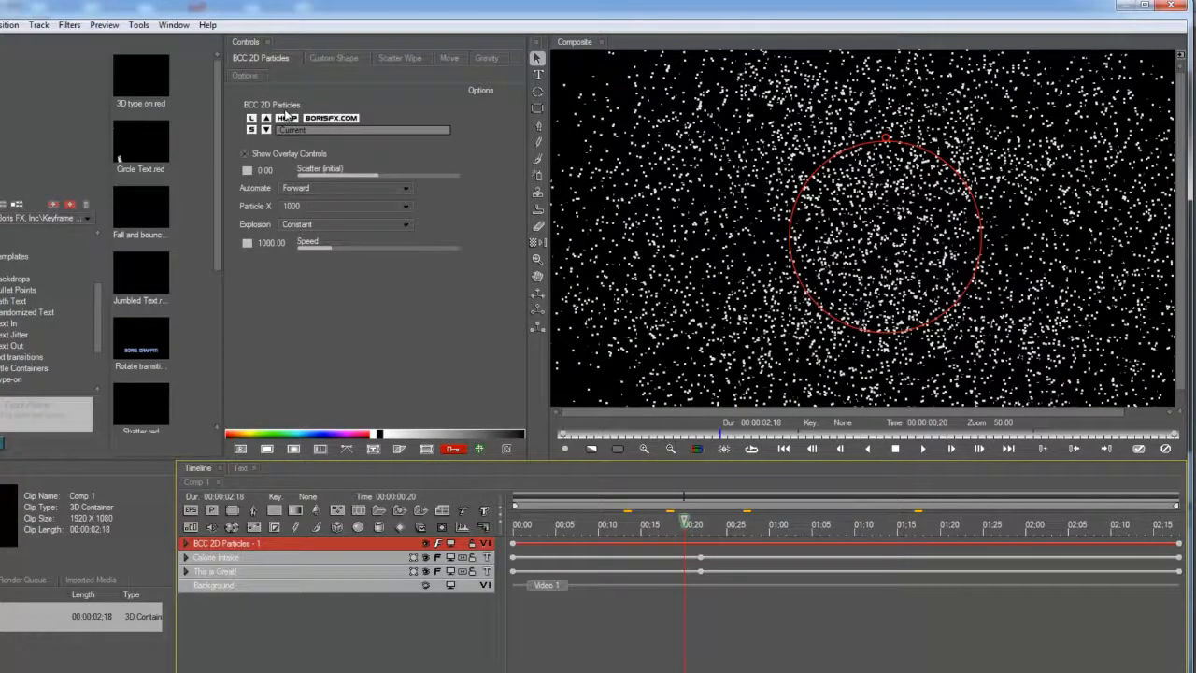
{"action": "left_click", "coordinate": [400, 58]}
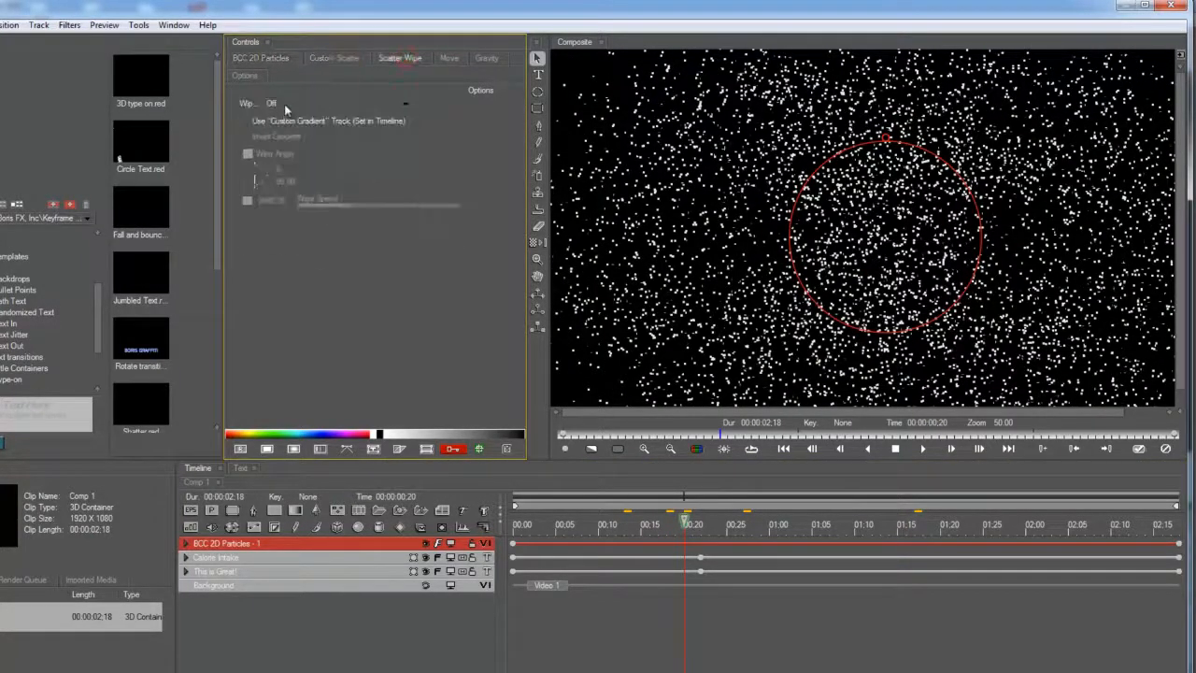
{"action": "left_click", "coordinate": [401, 103]}
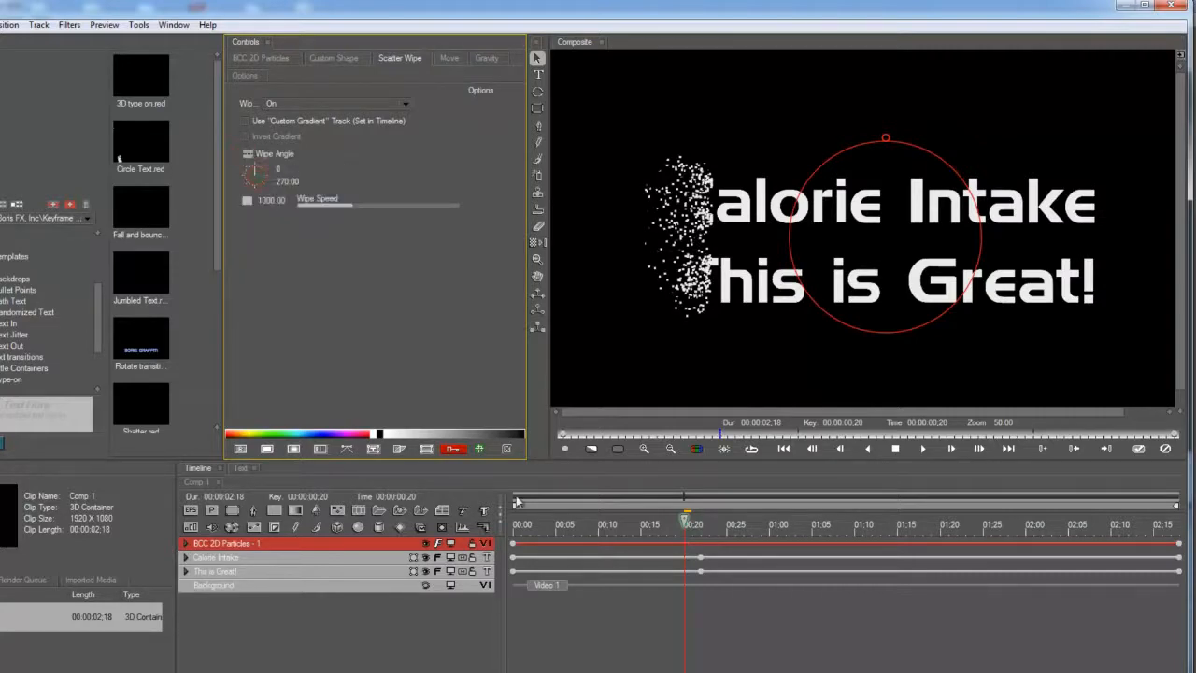
{"action": "left_click", "coordinate": [740, 523]}
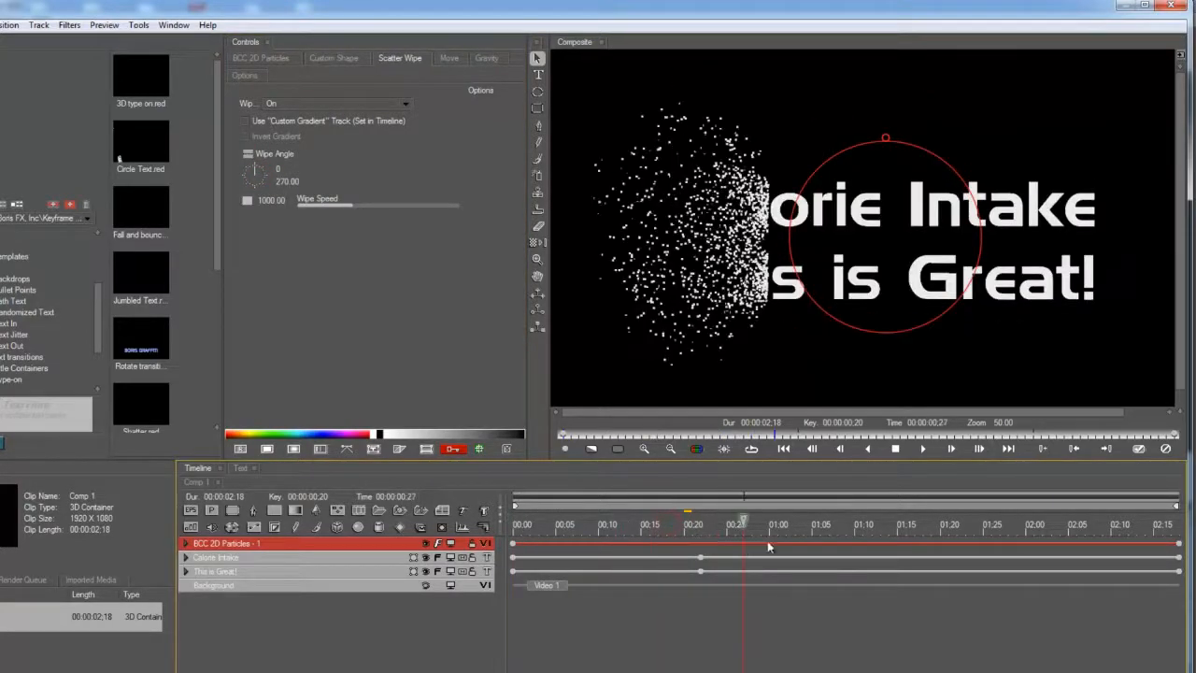
{"action": "left_click", "coordinate": [818, 524]}
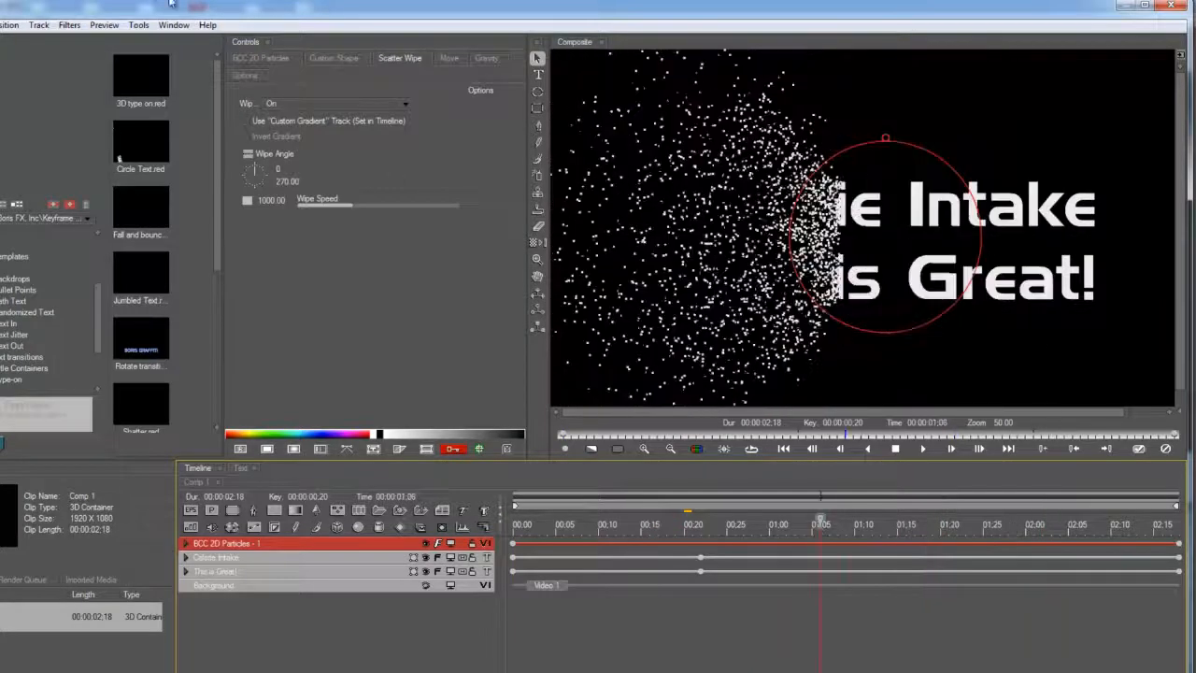
Step: Set 2D Particles to Manual automation with Scatter 2719.81 and Speed 200
{"action": "left_click", "coordinate": [262, 58]}
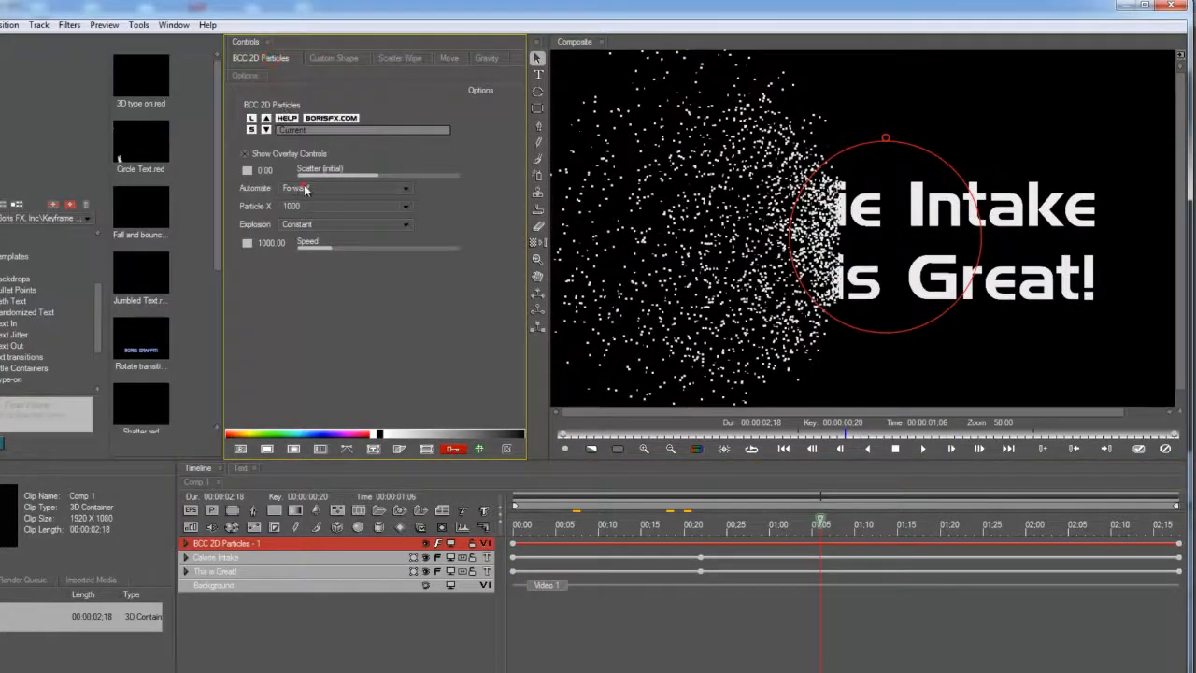
{"action": "left_click", "coordinate": [346, 187]}
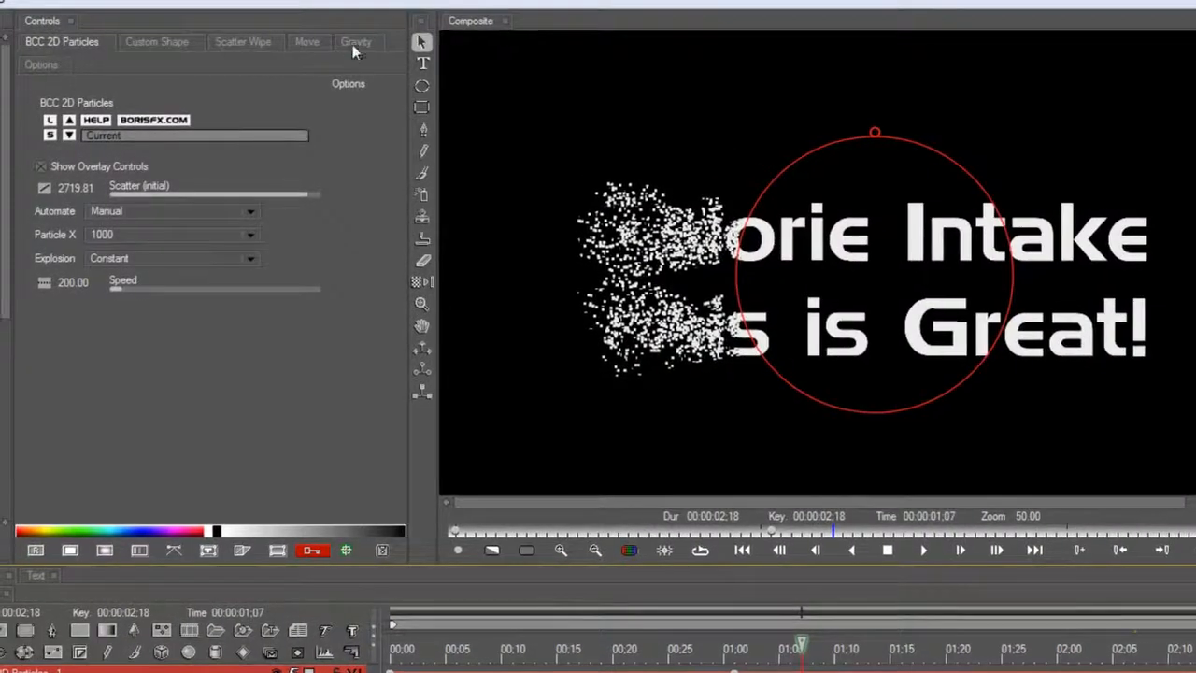
Step: Set particle Gravity to -100, keyframe it and choose its interpolation so specks drift upward
{"action": "left_click", "coordinate": [355, 41]}
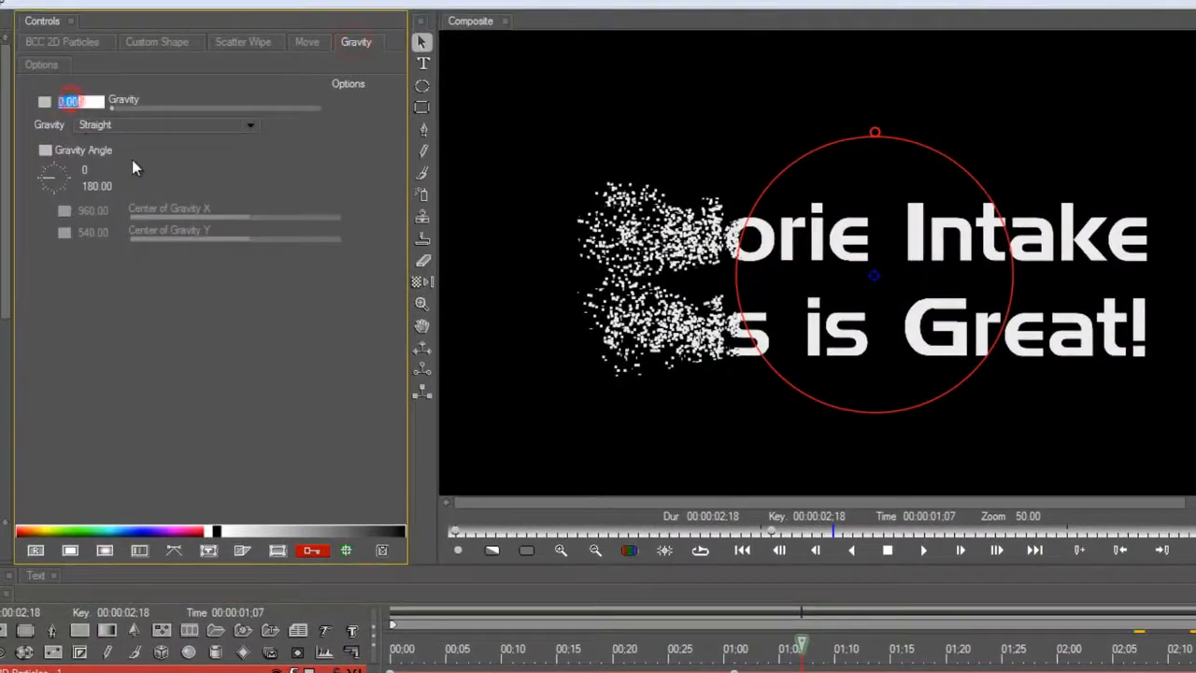
{"action": "type", "text": "-100"}
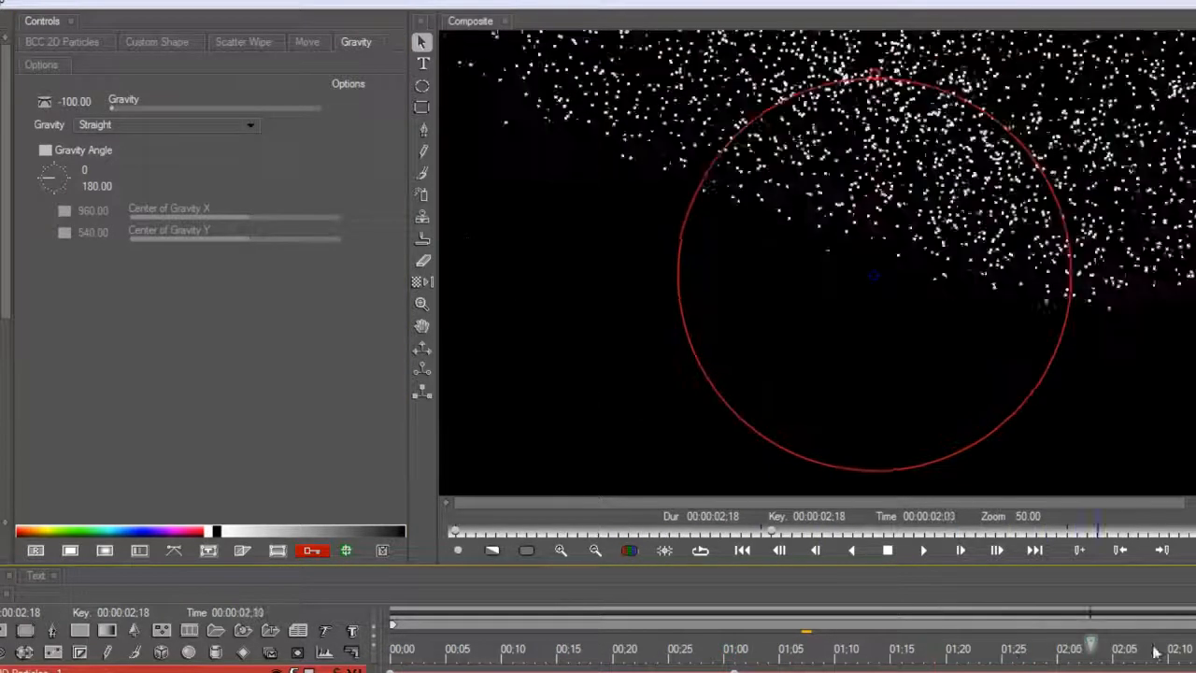
{"action": "left_click_drag", "start_coordinate": [1092, 635], "coordinate": [700, 636]}
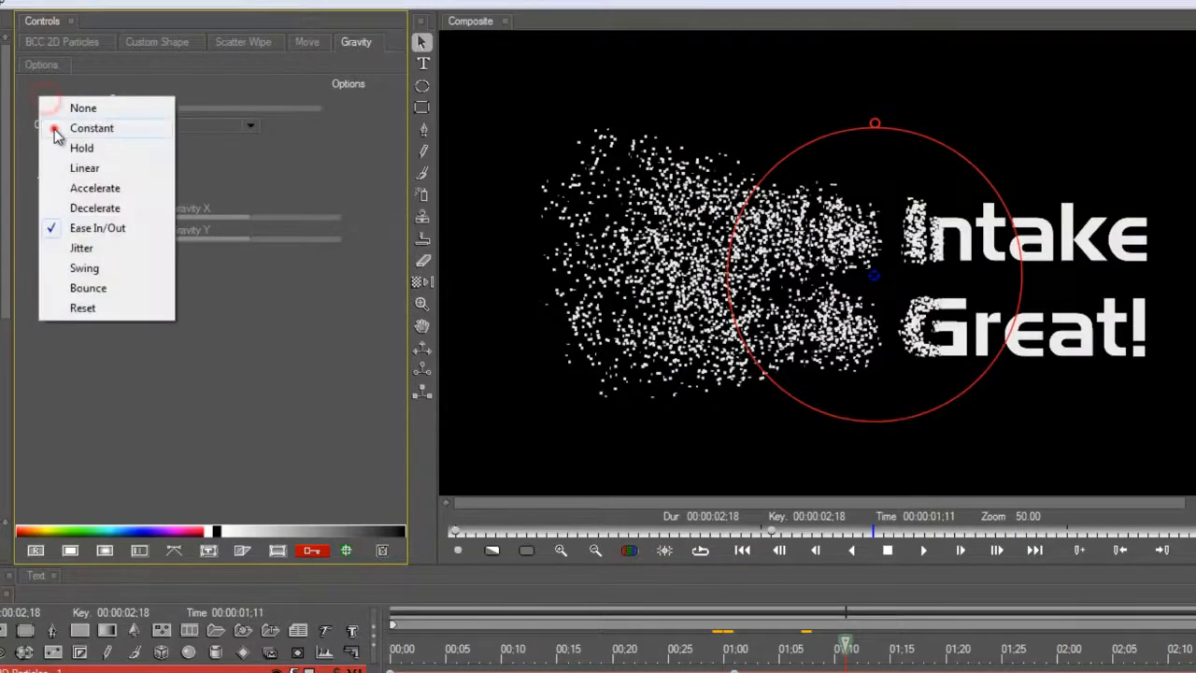
{"action": "left_click", "coordinate": [92, 128]}
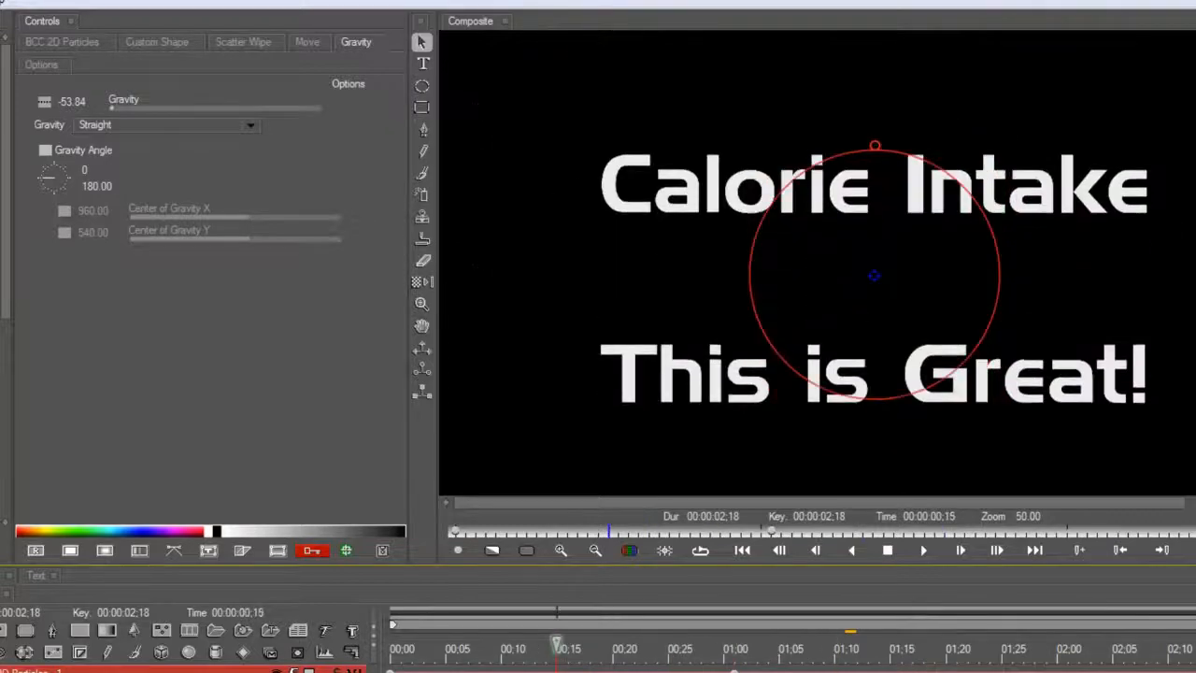
{"action": "left_click_drag", "start_coordinate": [557, 643], "coordinate": [1046, 643]}
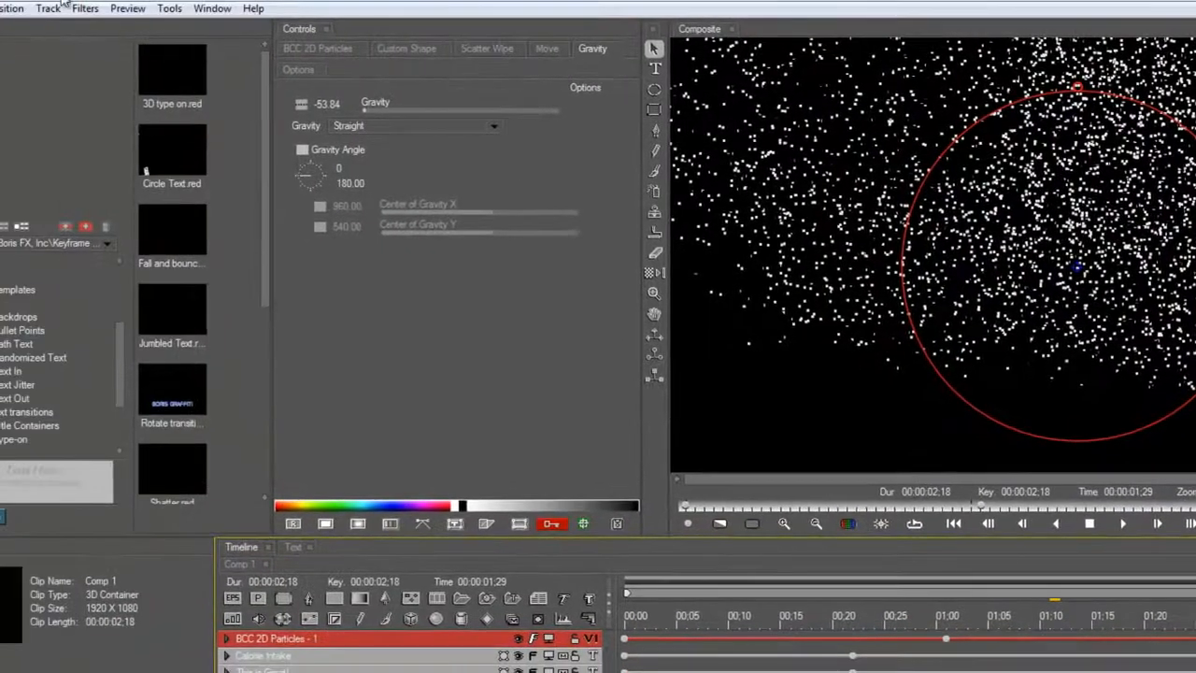
Step: Add a BCC Pyramid Blur with unlocked Horizontal 26.79 and Vertical 66.96 blur
{"action": "left_click", "coordinate": [84, 8]}
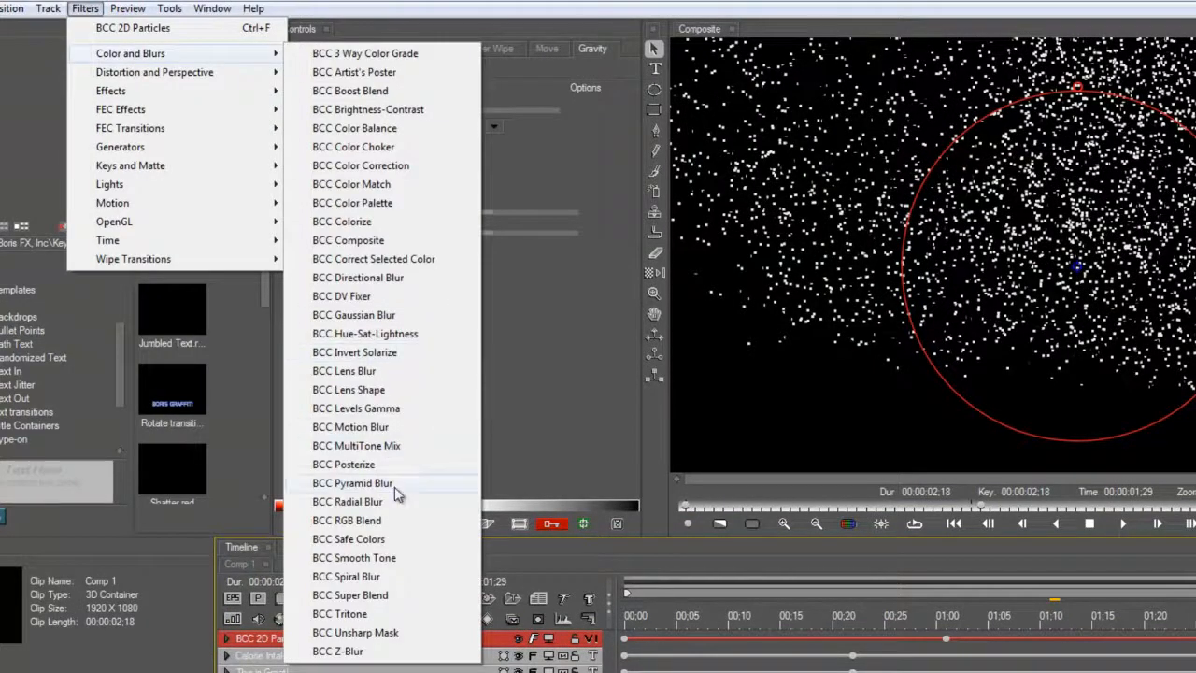
{"action": "left_click", "coordinate": [352, 482]}
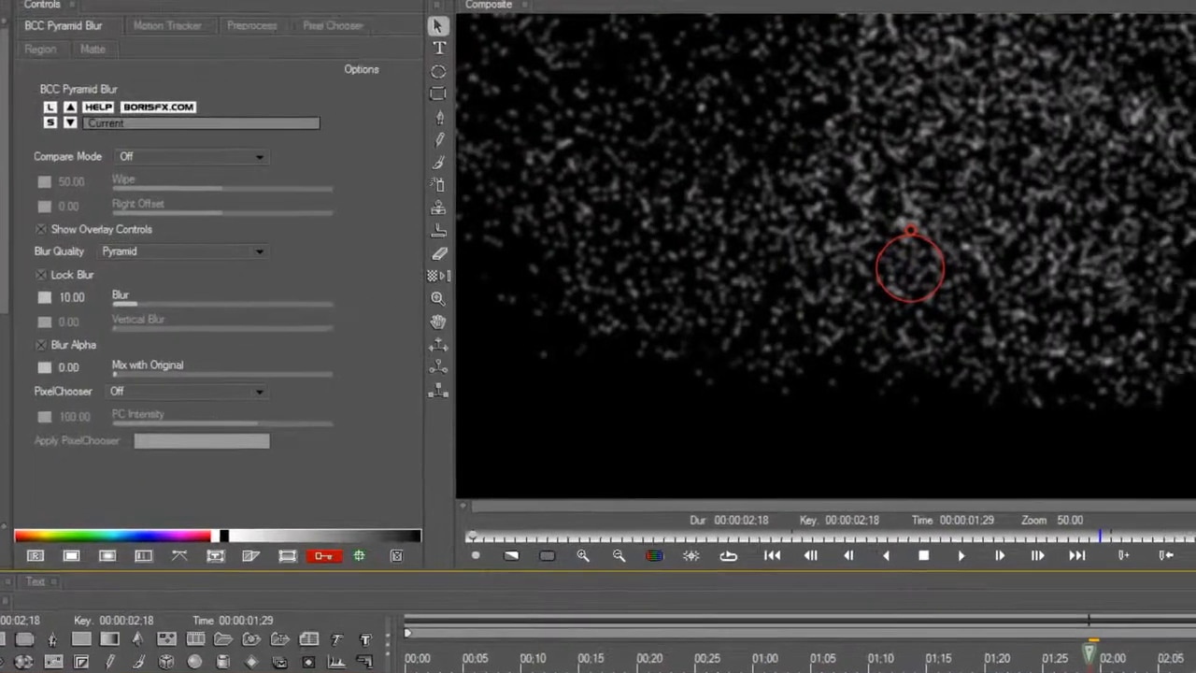
{"action": "left_click", "coordinate": [43, 273]}
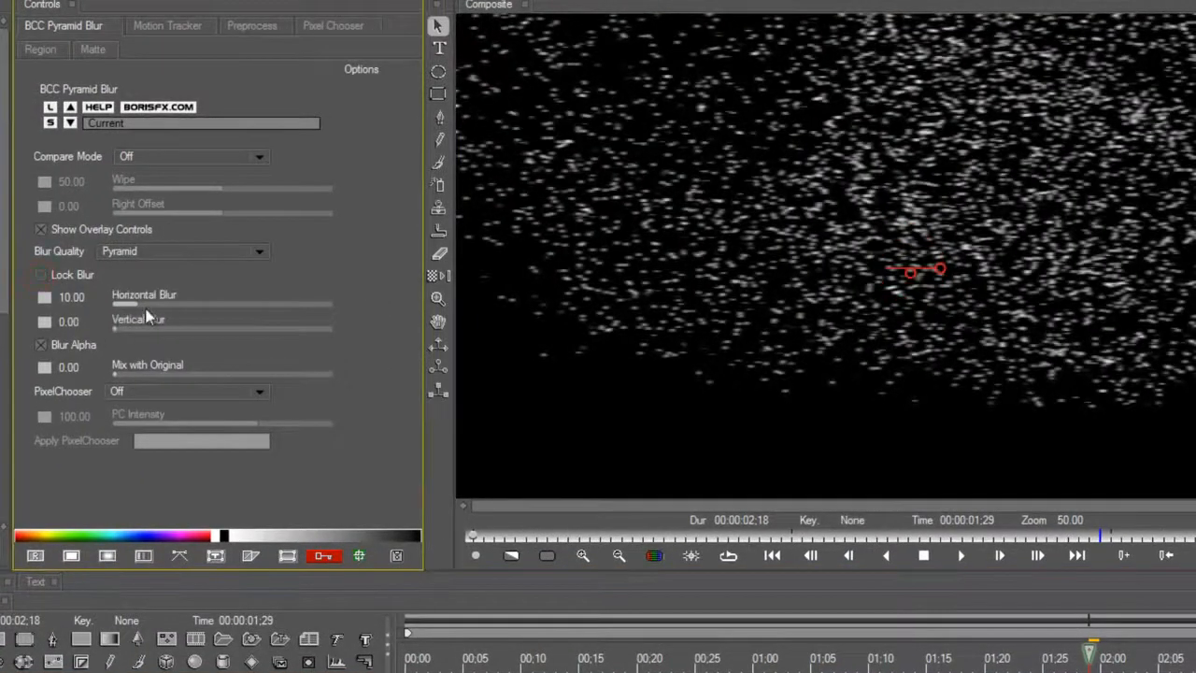
{"action": "left_click_drag", "start_coordinate": [114, 329], "coordinate": [213, 329]}
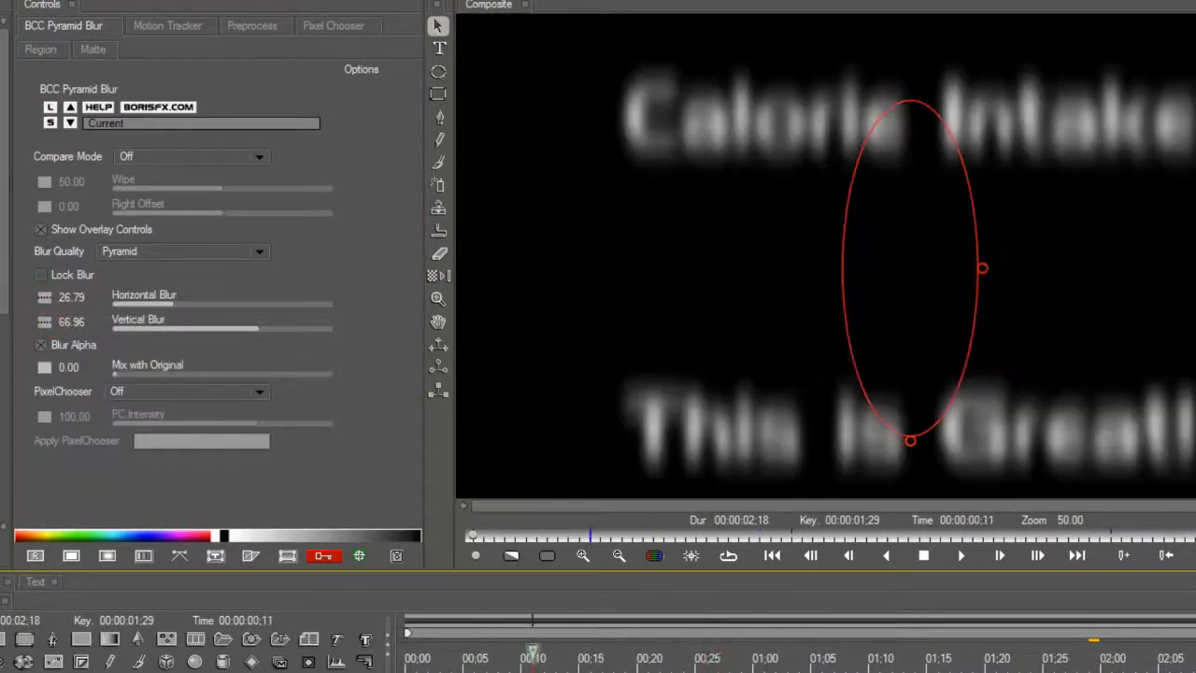
{"action": "left_click", "coordinate": [889, 658]}
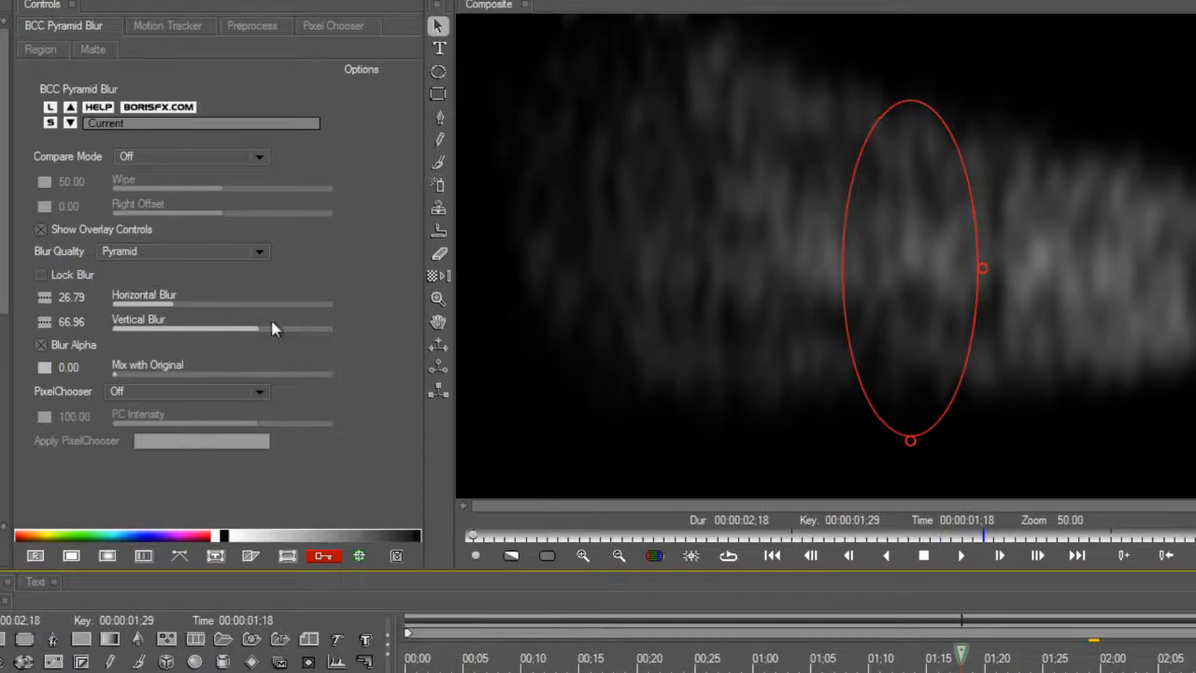
Step: Enable the PixelChooser with a reversed Linear Gradient, viewing the chosen-pixel mask
{"action": "left_click", "coordinate": [333, 26]}
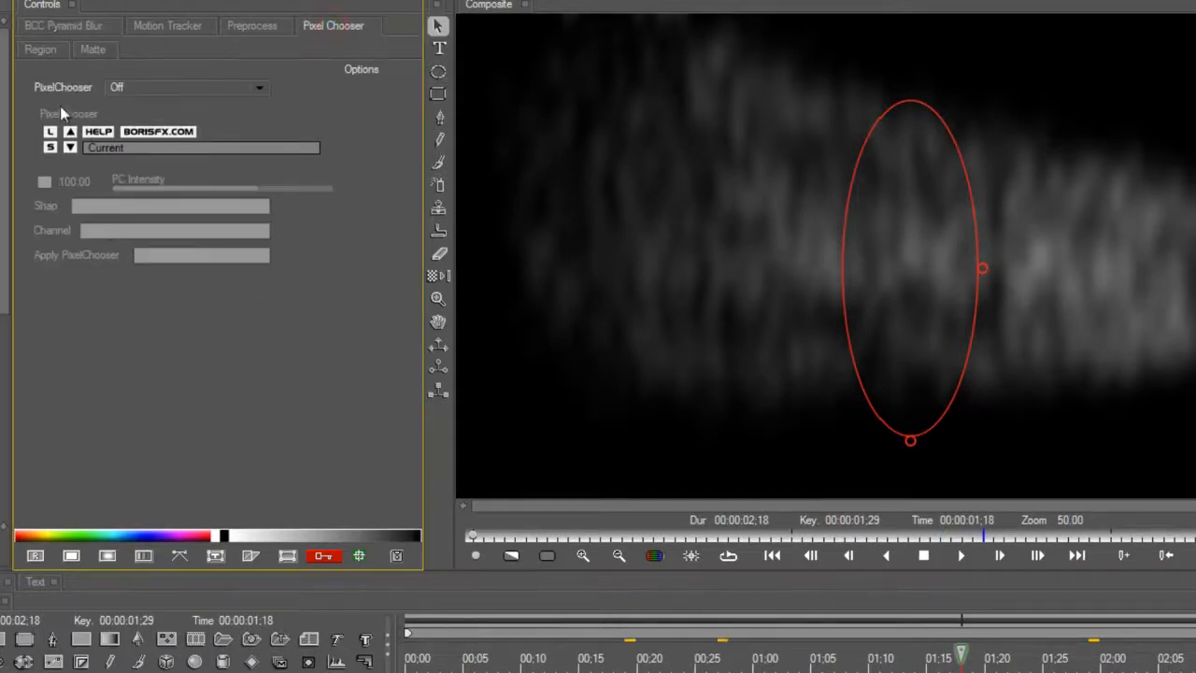
{"action": "mouse_move", "coordinate": [601, 258]}
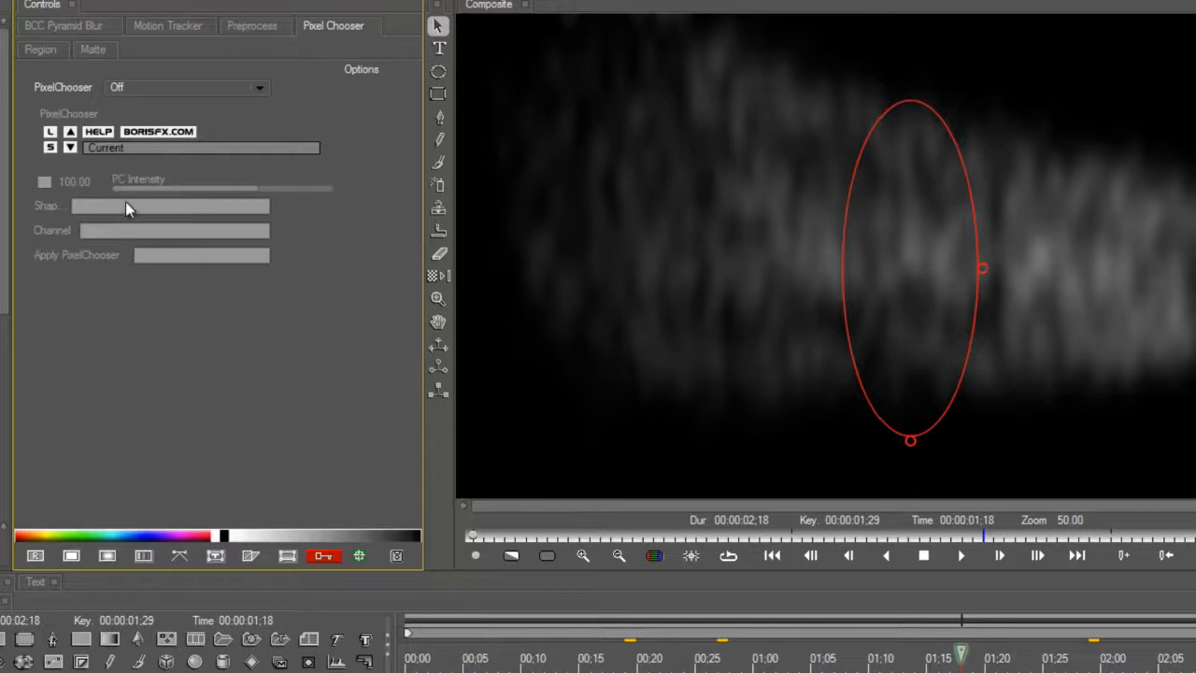
{"action": "mouse_move", "coordinate": [138, 105]}
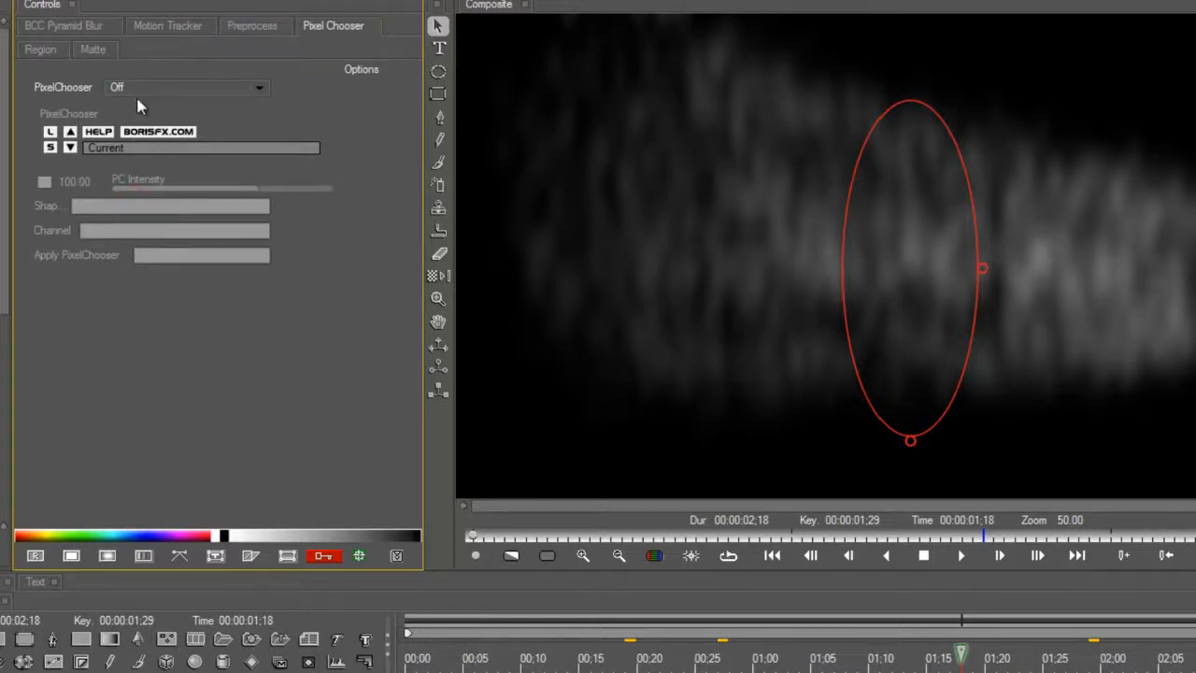
{"action": "left_click", "coordinate": [187, 86]}
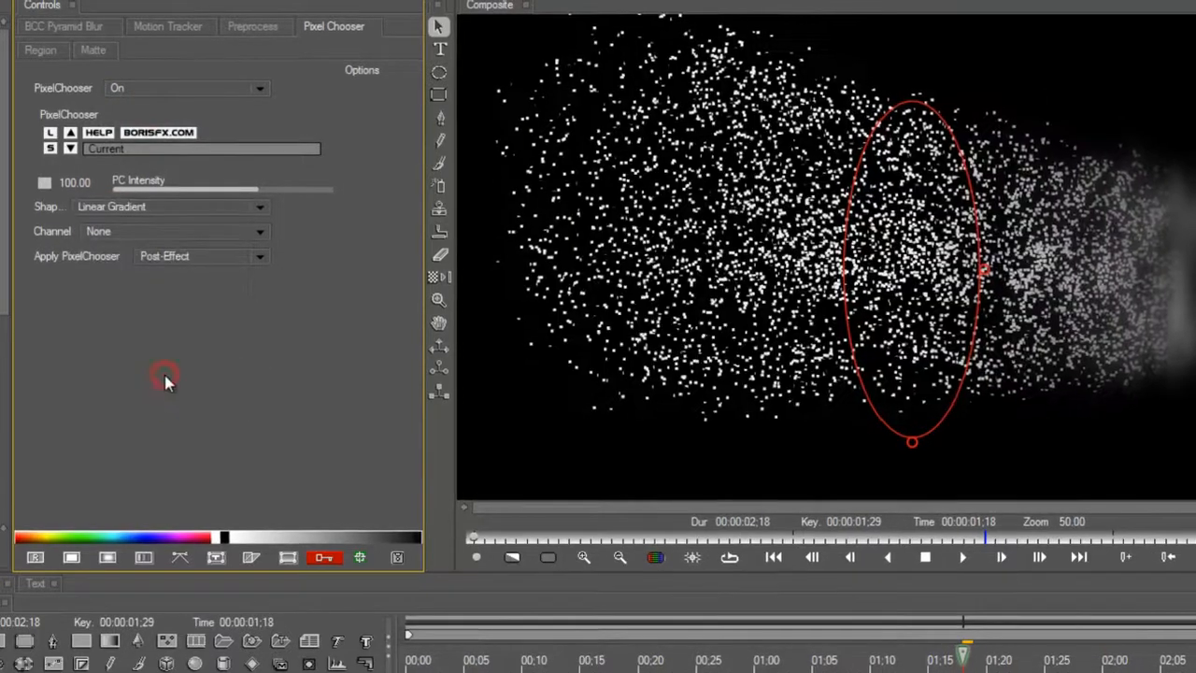
{"action": "left_click", "coordinate": [41, 49]}
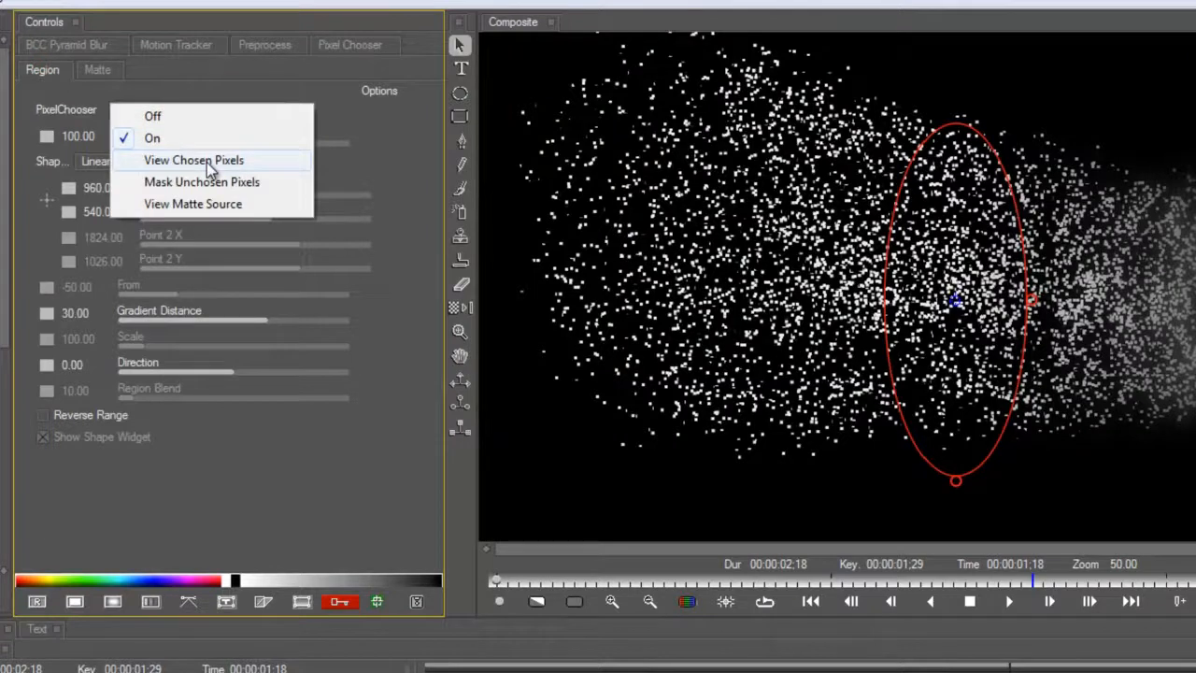
{"action": "left_click", "coordinate": [194, 161]}
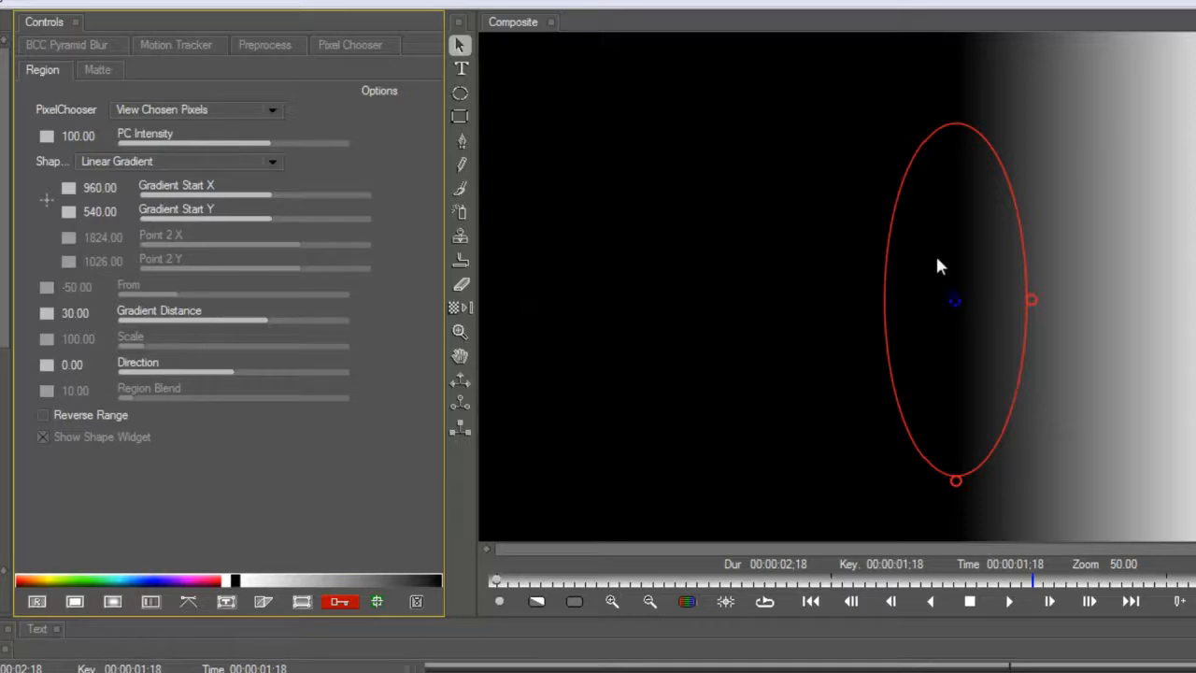
{"action": "left_click", "coordinate": [43, 415]}
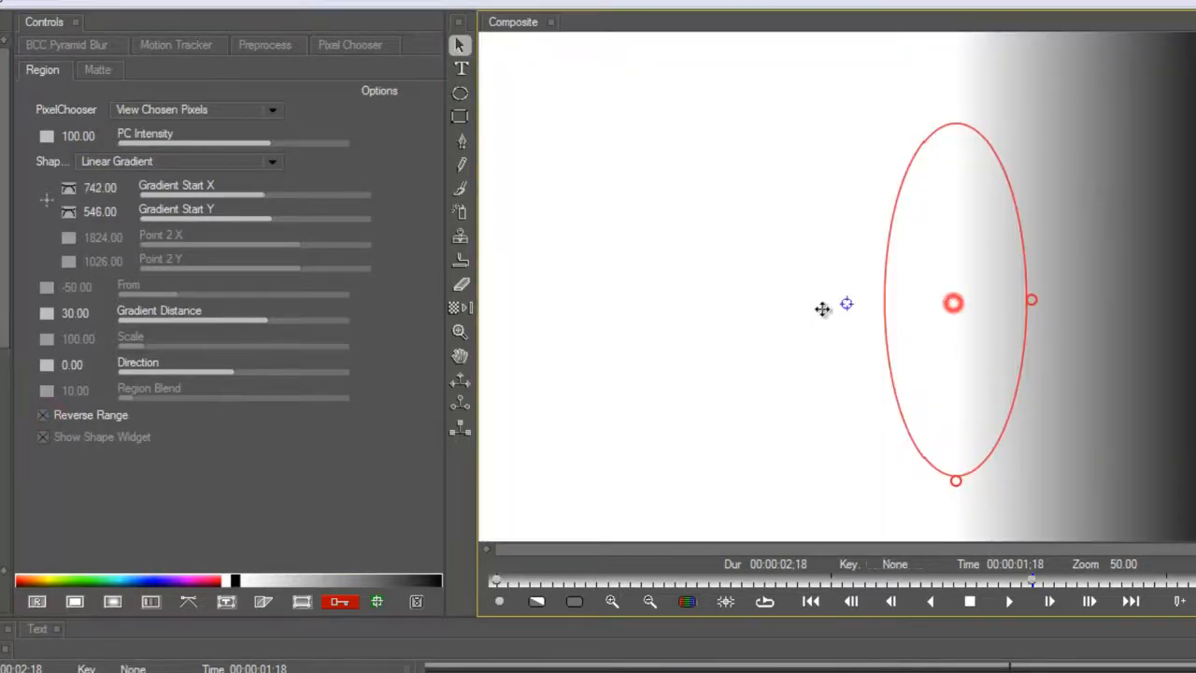
Step: Move the Gradient Start to the left edge and shorten the Gradient Distance toward centre
{"action": "left_click_drag", "start_coordinate": [953, 299], "coordinate": [602, 306]}
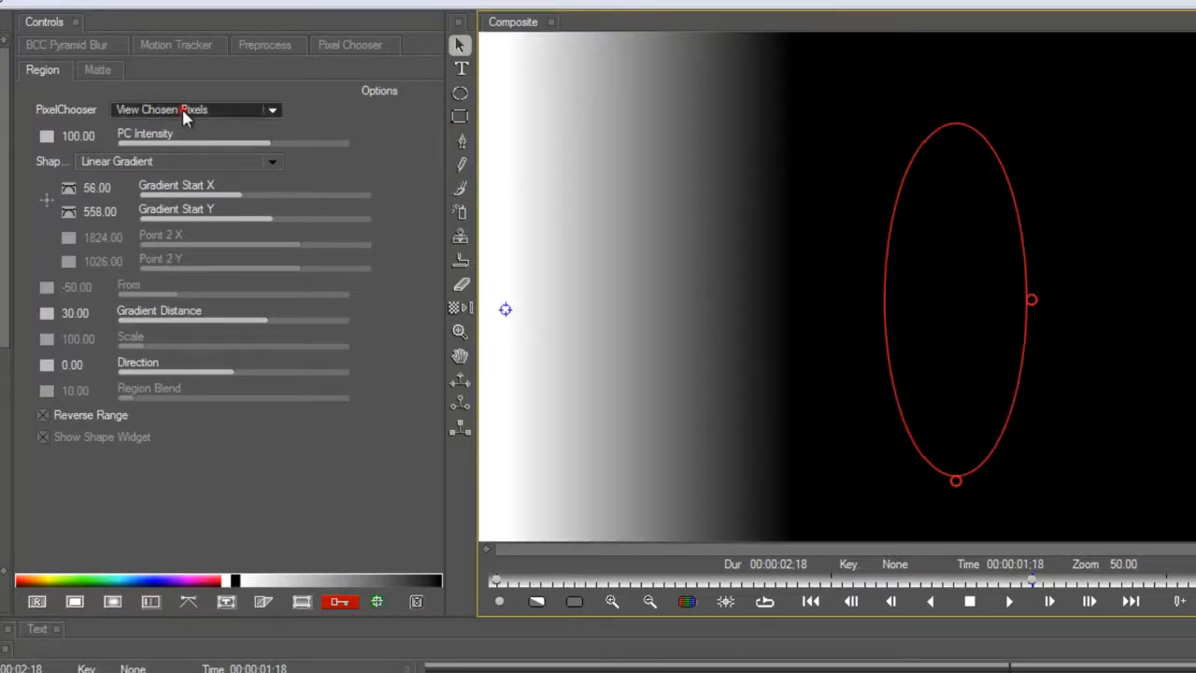
{"action": "left_click", "coordinate": [196, 108]}
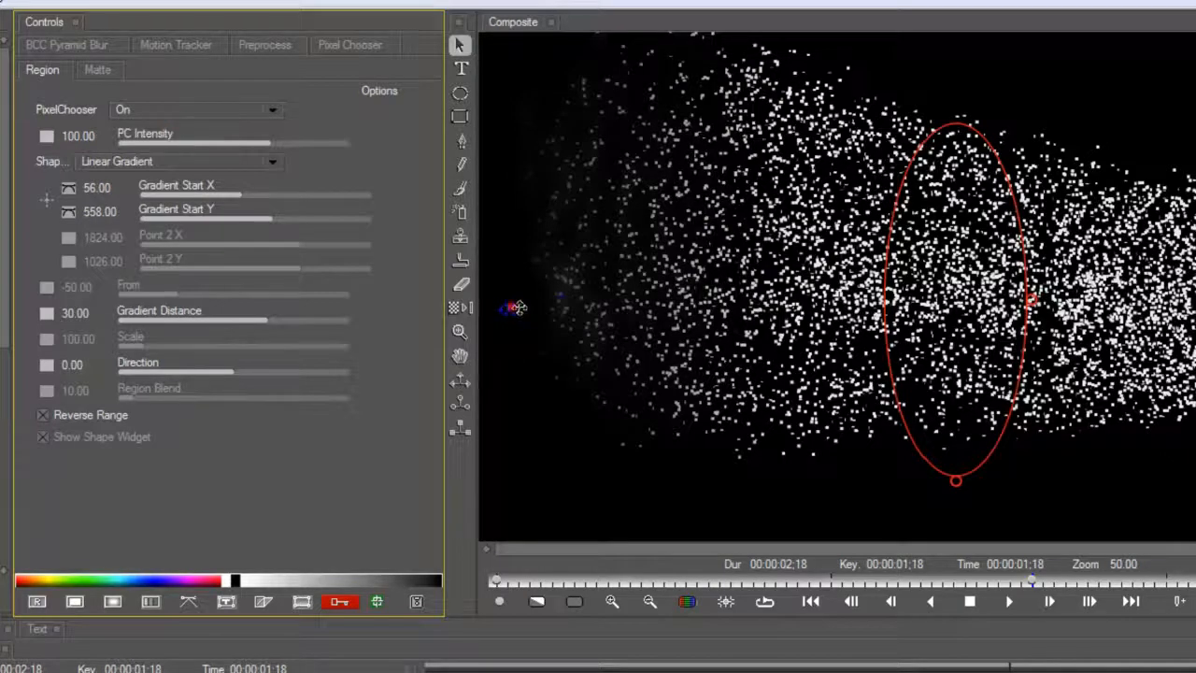
{"action": "left_click_drag", "start_coordinate": [509, 309], "coordinate": [802, 363]}
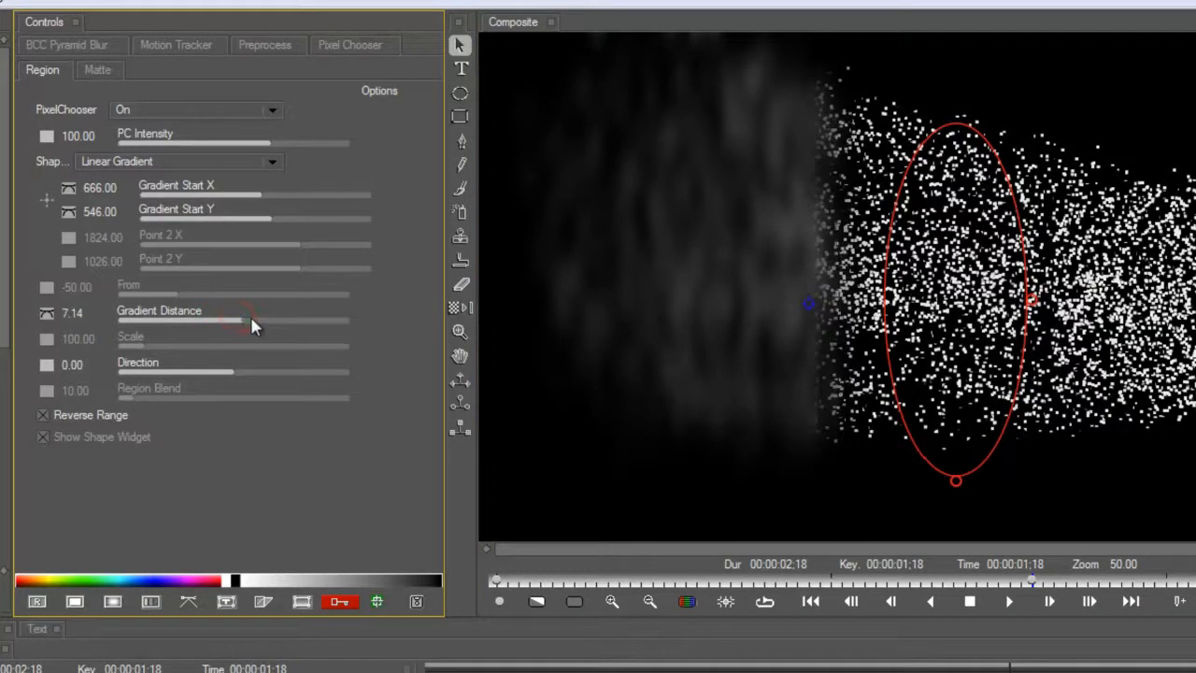
{"action": "left_click", "coordinate": [49, 314]}
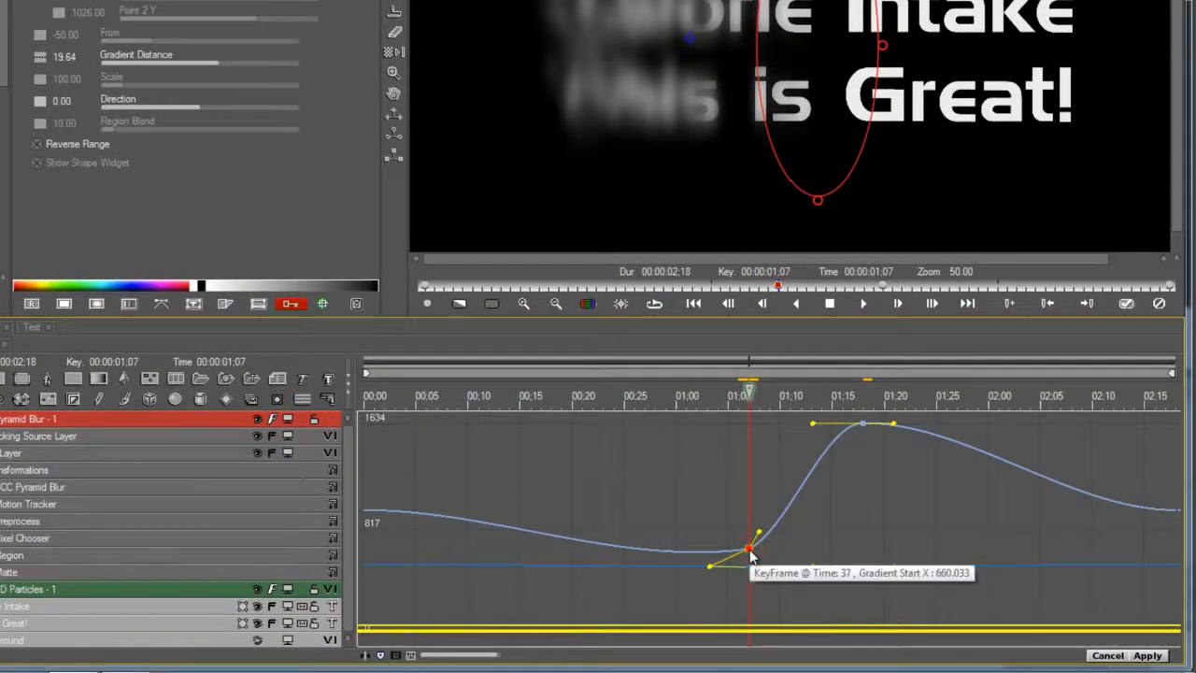
Step: Change the starting Gradient Start X keyframe interpolation and add a keyframe near 01:02, reshaping the curve
{"action": "left_click", "coordinate": [633, 396]}
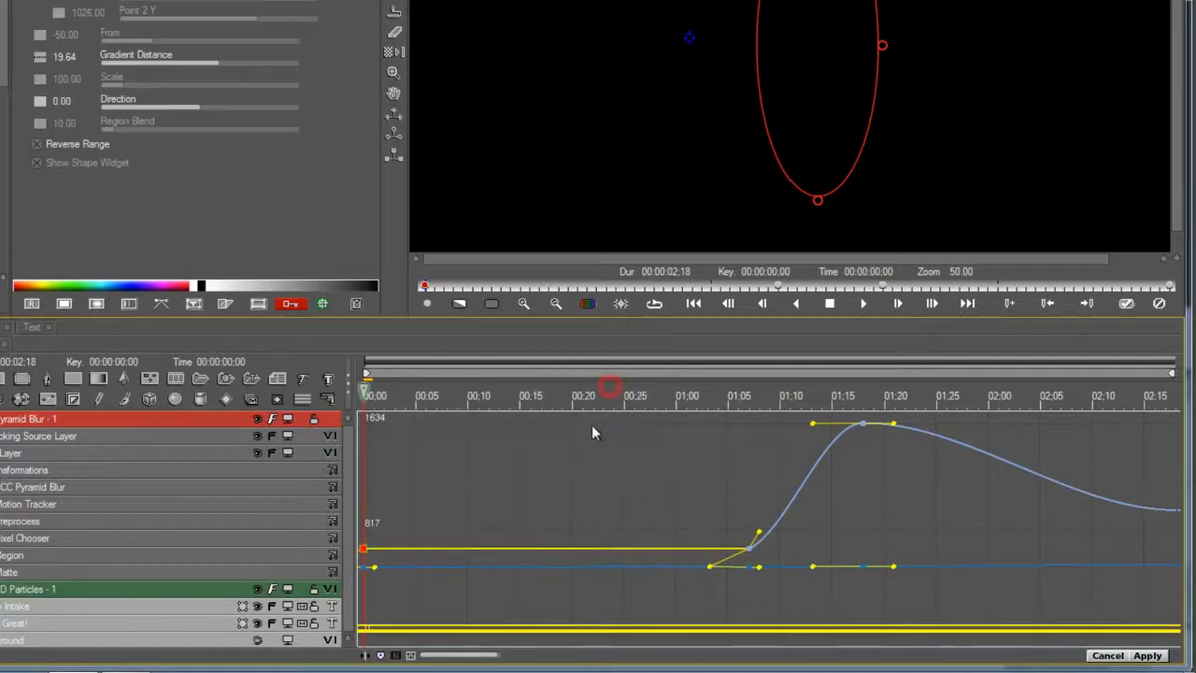
{"action": "left_click", "coordinate": [613, 396]}
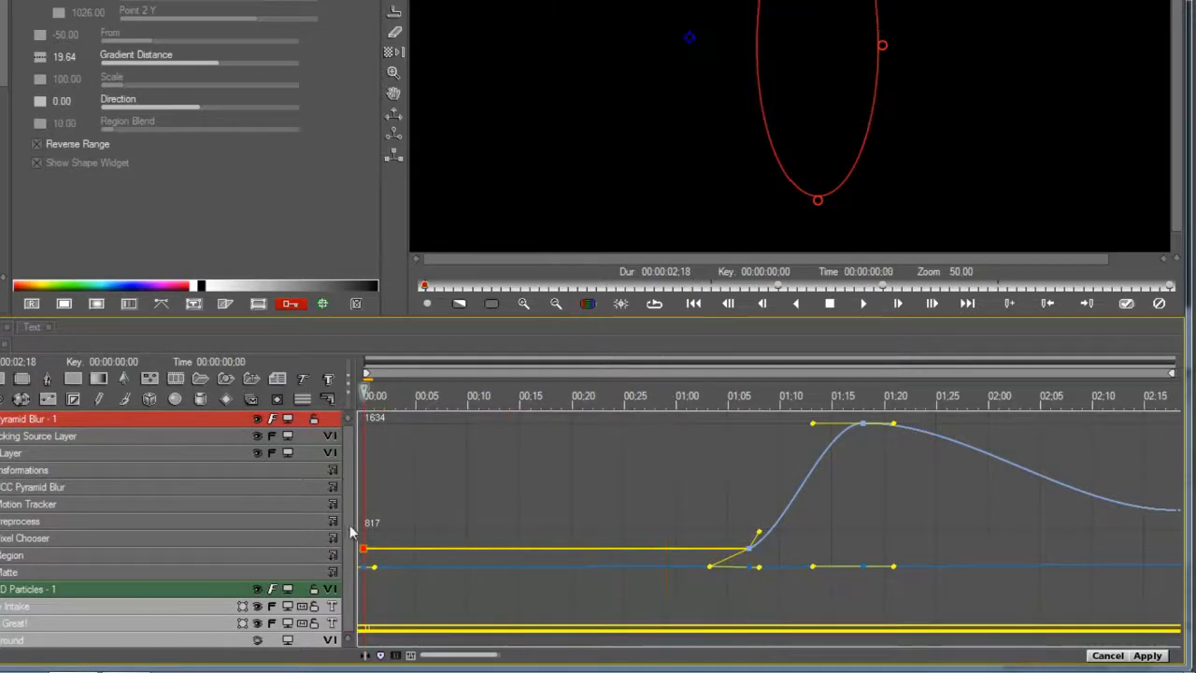
{"action": "right_click", "coordinate": [364, 533]}
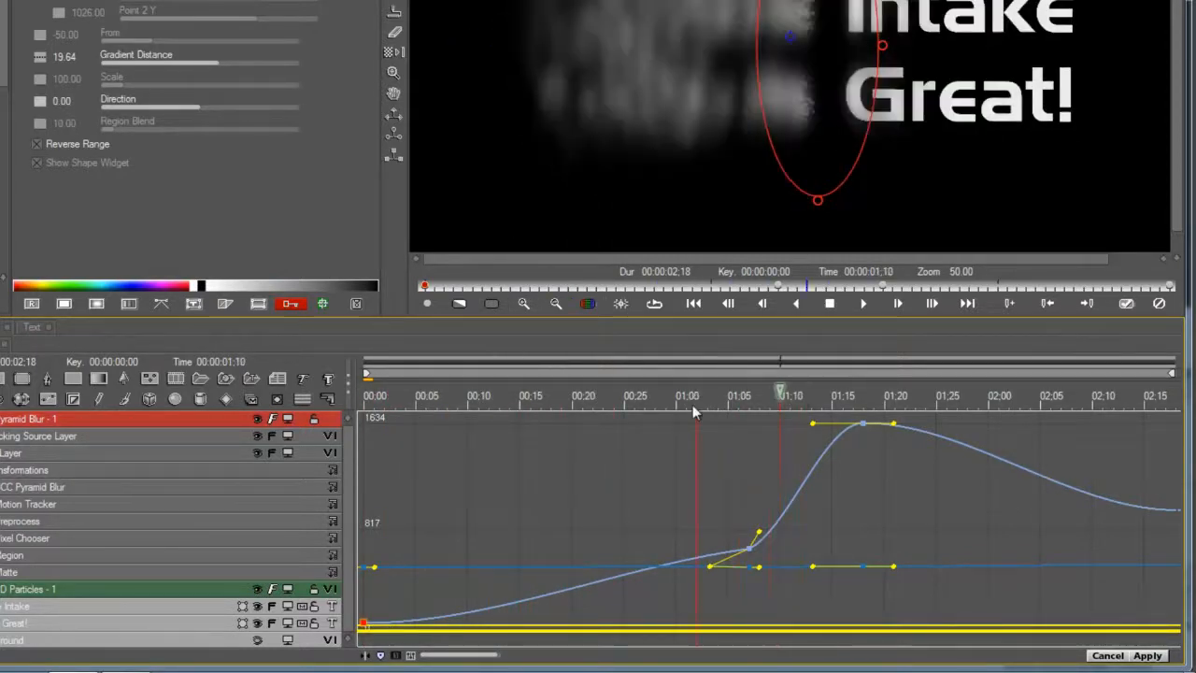
{"action": "left_click", "coordinate": [695, 396]}
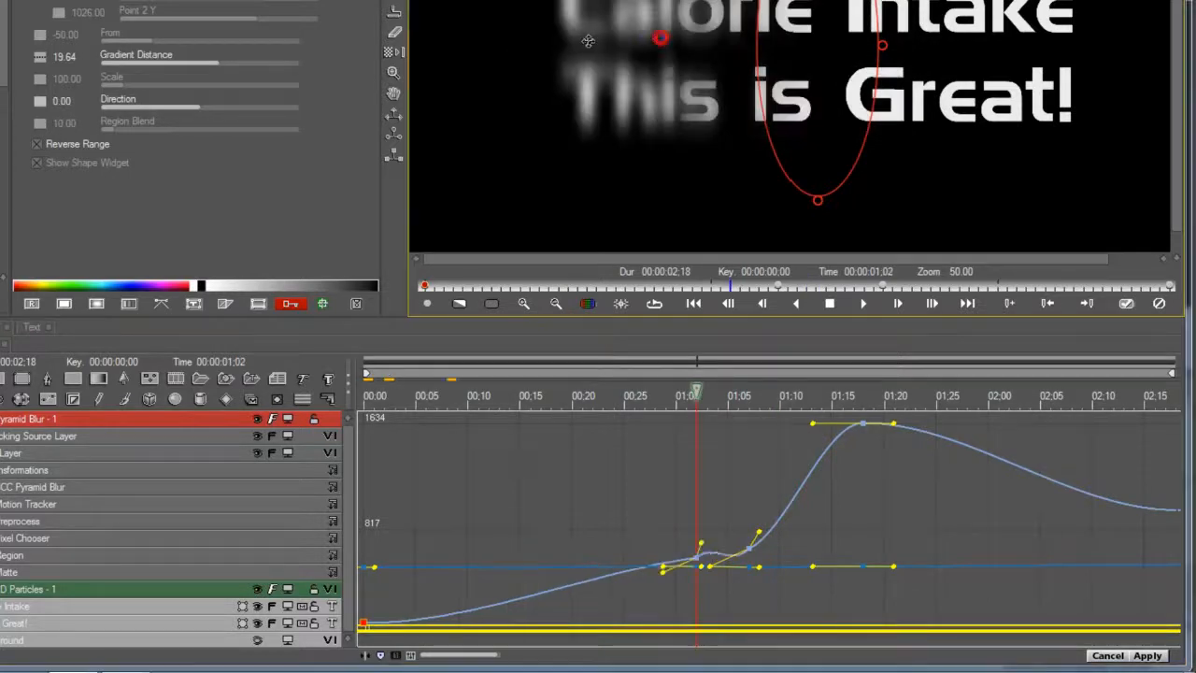
{"action": "left_click_drag", "start_coordinate": [701, 561], "coordinate": [701, 594]}
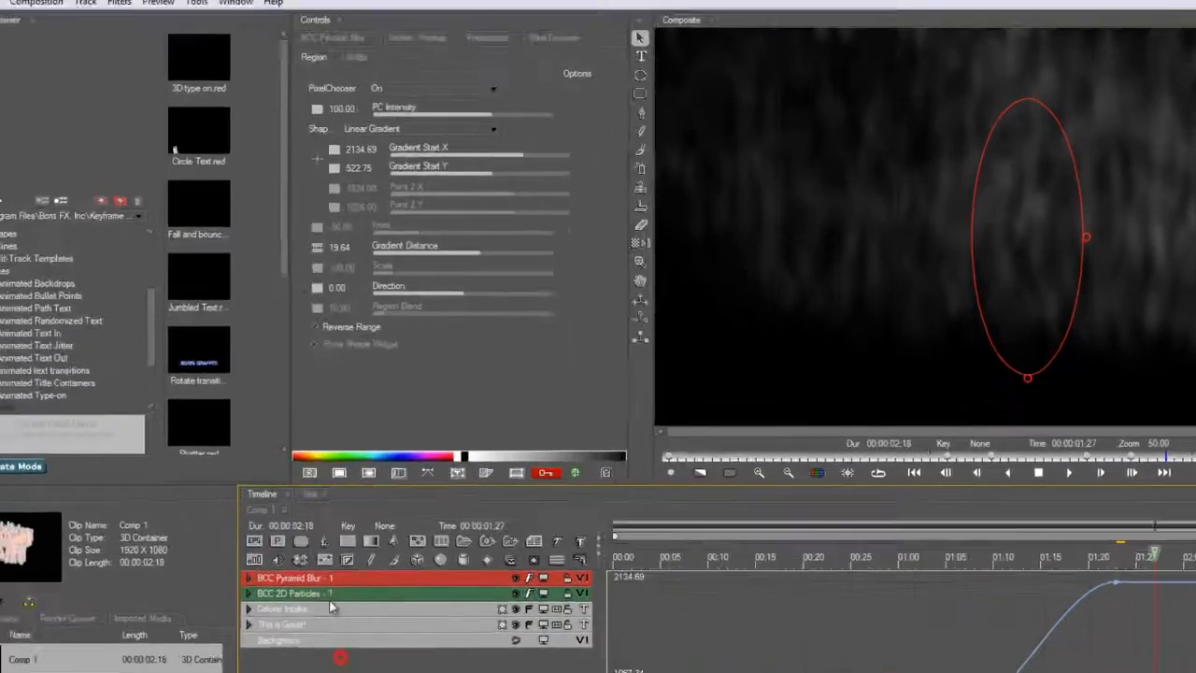
Step: Add a BCC Colorize Glow filter from the Effects category above the Pyramid Blur
{"action": "left_click", "coordinate": [195, 37]}
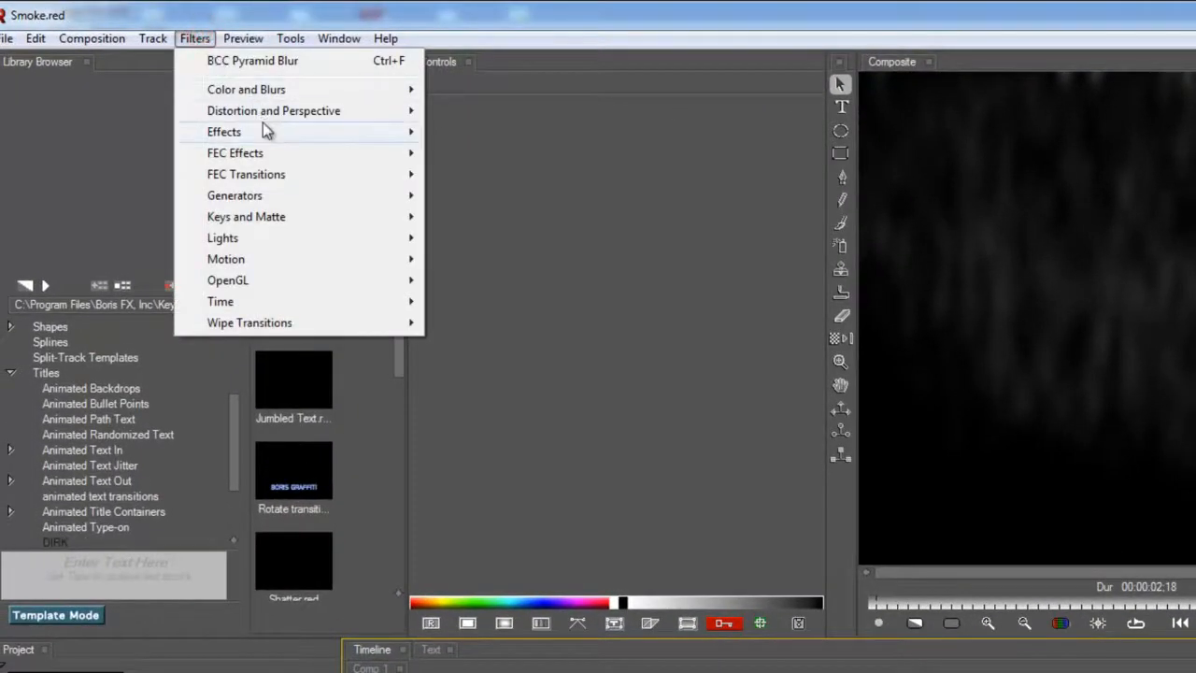
{"action": "left_click", "coordinate": [224, 131]}
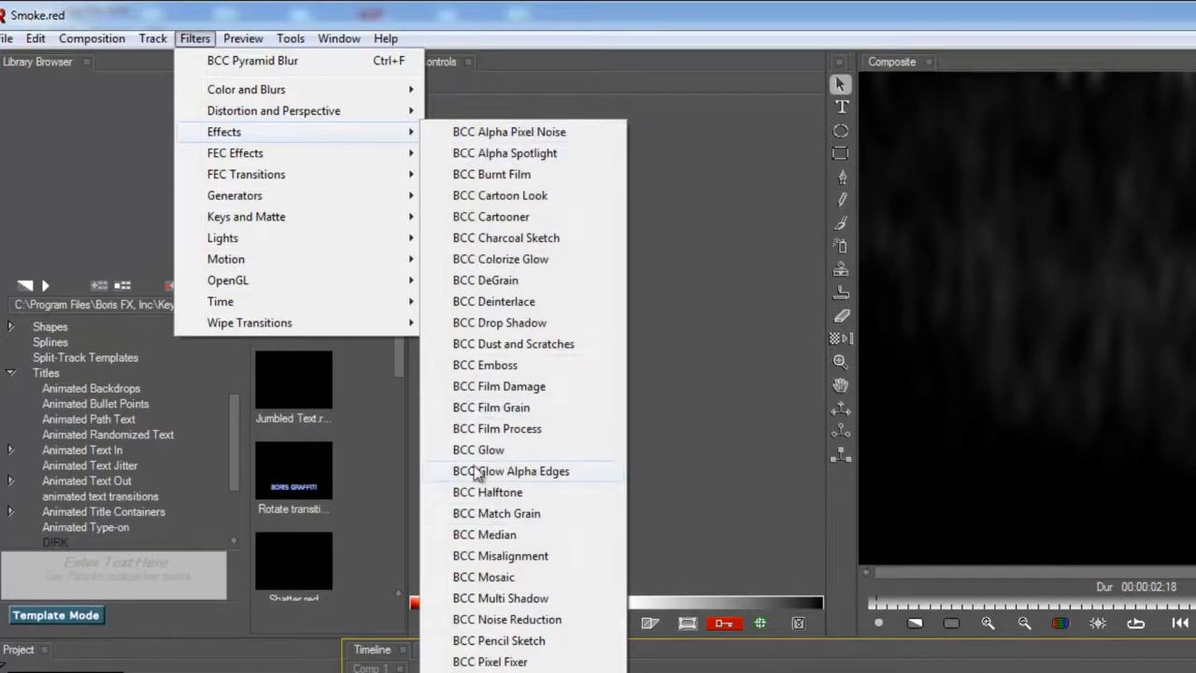
{"action": "left_click", "coordinate": [501, 258]}
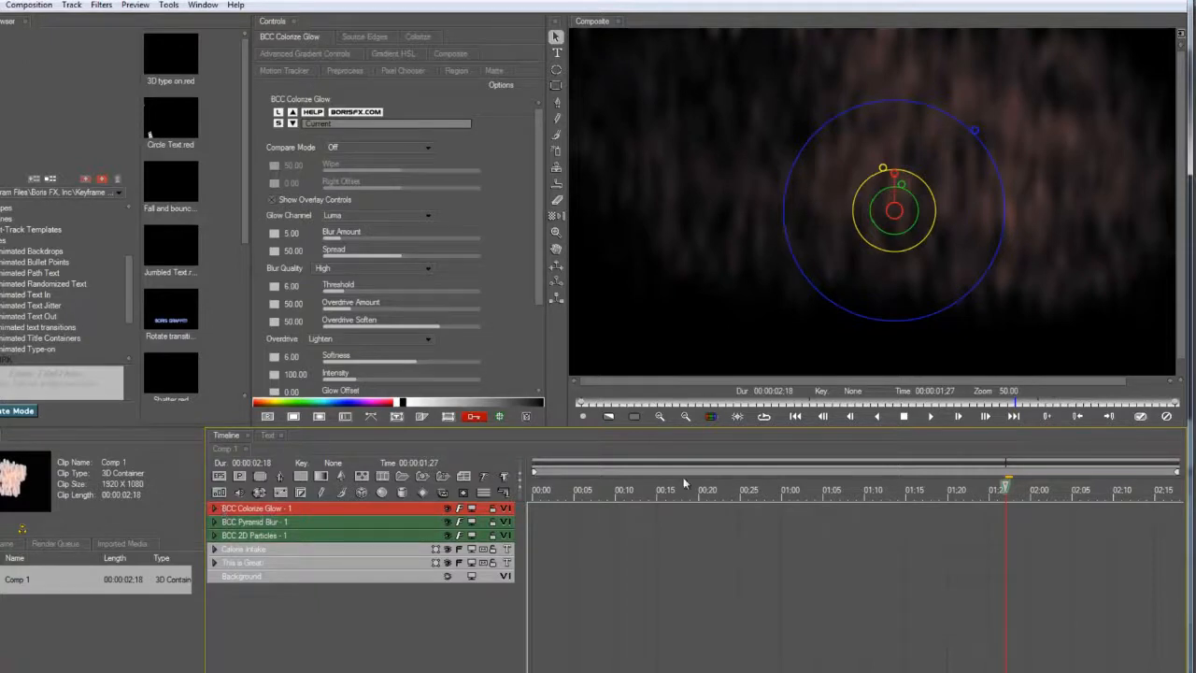
Step: Keyframe the glow strong at an early frame and reduced near one second, then check the smoke near the end
{"action": "left_click", "coordinate": [671, 490]}
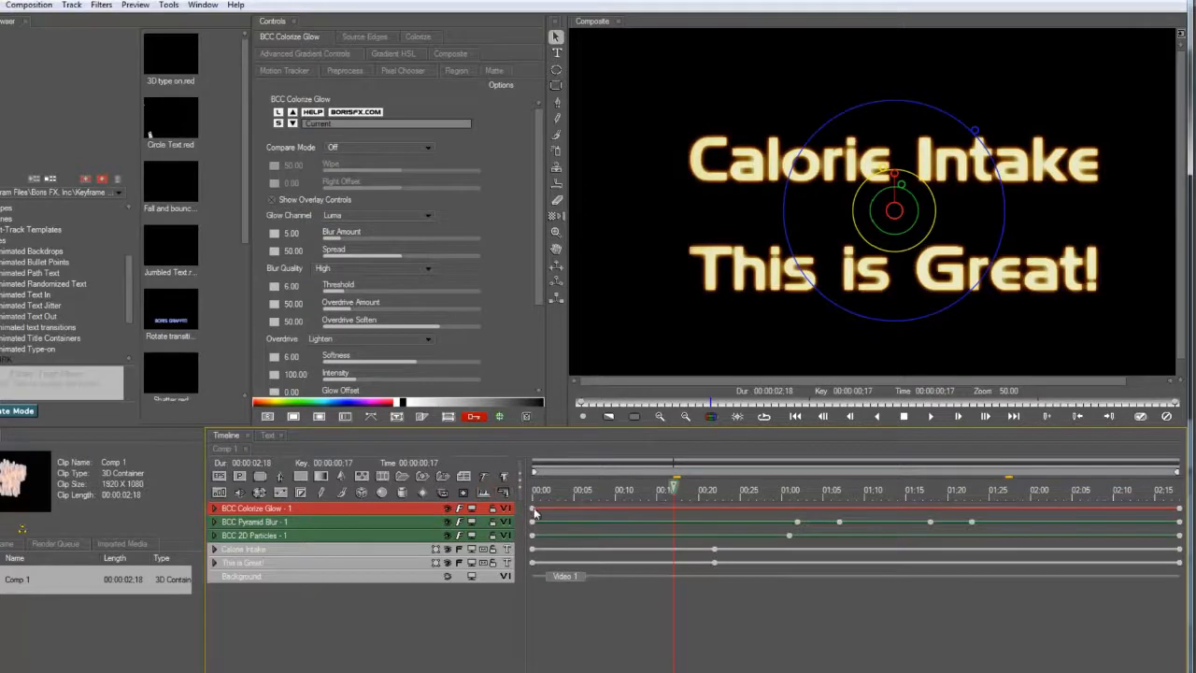
{"action": "left_click", "coordinate": [706, 490]}
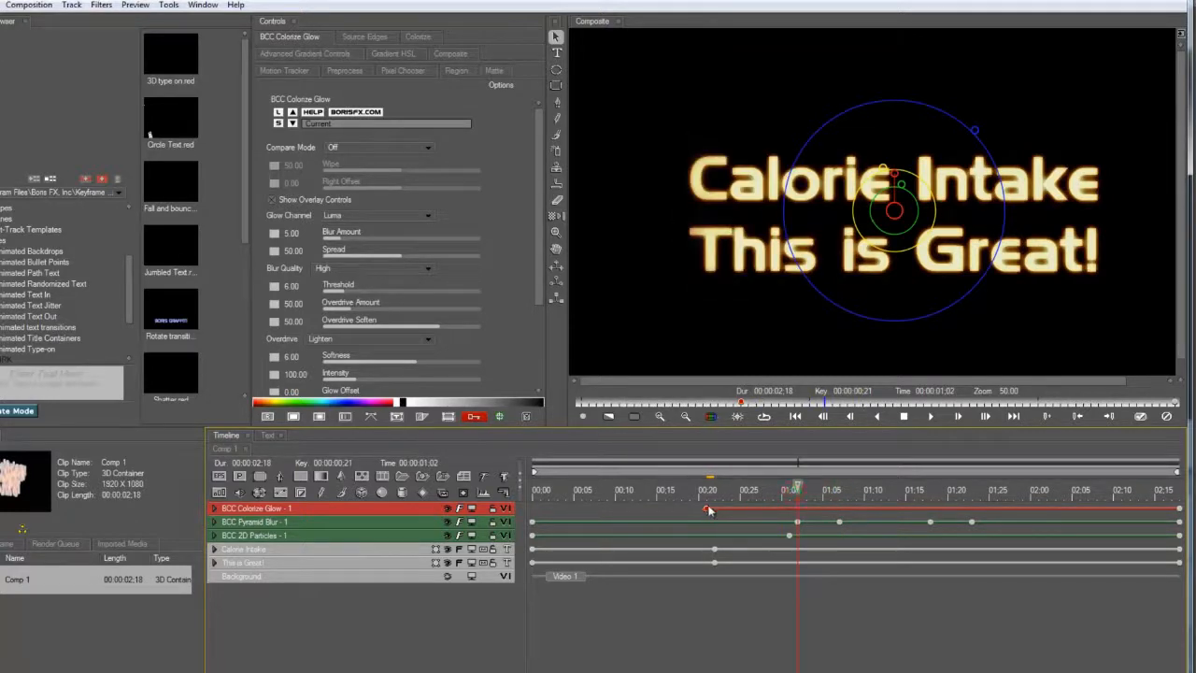
{"action": "left_click", "coordinate": [776, 490]}
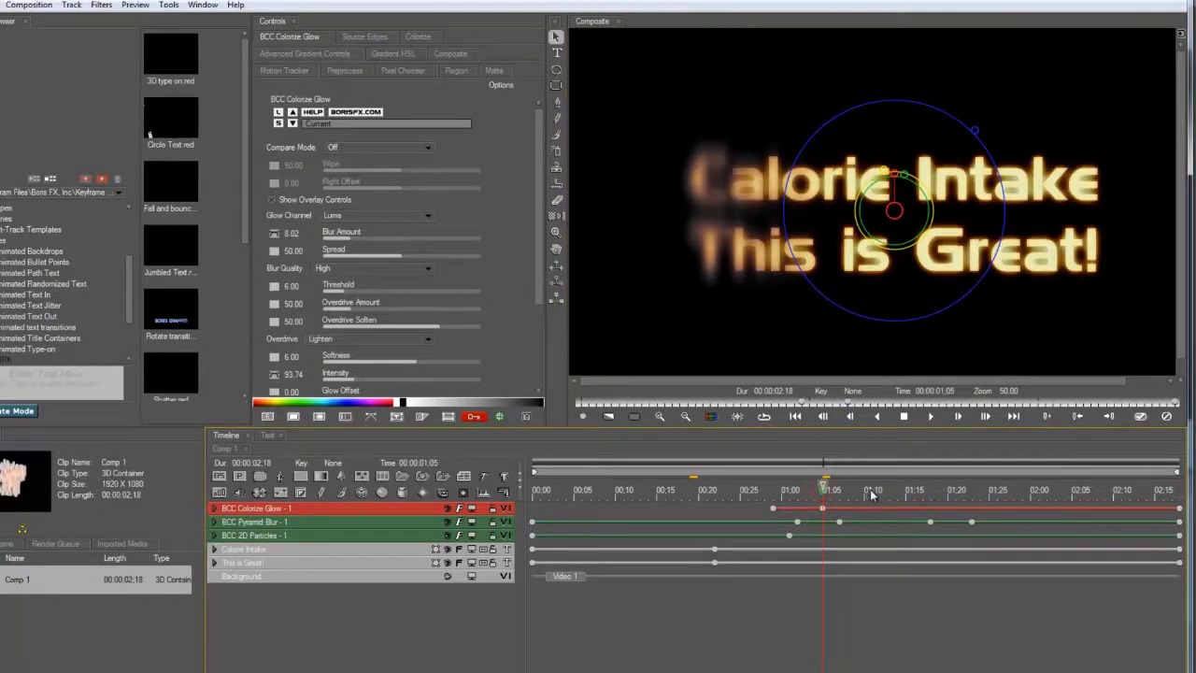
{"action": "left_click", "coordinate": [930, 489]}
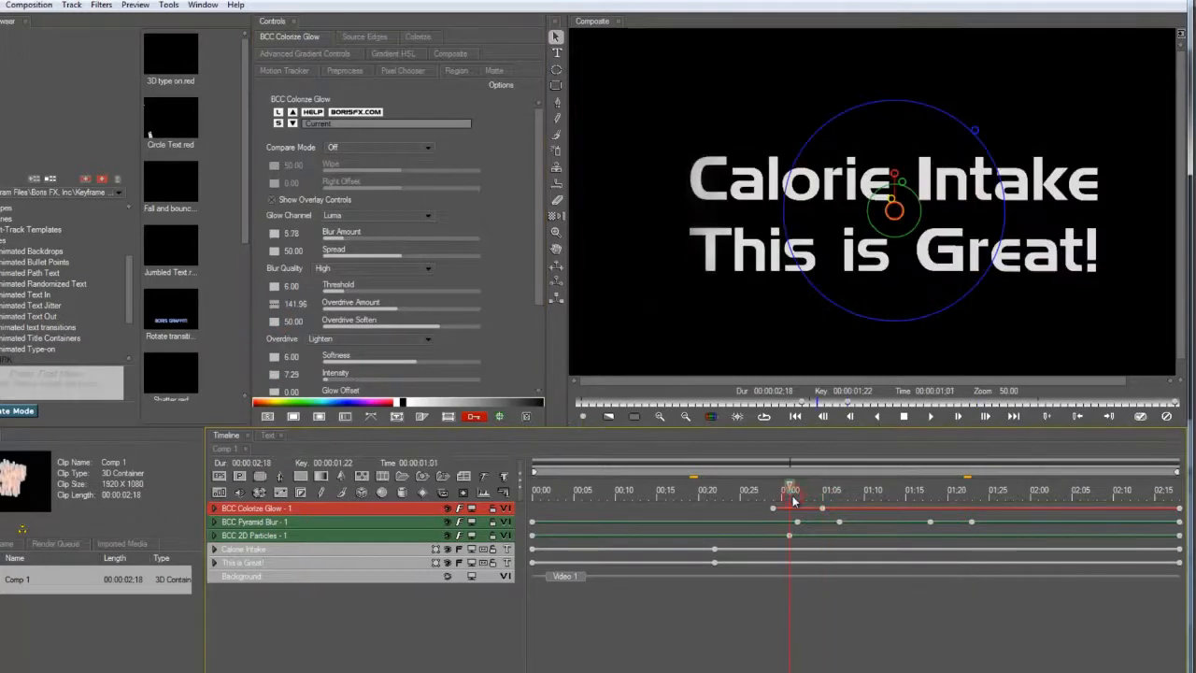
{"action": "left_click", "coordinate": [789, 490]}
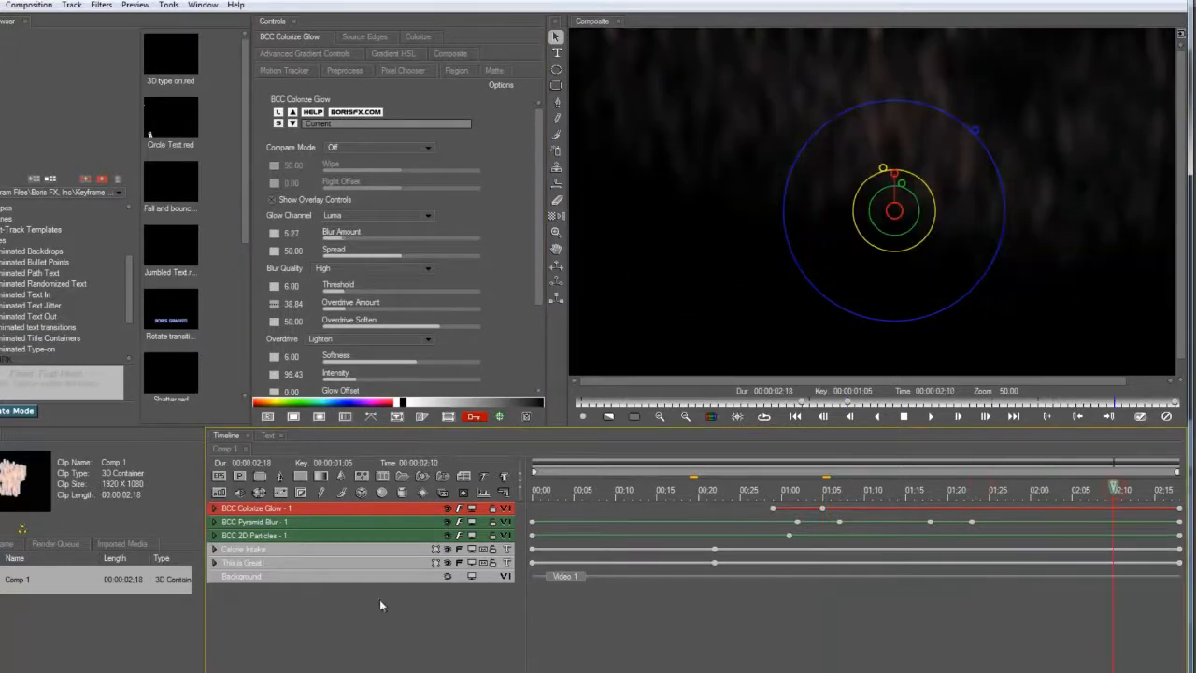
Step: Add a BCC Wave filter and widen the waves rippling through the smoke
{"action": "left_click", "coordinate": [101, 6]}
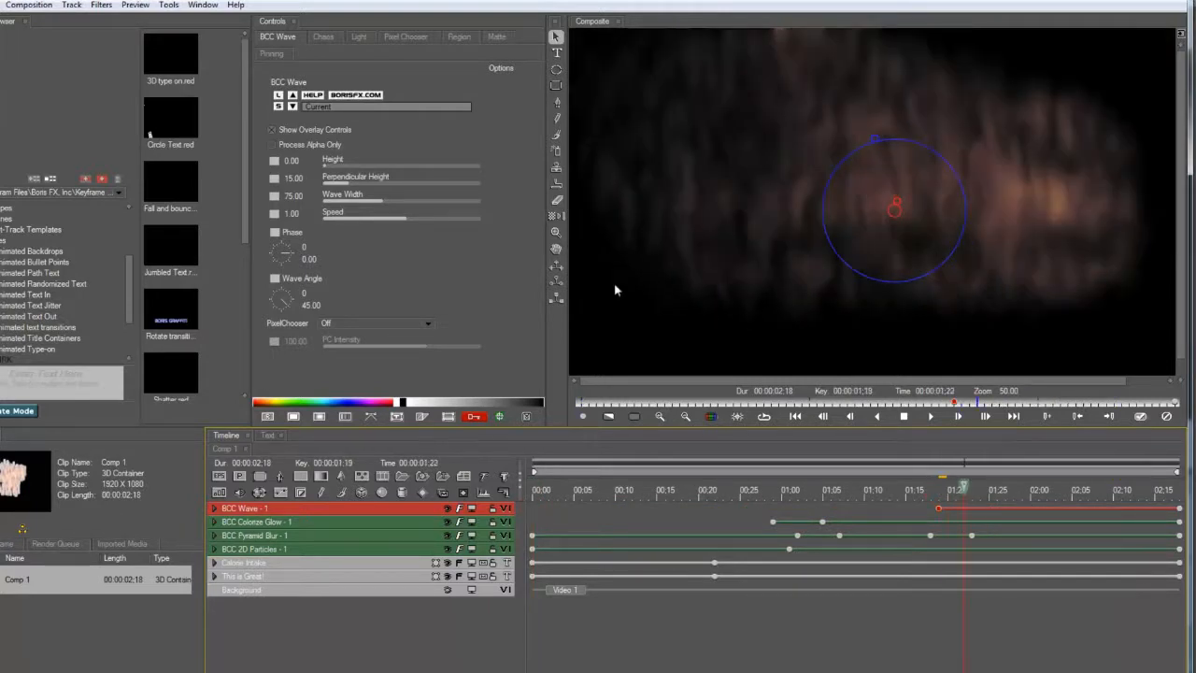
{"action": "left_click_drag", "start_coordinate": [355, 198], "coordinate": [440, 199]}
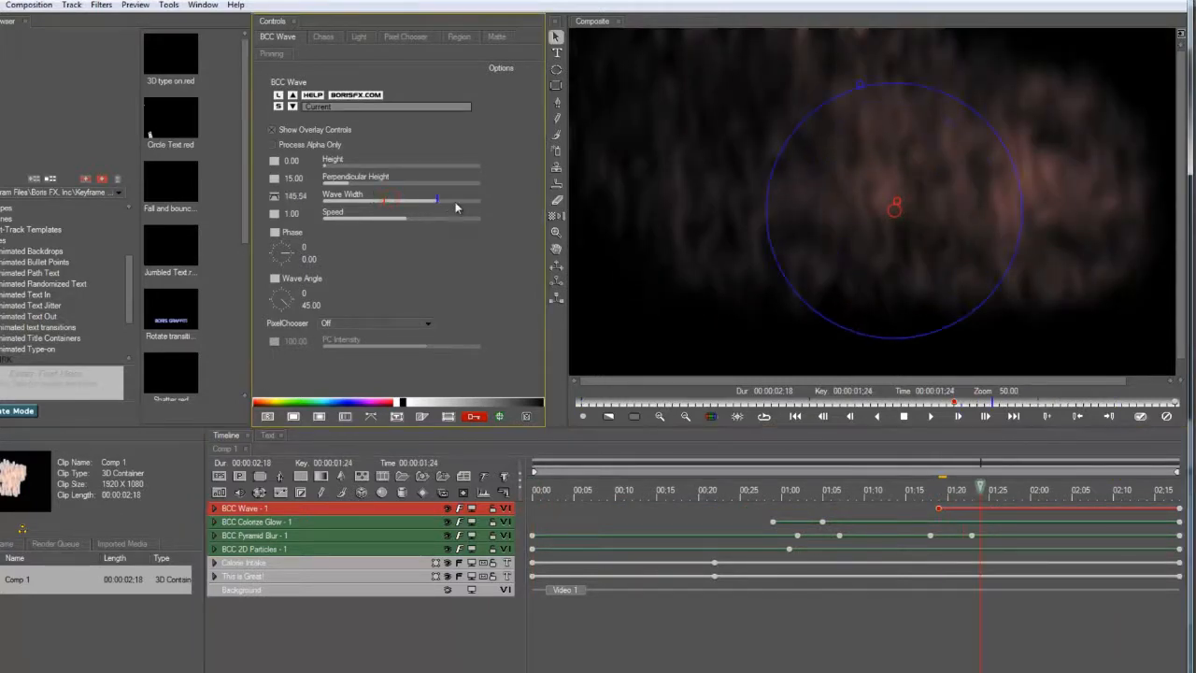
{"action": "left_click", "coordinate": [293, 194]}
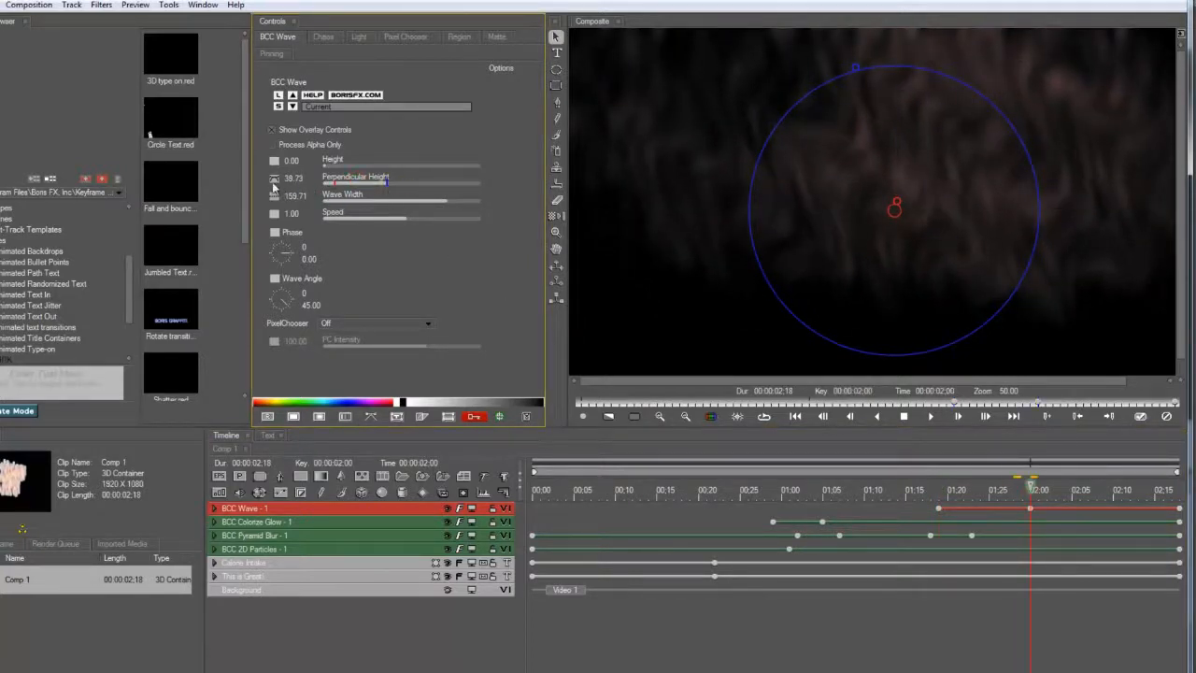
Step: Keyframe the perpendicular wave height at two later times, then select all layers
{"action": "left_click", "coordinate": [970, 497]}
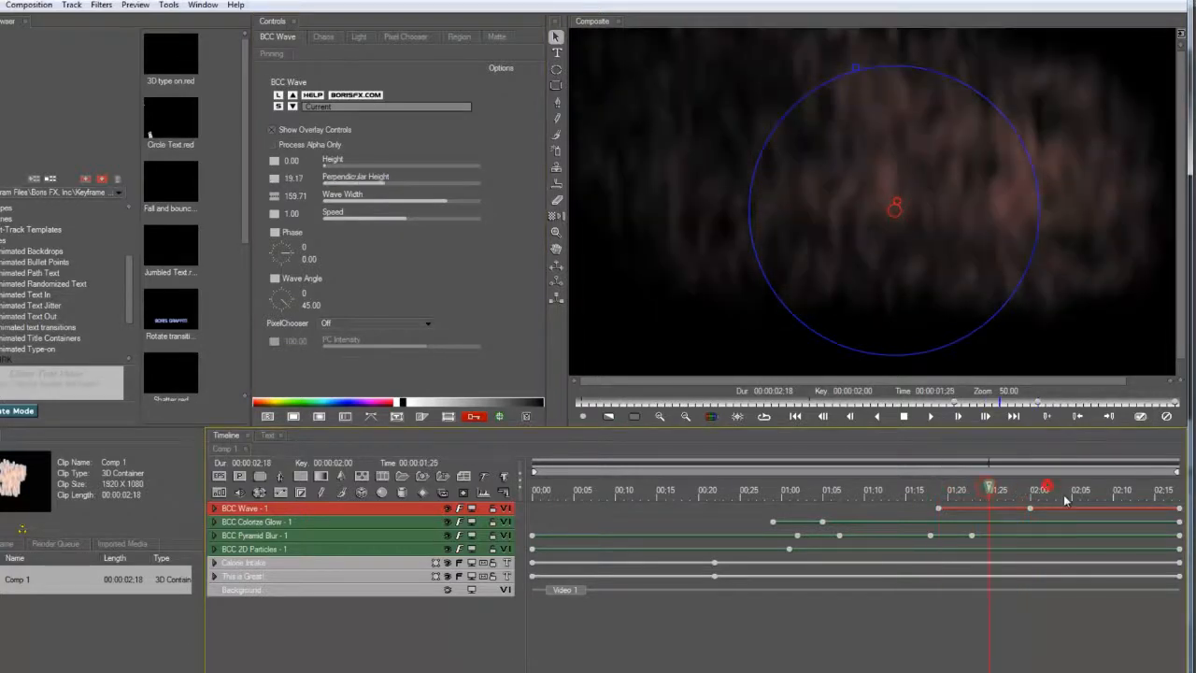
{"action": "left_click", "coordinate": [1047, 490]}
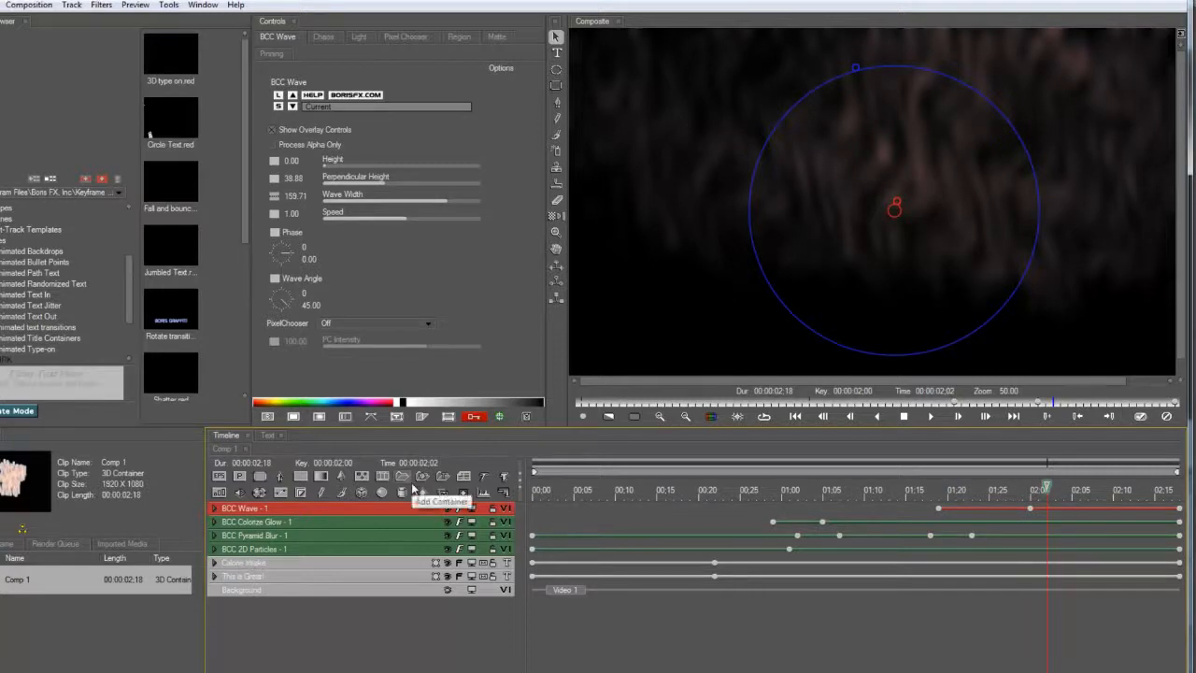
{"action": "mouse_move", "coordinate": [303, 556]}
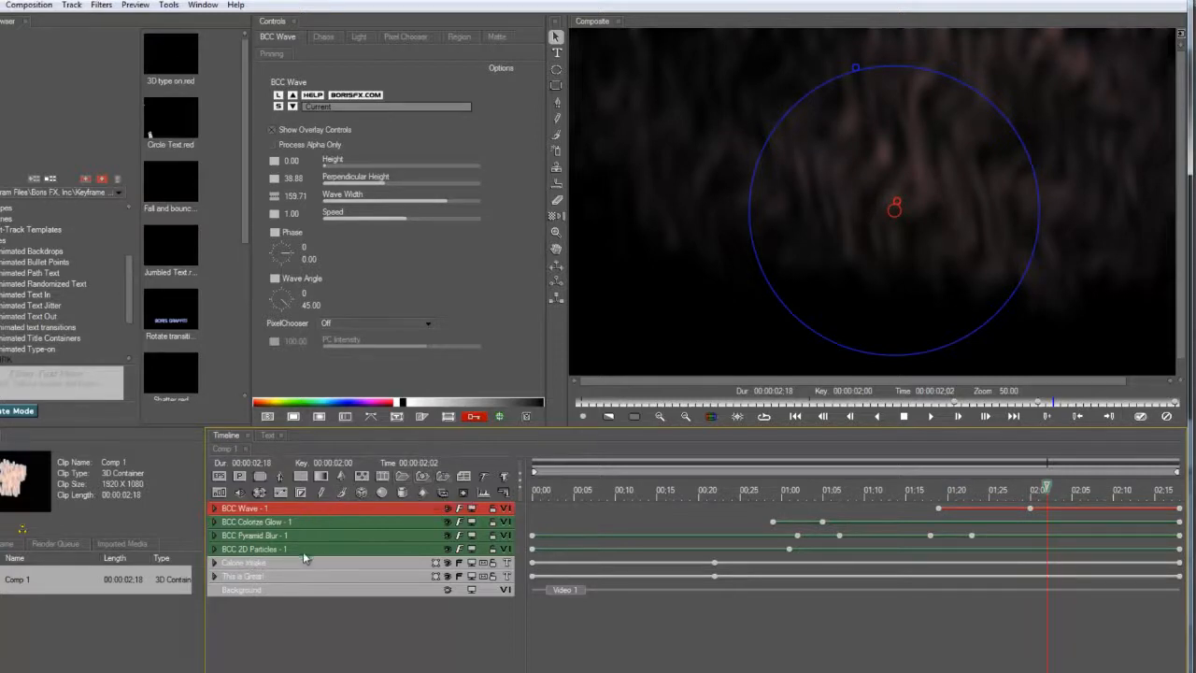
{"action": "left_click", "coordinate": [243, 561]}
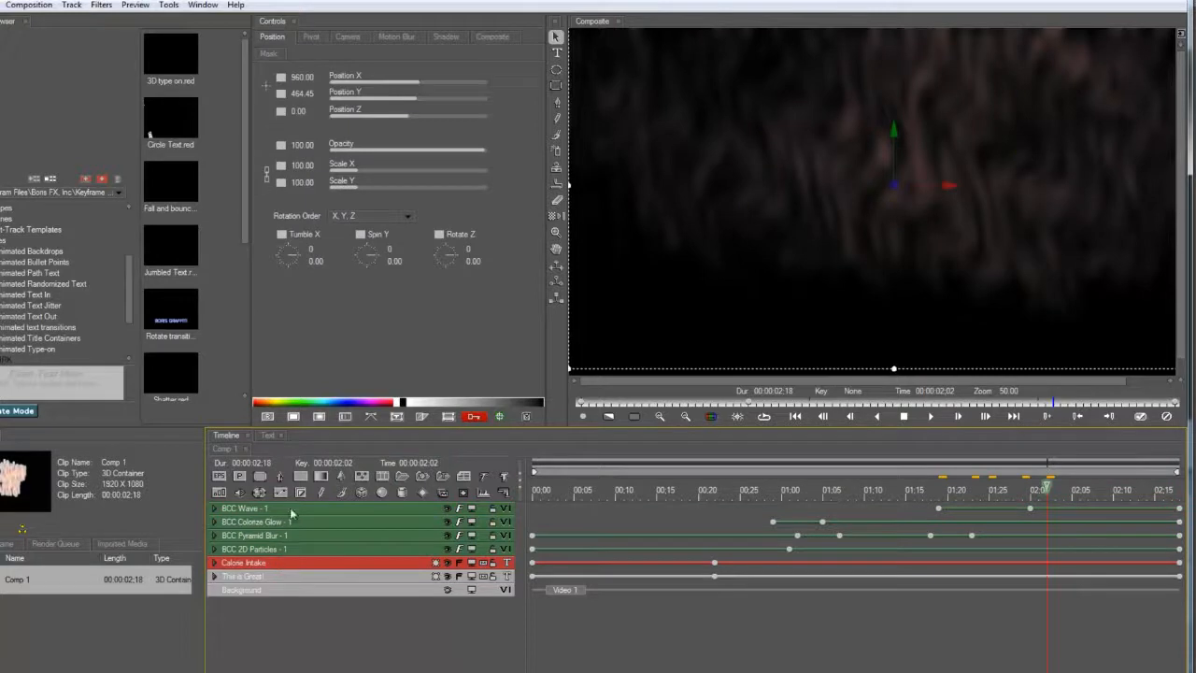
{"action": "mouse_move", "coordinate": [314, 556]}
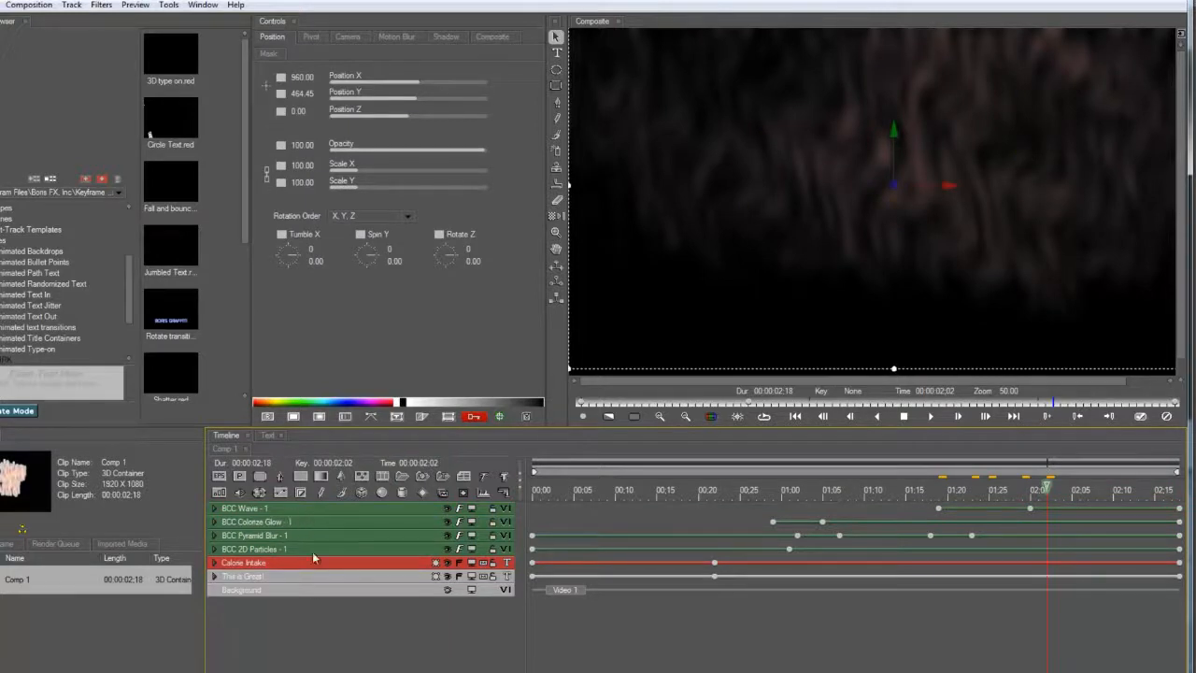
{"action": "mouse_move", "coordinate": [288, 527]}
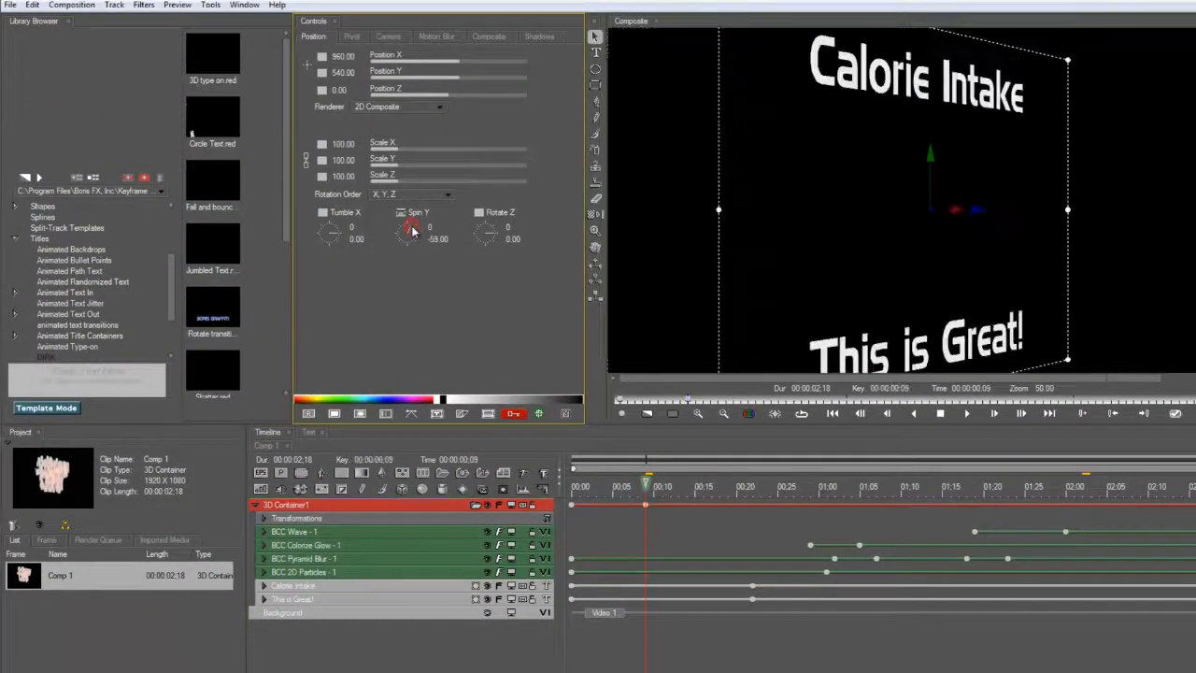
Step: Animate the 3D container's spin and backward tumble between the clip's start and end
{"action": "left_click_drag", "start_coordinate": [410, 232], "coordinate": [415, 233]}
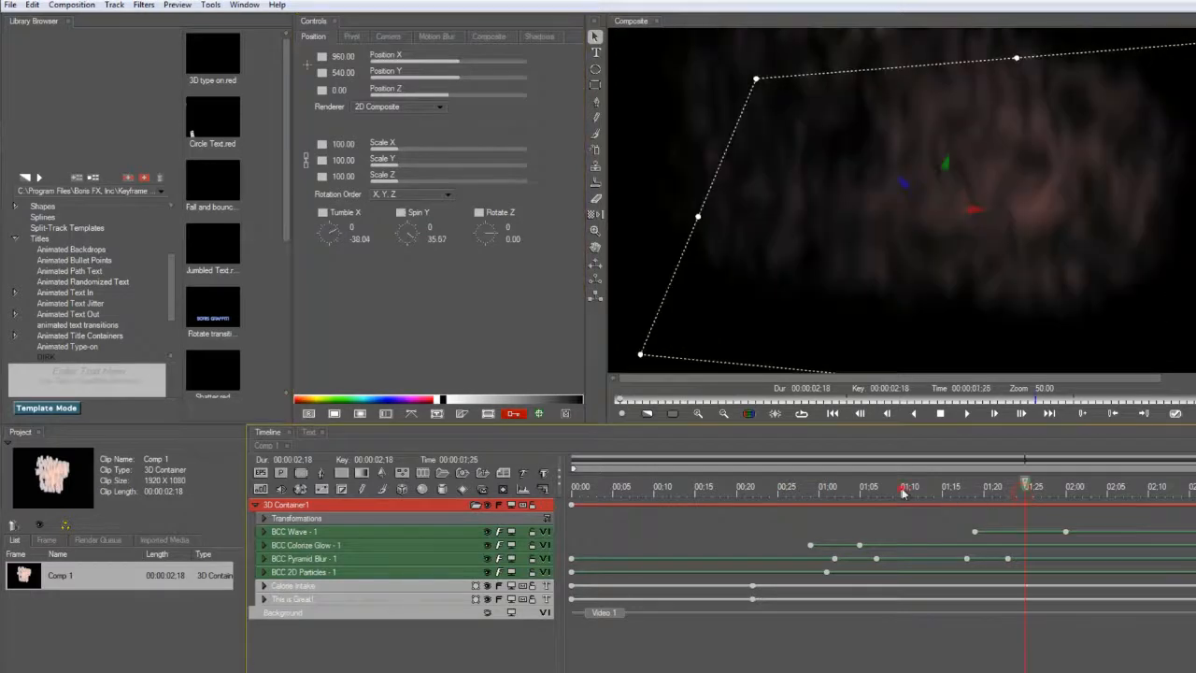
{"action": "left_click", "coordinate": [669, 486]}
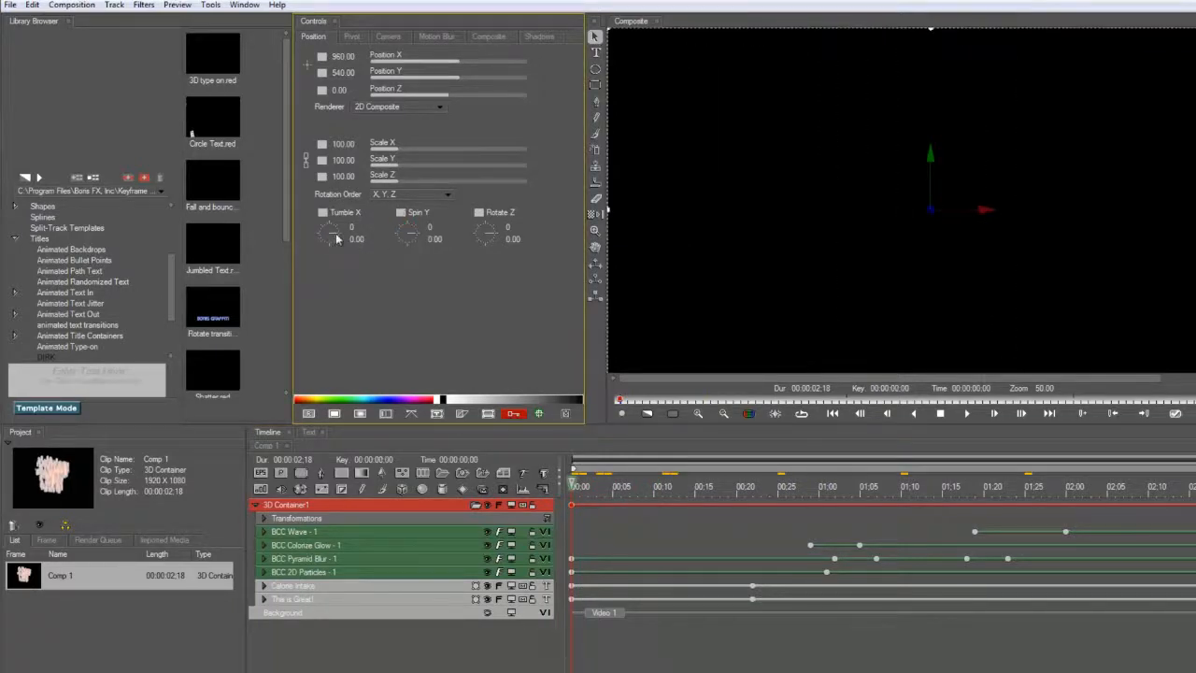
{"action": "left_click_drag", "start_coordinate": [332, 234], "coordinate": [333, 239]}
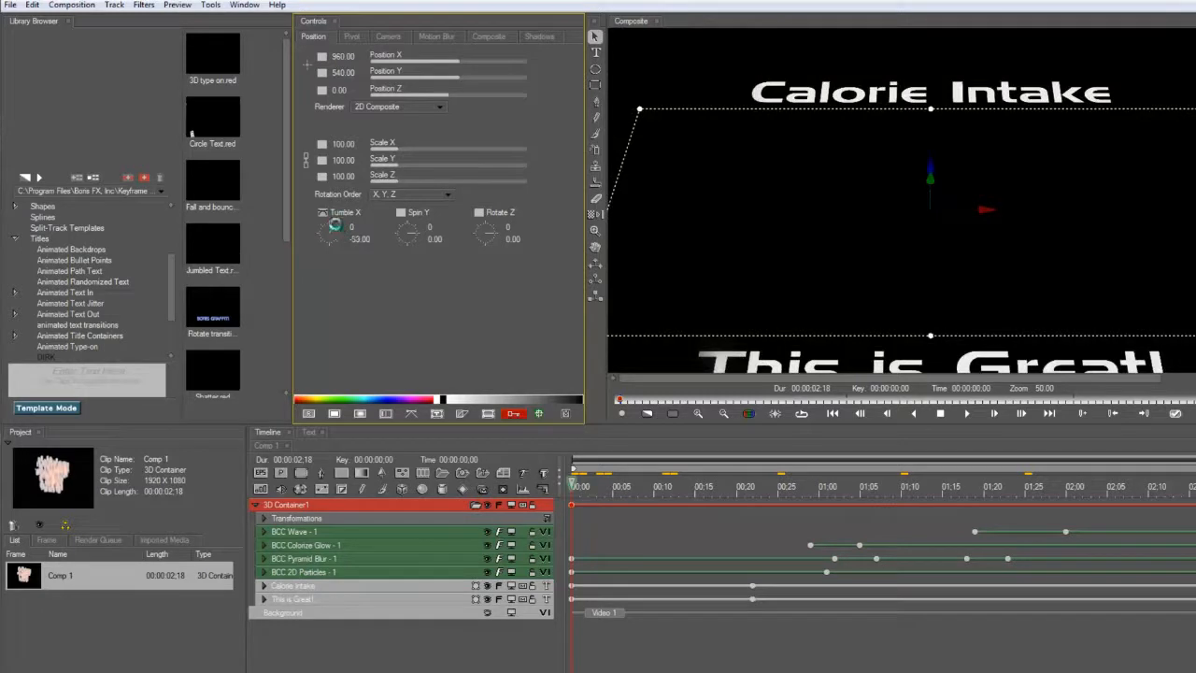
{"action": "left_click_drag", "start_coordinate": [414, 232], "coordinate": [419, 233]}
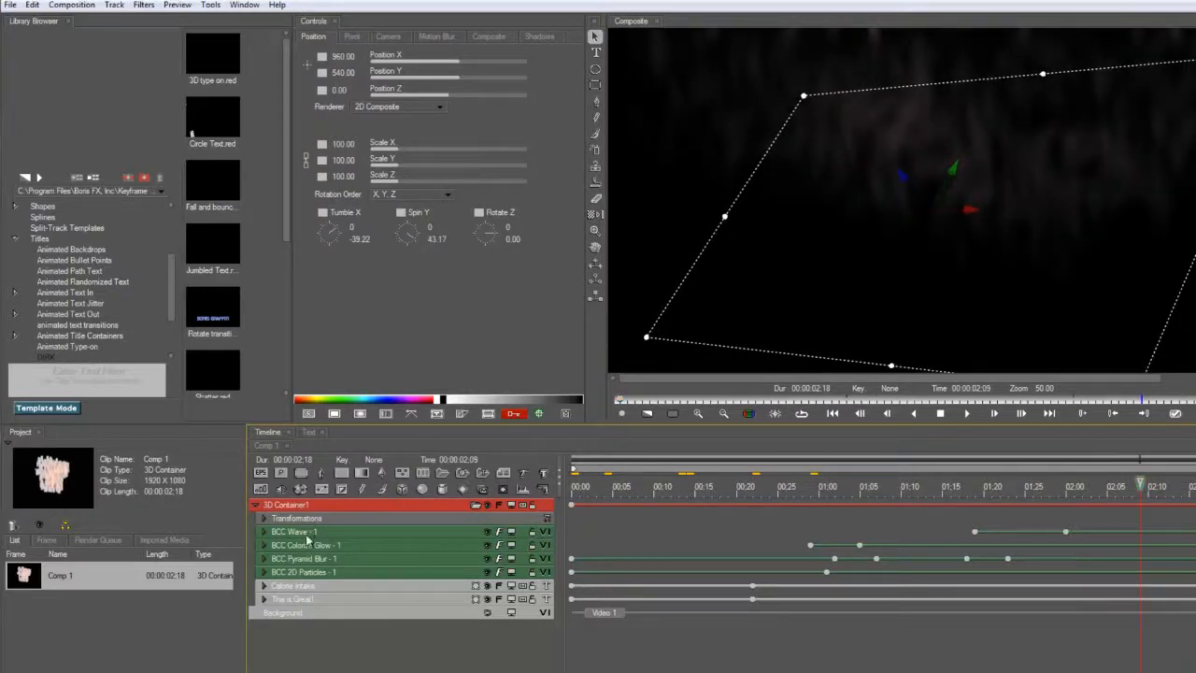
{"action": "left_click", "coordinate": [327, 585]}
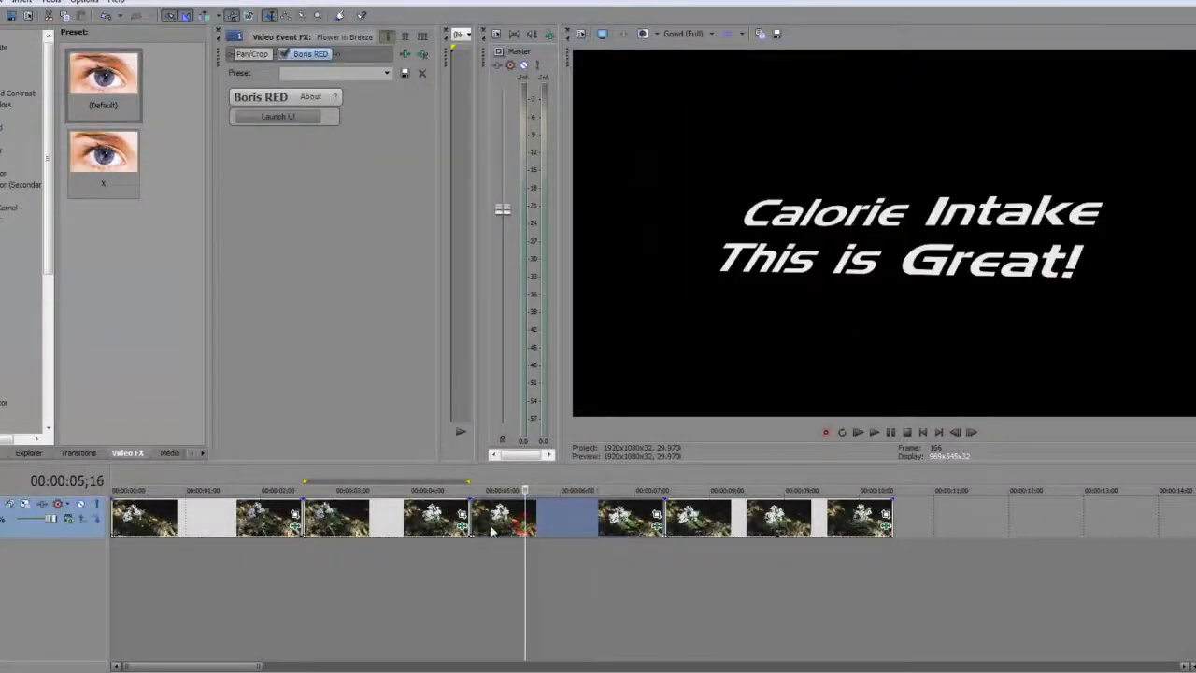
Step: Preview the titles breaking into glowing orange particles later on the Vegas Pro timeline
{"action": "left_click", "coordinate": [396, 490]}
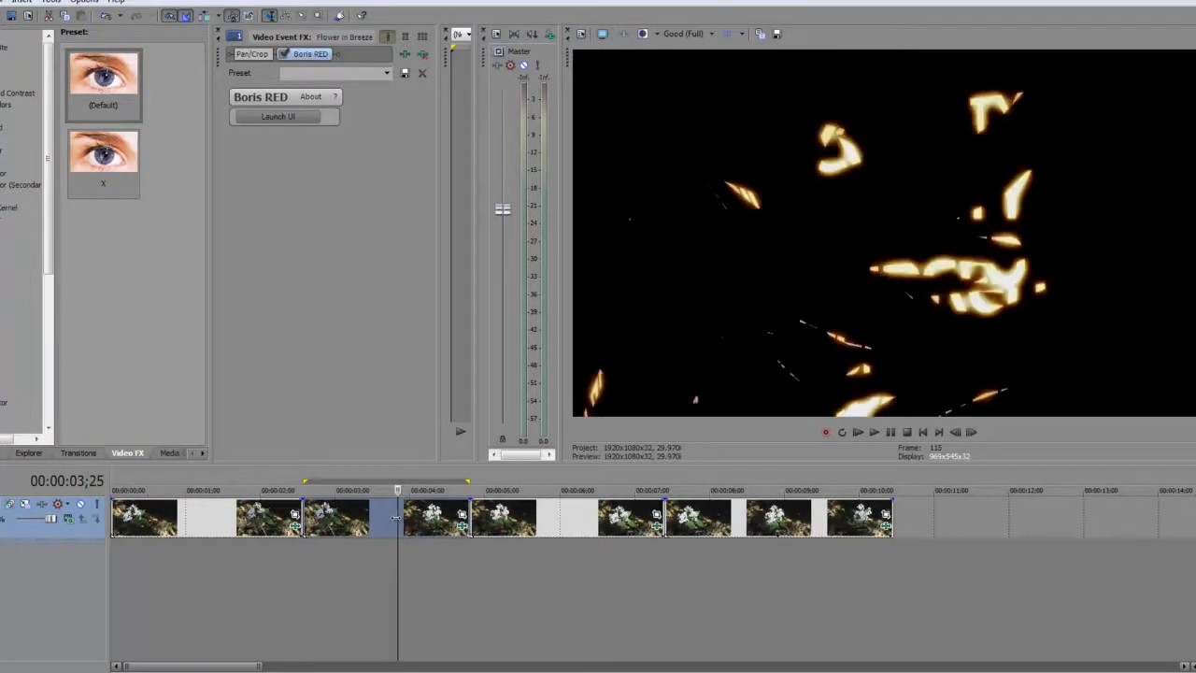